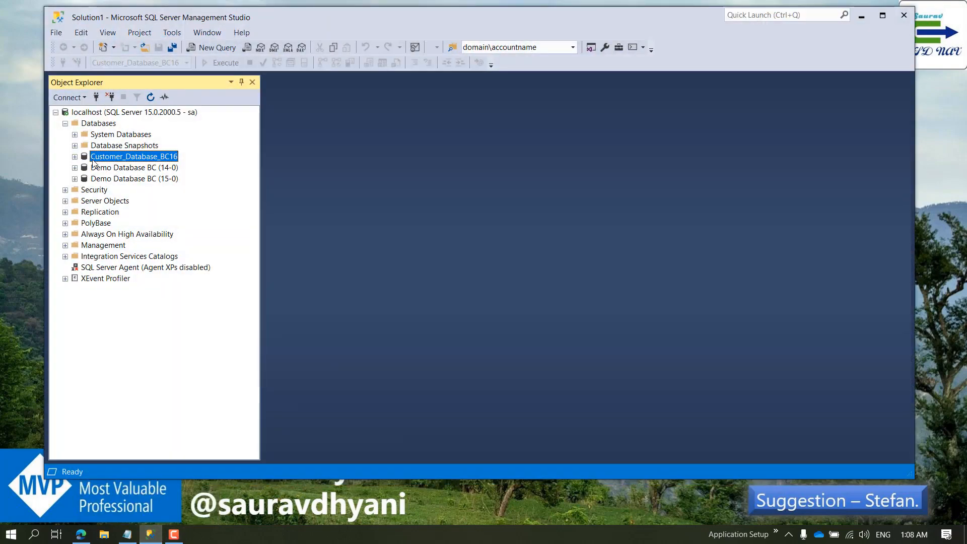
pyautogui.moveTo(156, 159)
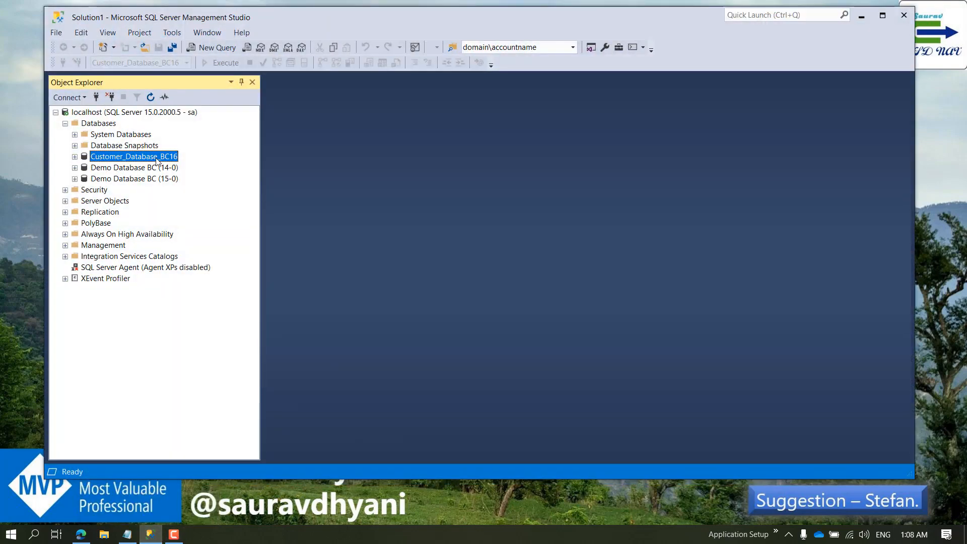
# Expand and collapse Customer_Database_BC16 in Object Explorer, then close Management Studio
pyautogui.click(74, 156)
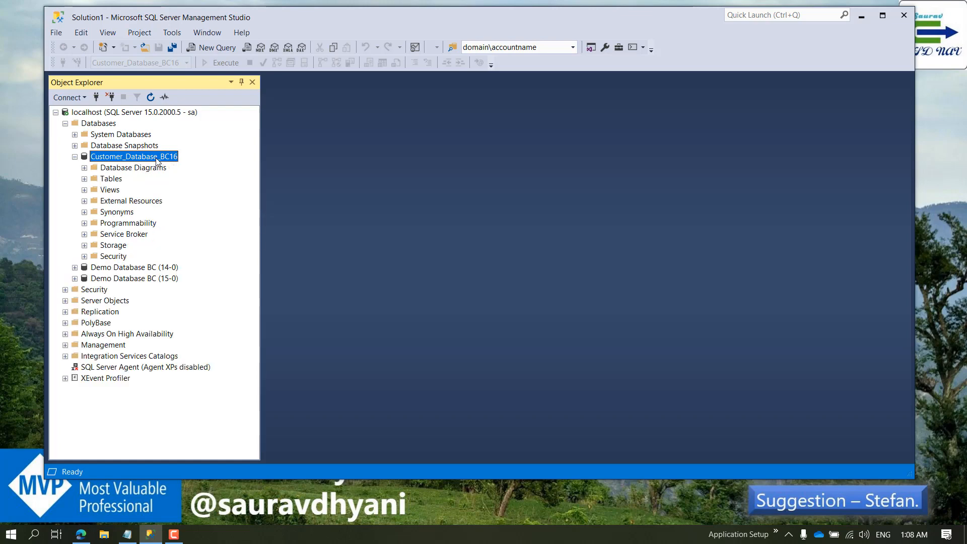
pyautogui.click(74, 157)
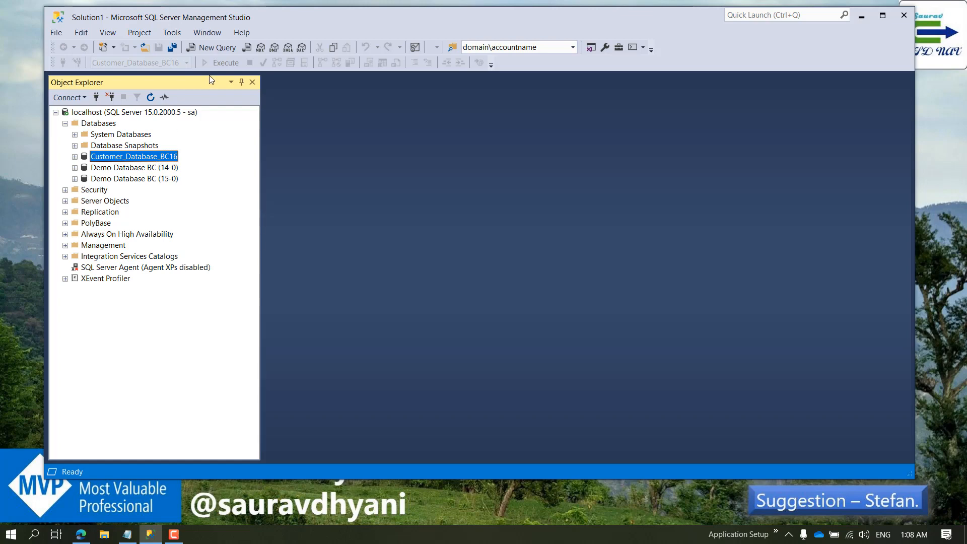
pyautogui.click(120, 112)
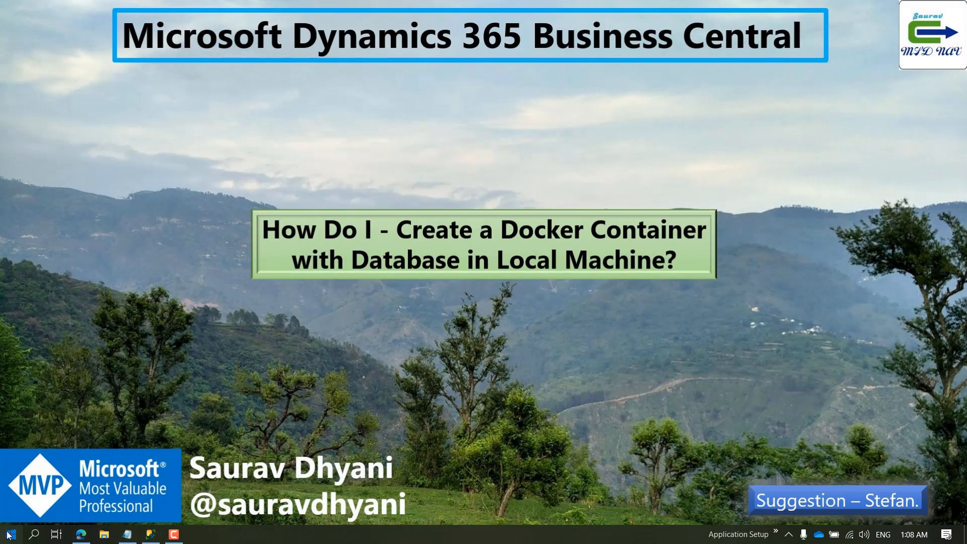
# Launch Visual Studio Code from the Start menu's app list
pyautogui.click(8, 534)
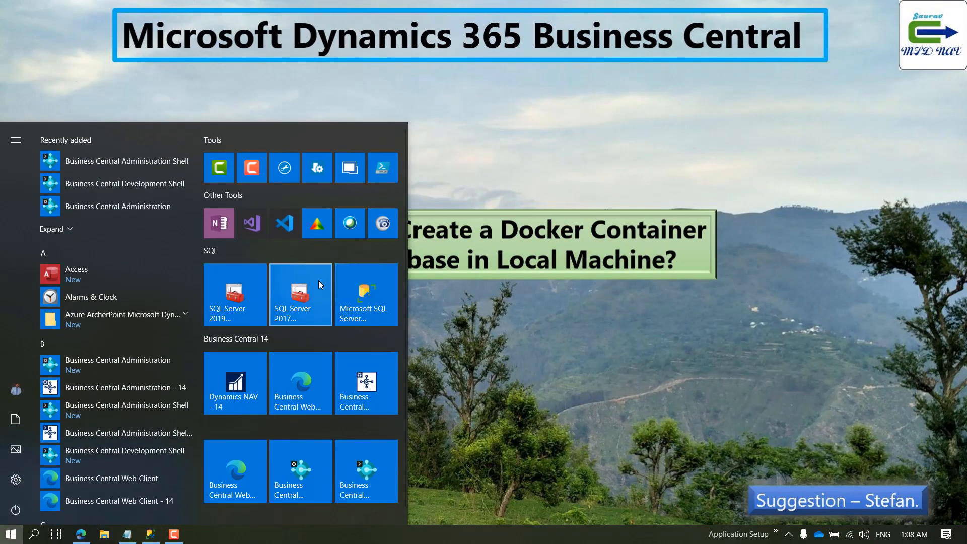
pyautogui.moveTo(320, 284)
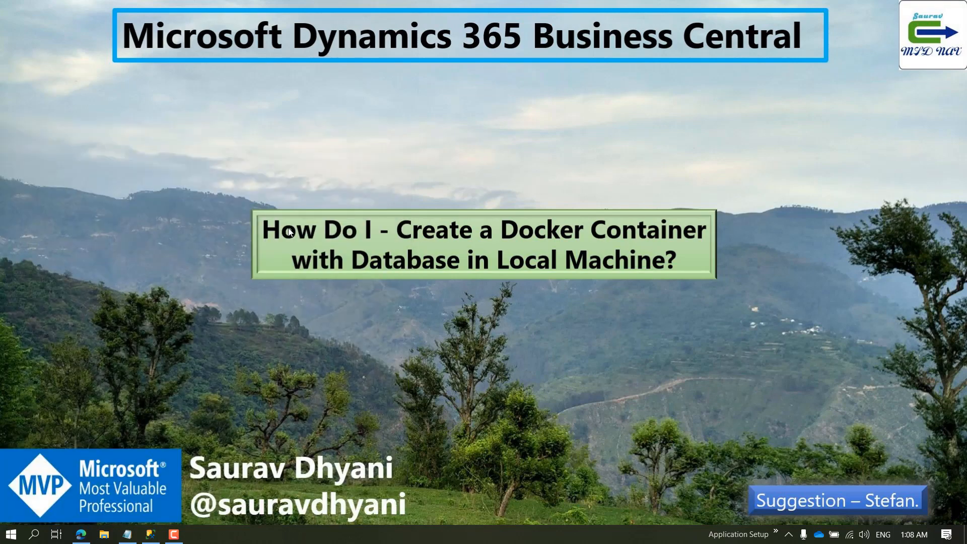
pyautogui.click(198, 535)
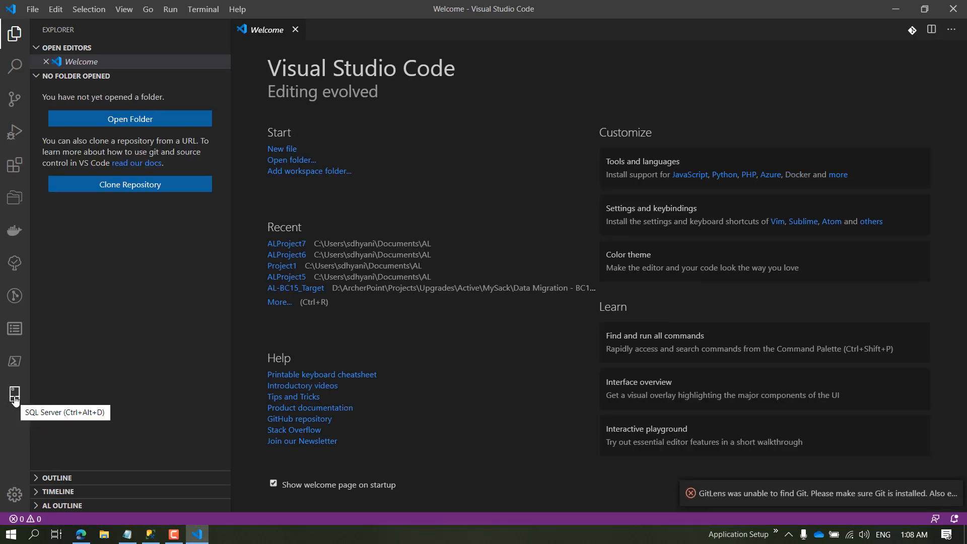
# Start a new query on Customer_Database_BC16 under the localhost SQL Server connection
pyautogui.click(14, 396)
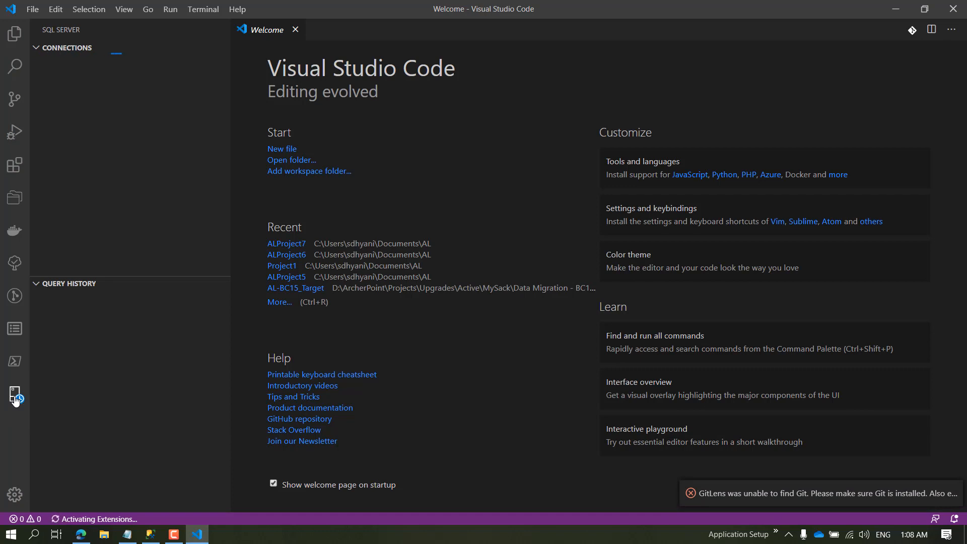
pyautogui.rightClick(79, 61)
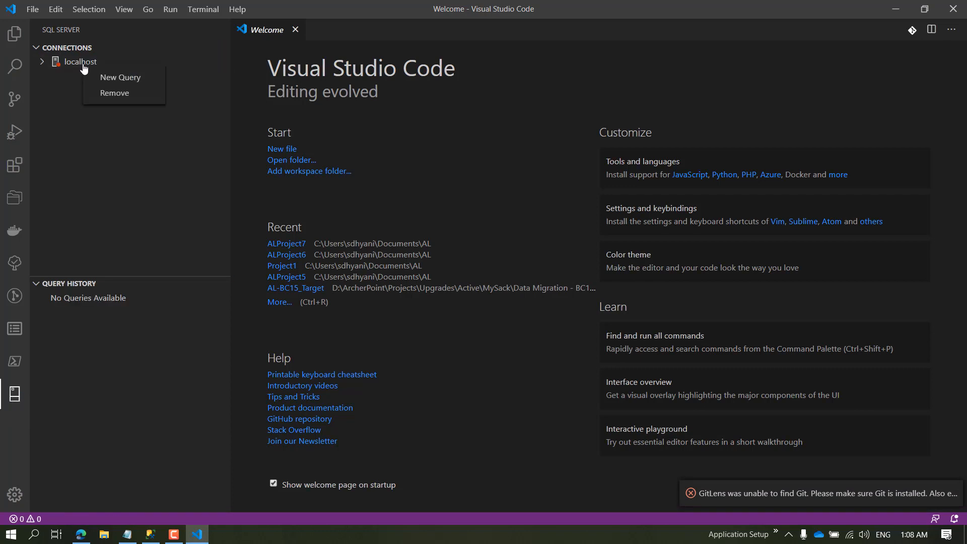
pyautogui.click(78, 62)
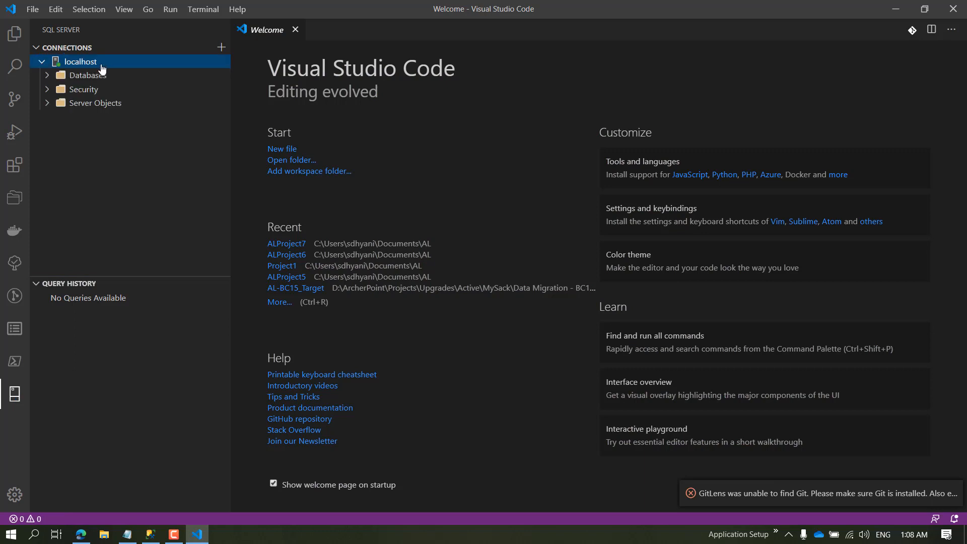
pyautogui.click(87, 74)
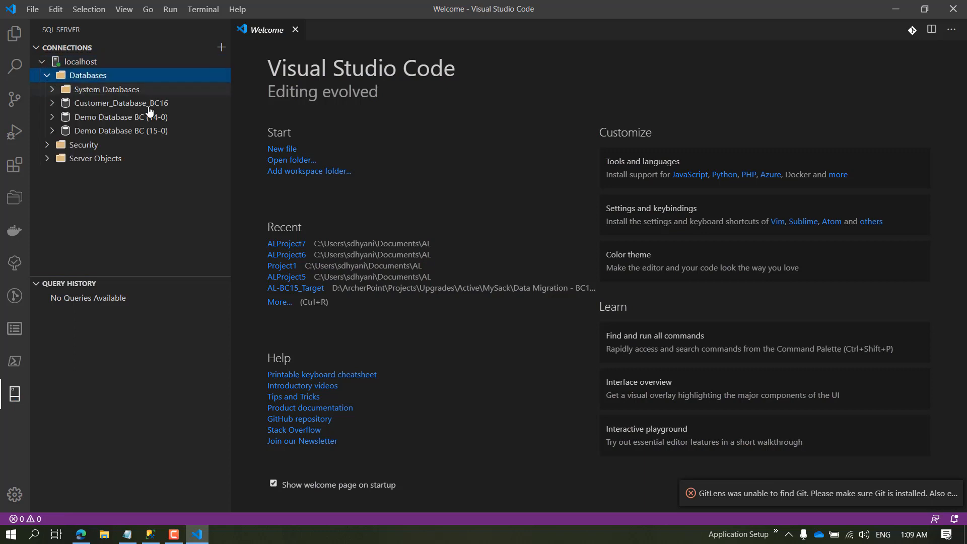
pyautogui.rightClick(121, 103)
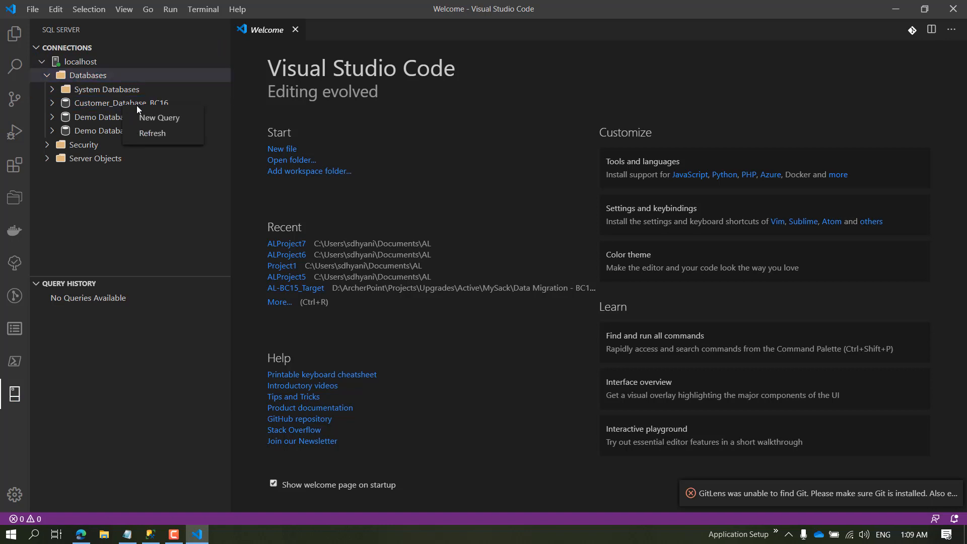
pyautogui.click(159, 117)
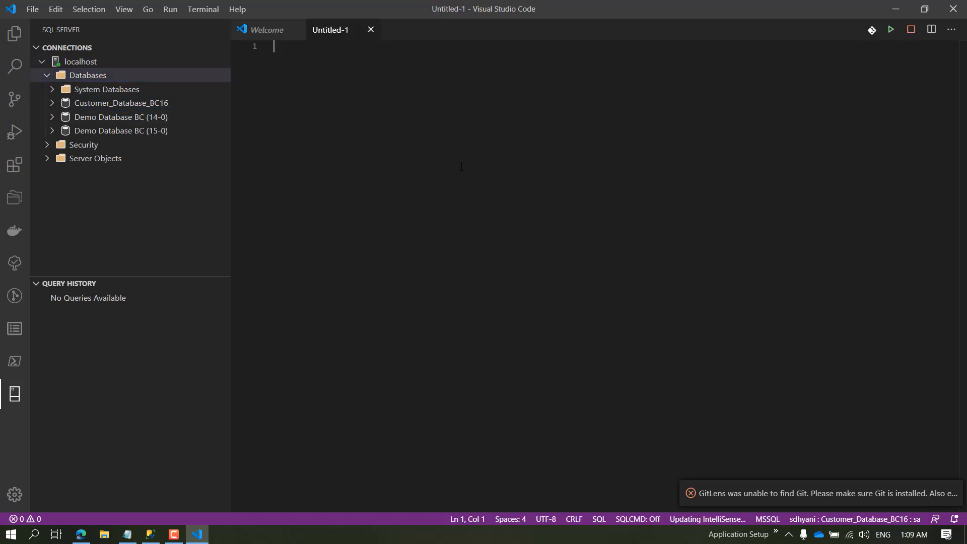
# Run 'Use [Customer_Database_BC16] Select * from Company' to return all Company rows
pyautogui.write('U')
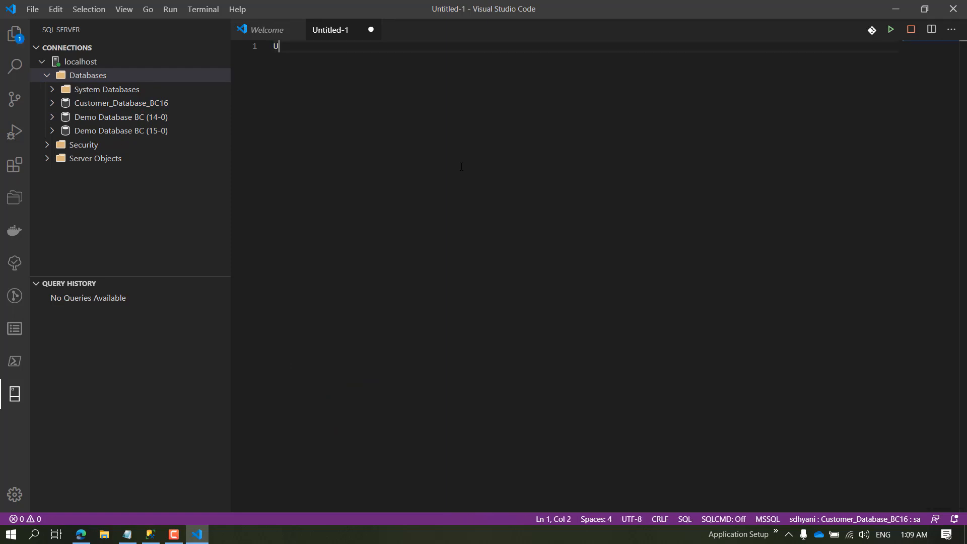
pyautogui.write('se')
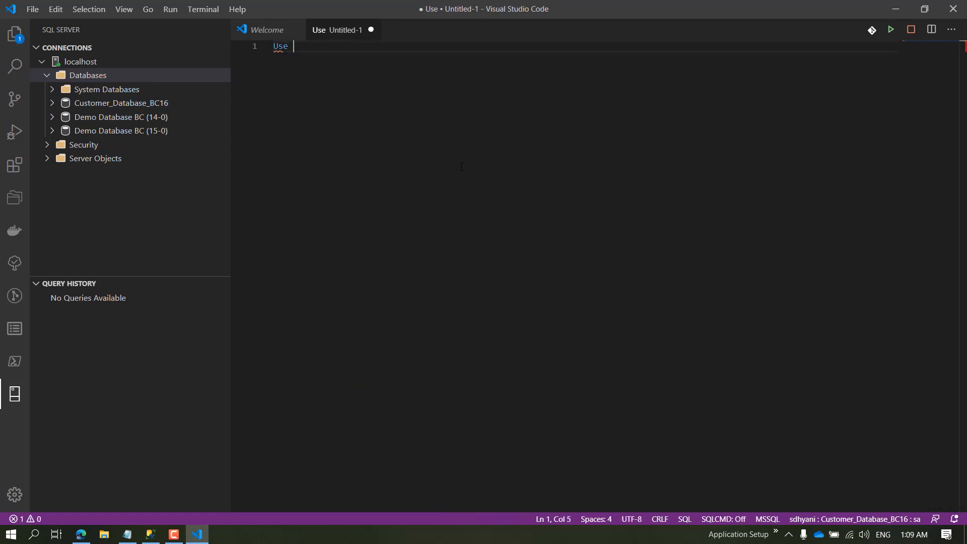
pyautogui.write('[c]')
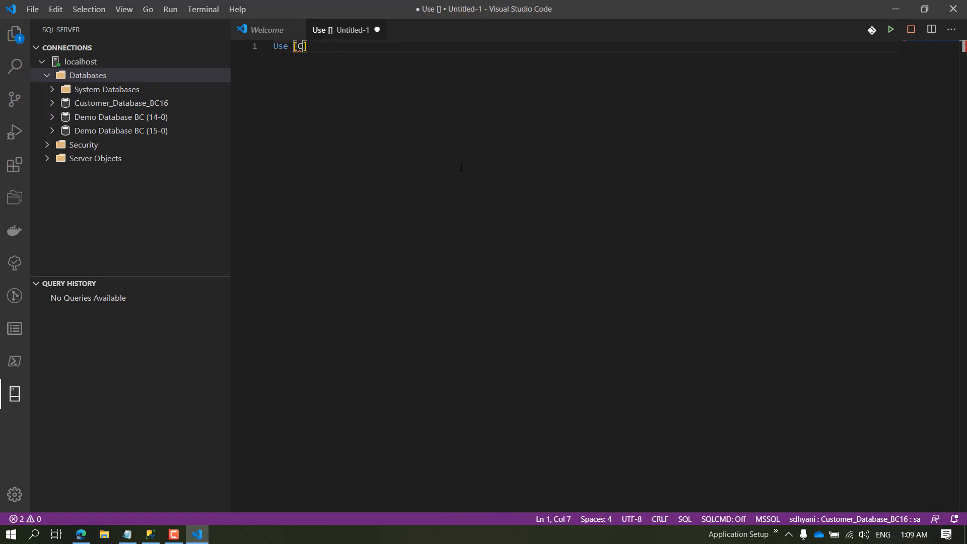
pyautogui.write('Customer_Database_BC16')
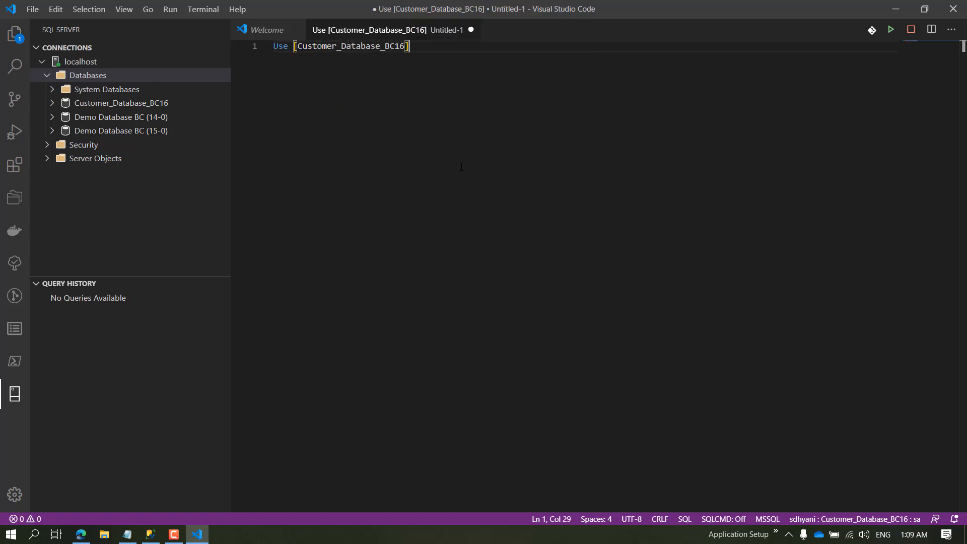
pyautogui.write('Select')
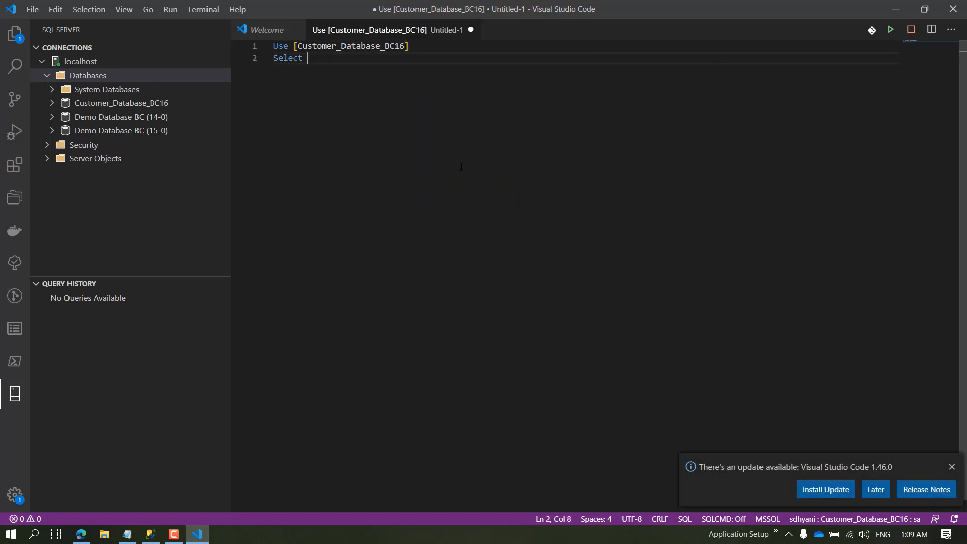
pyautogui.write('* from com')
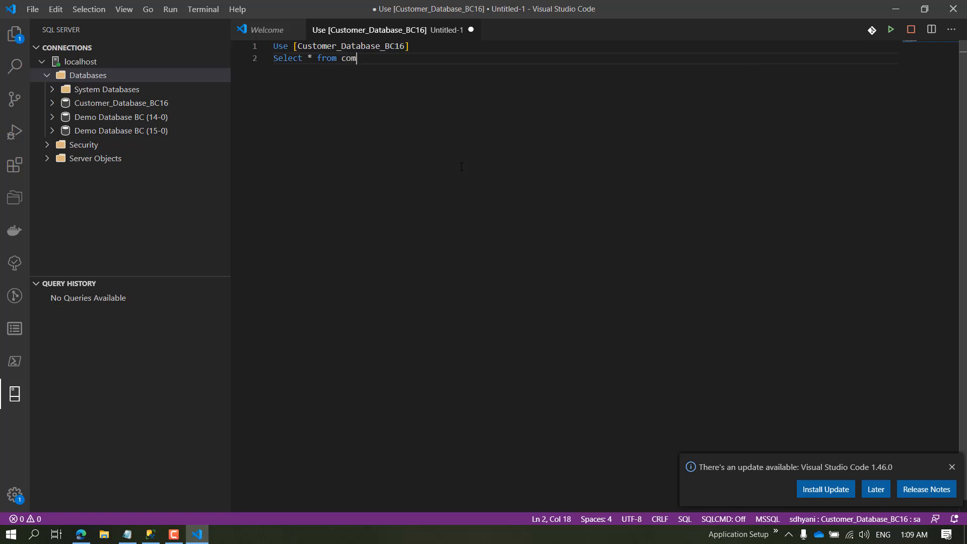
pyautogui.write('pany')
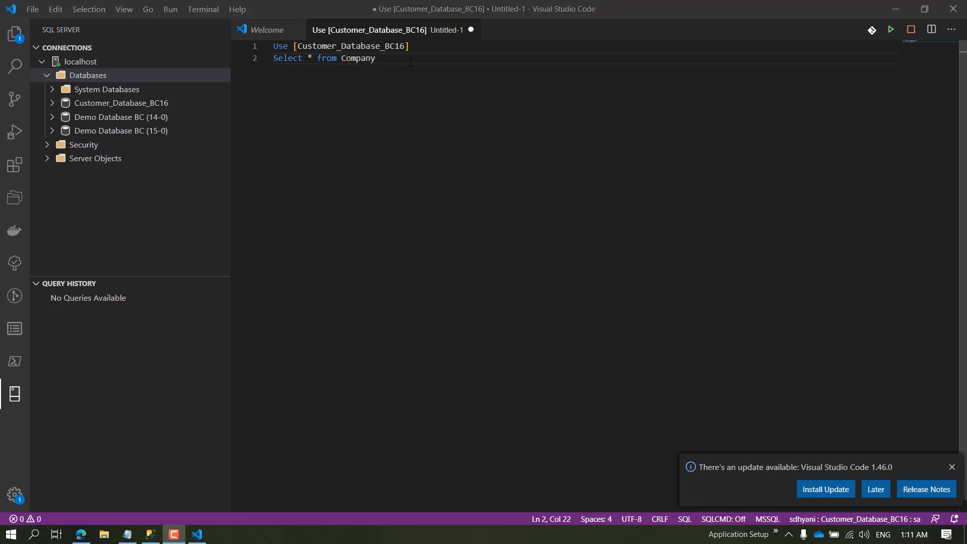
pyautogui.press('ctrl+a')
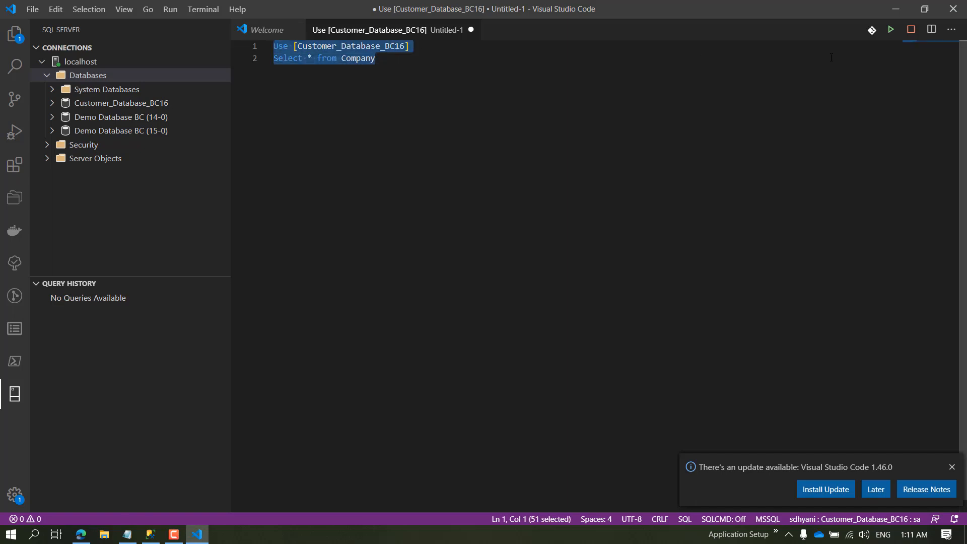
pyautogui.click(891, 29)
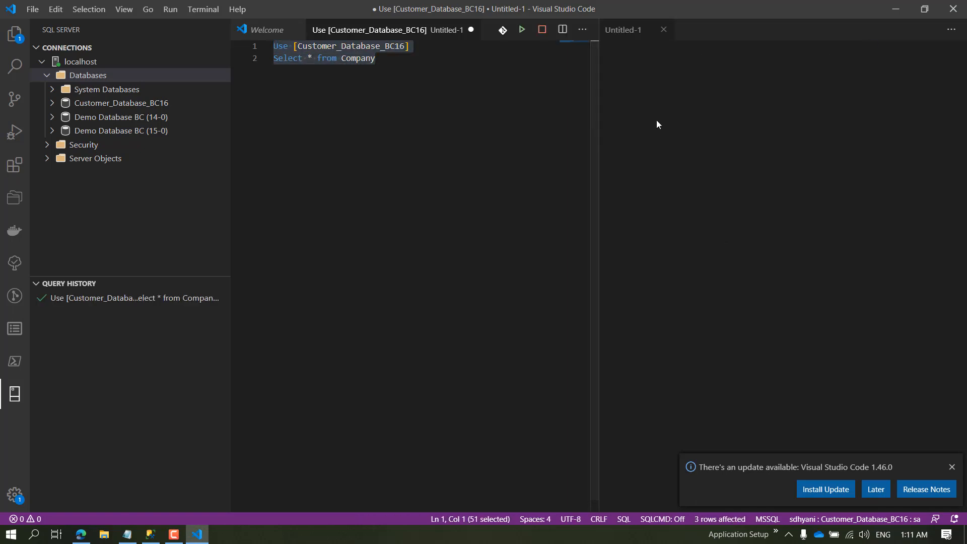
# View the three returned Company rows: Customer Company 1, 2 and 3
pyautogui.click(522, 29)
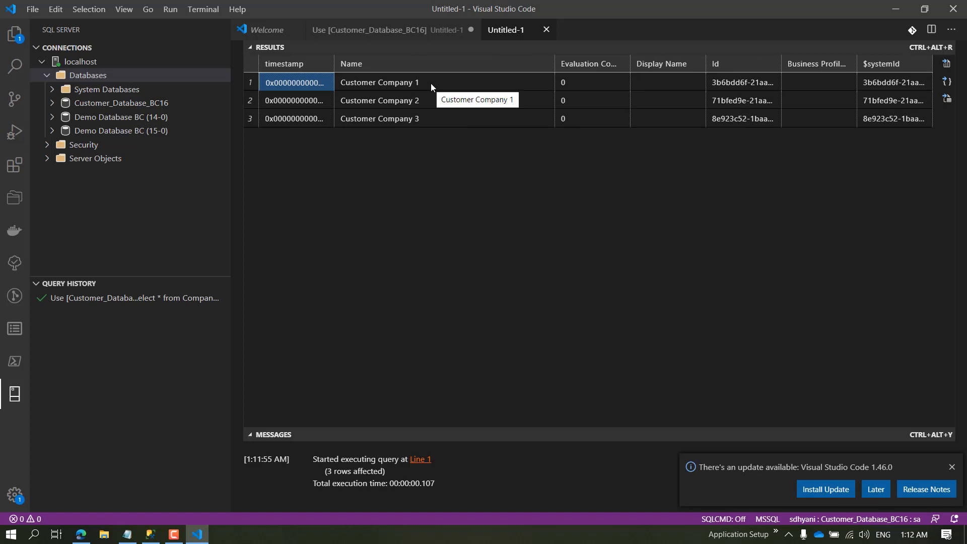
pyautogui.moveTo(429, 122)
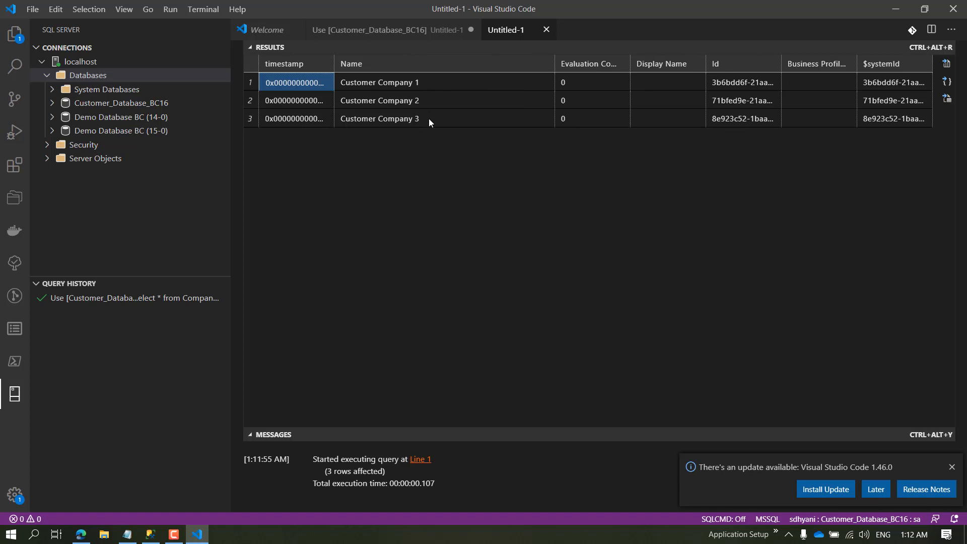
pyautogui.moveTo(429, 122)
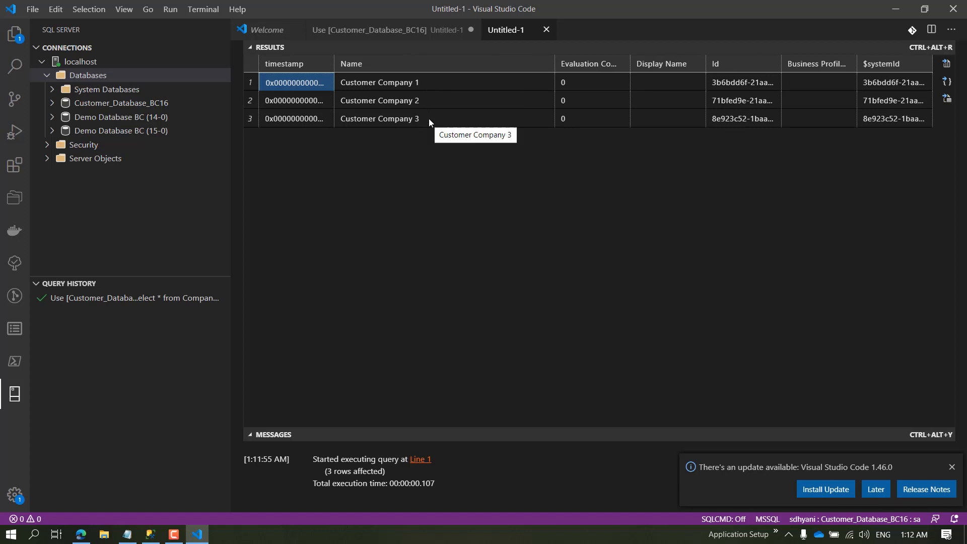
pyautogui.moveTo(896, 9)
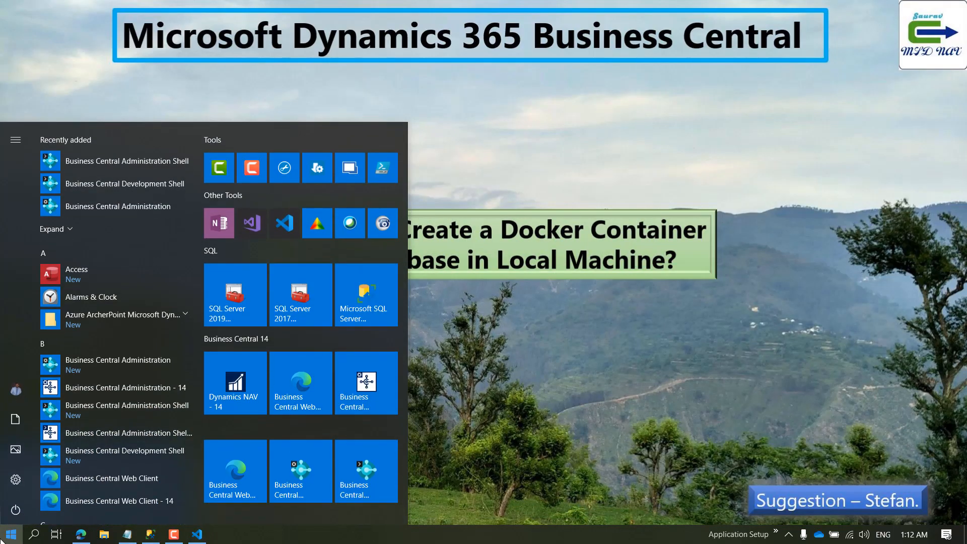
pyautogui.moveTo(382, 168)
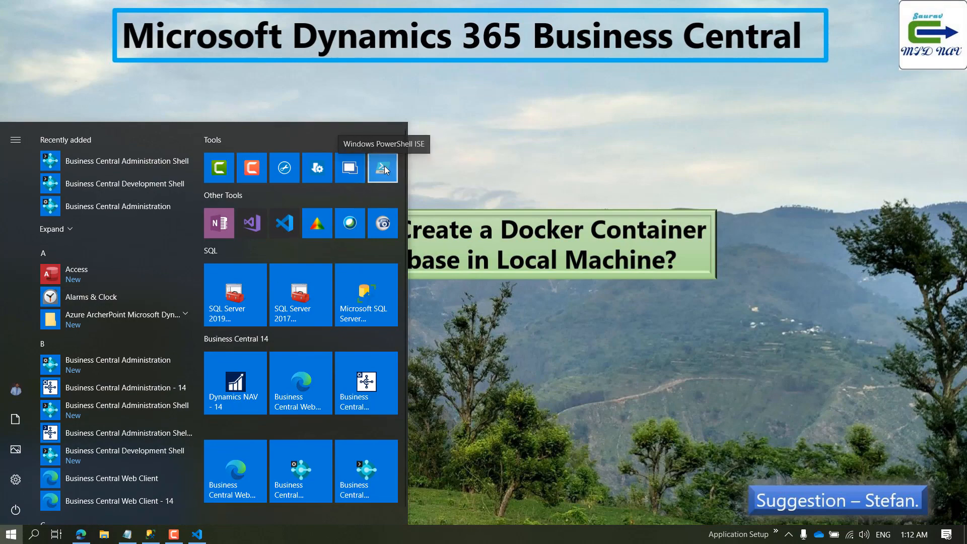
# Launch Windows PowerShell ISE as administrator and accept the UAC prompt
pyautogui.rightClick(382, 167)
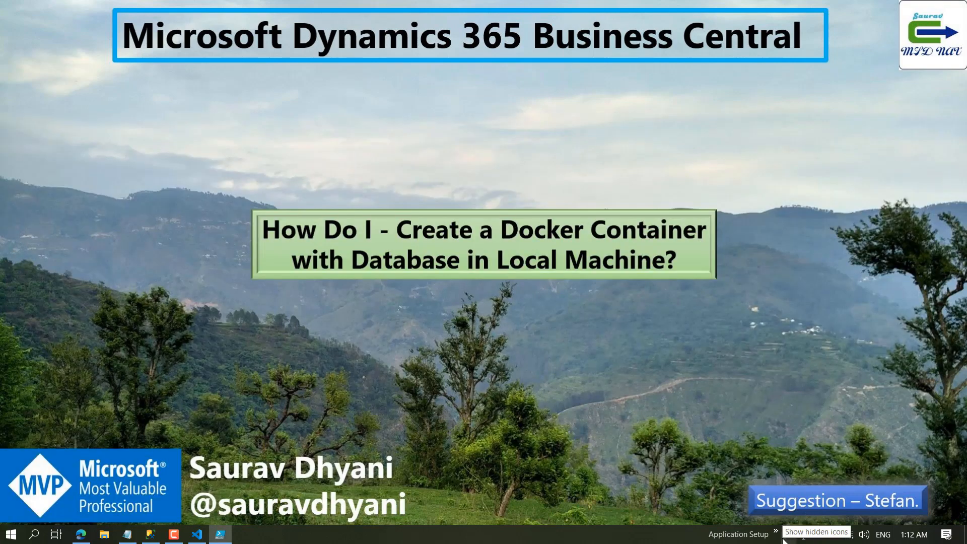
pyautogui.click(787, 532)
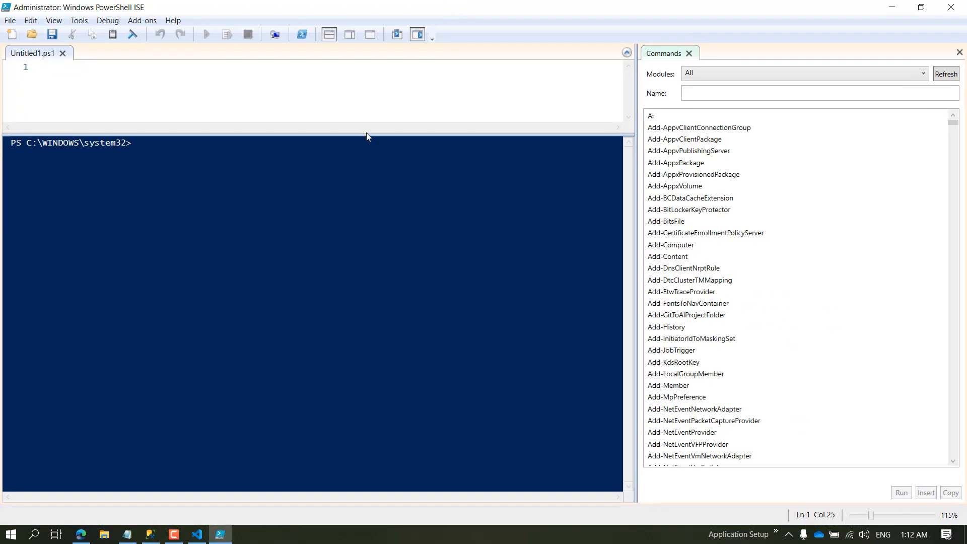
# Enlarge the script pane above the console
pyautogui.moveTo(366, 136); pyautogui.dragTo(389, 268)
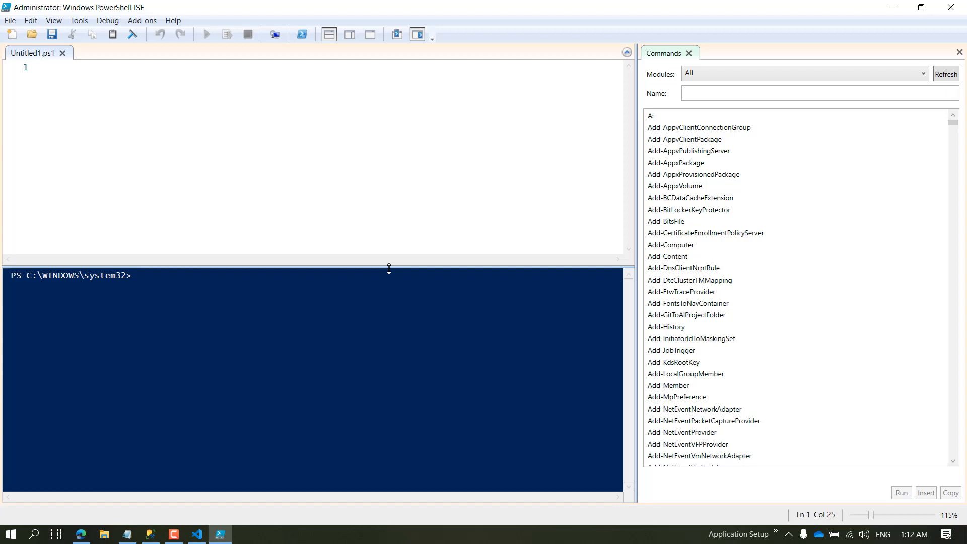
pyautogui.moveTo(389, 269)
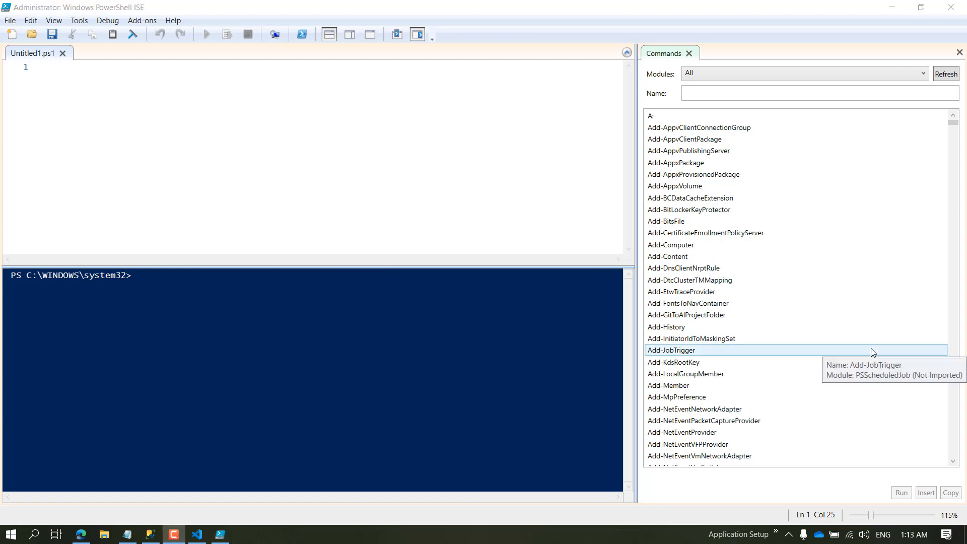
# Filter commands by New-NAV, select New-NavContainer and name the container Demo2
pyautogui.click(826, 93)
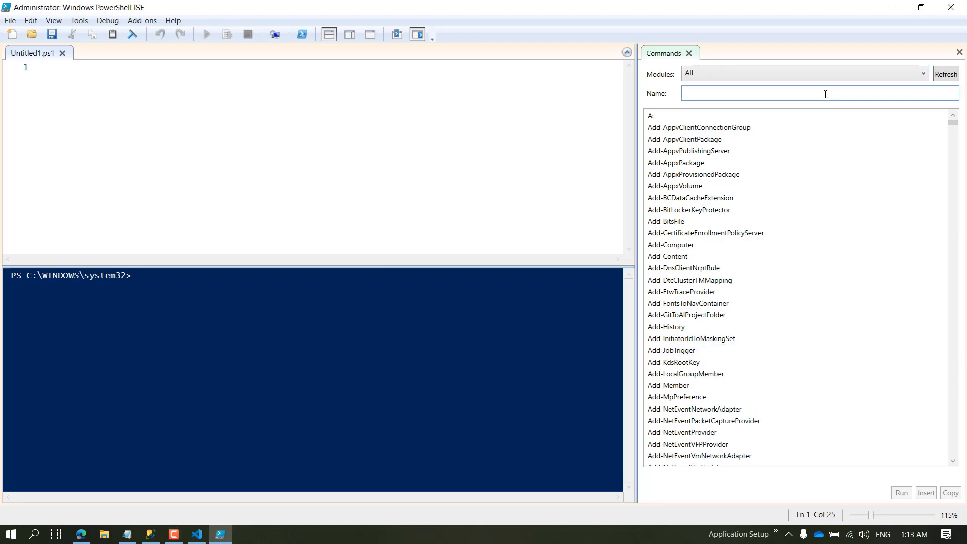
pyautogui.write('New-NAV')
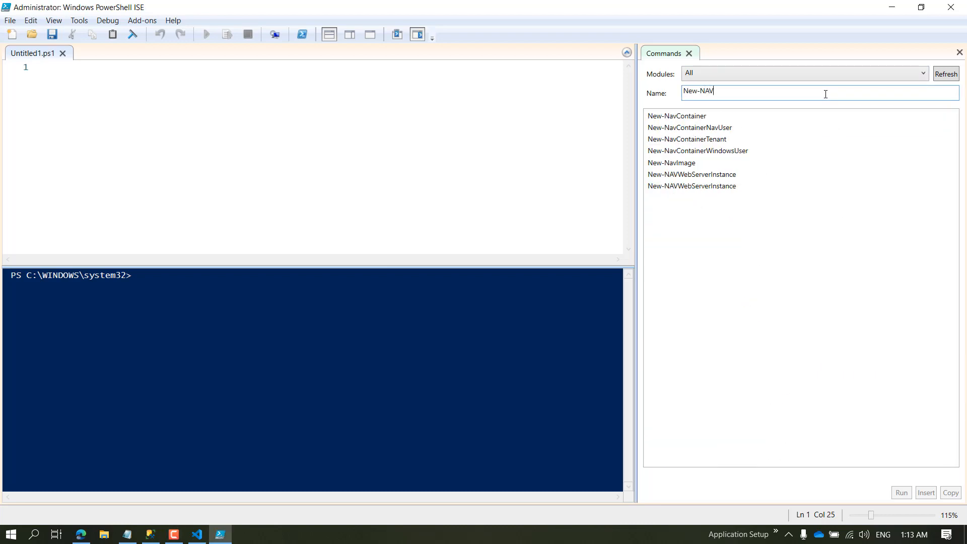
pyautogui.click(677, 116)
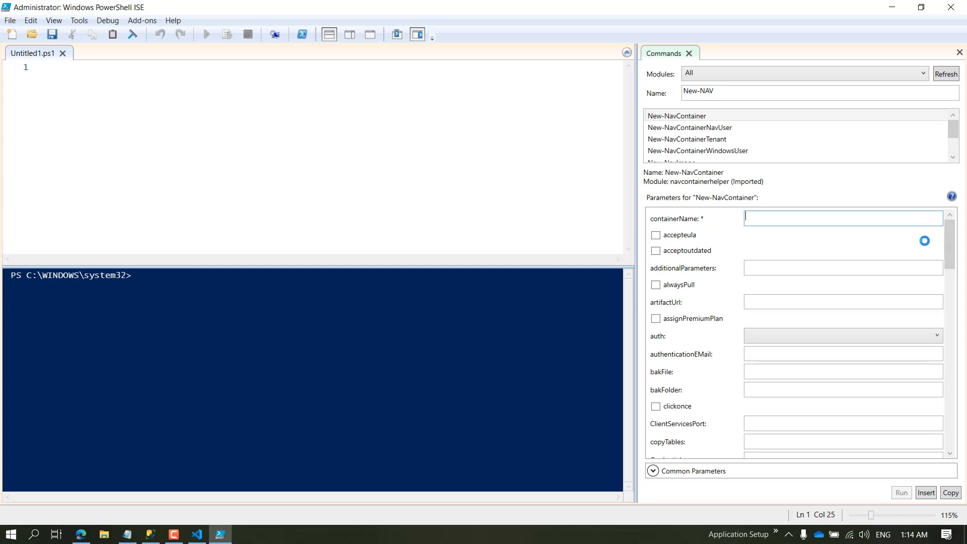
pyautogui.write('Demo2')
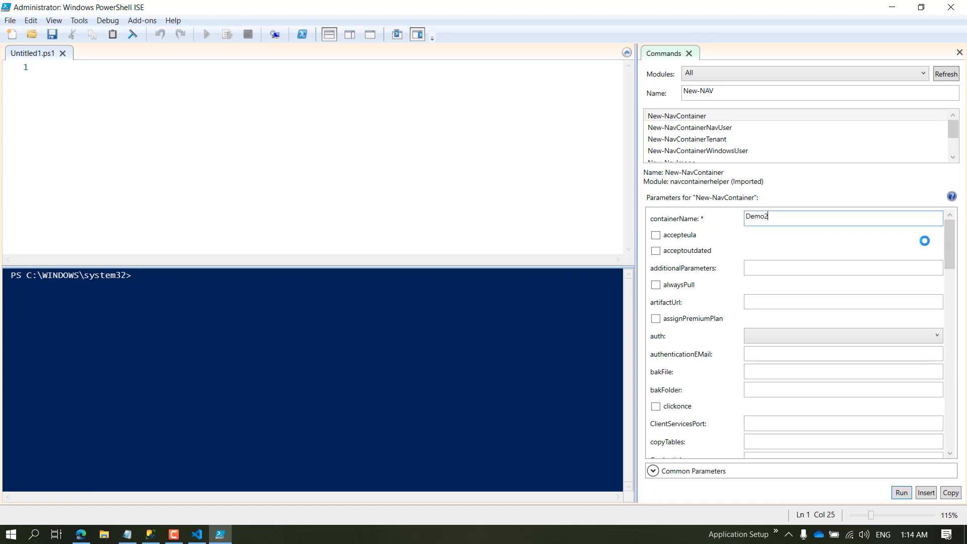
# Tick accepteula and assignPremiumPlan, and set auth to NavUserPassword
pyautogui.click(655, 235)
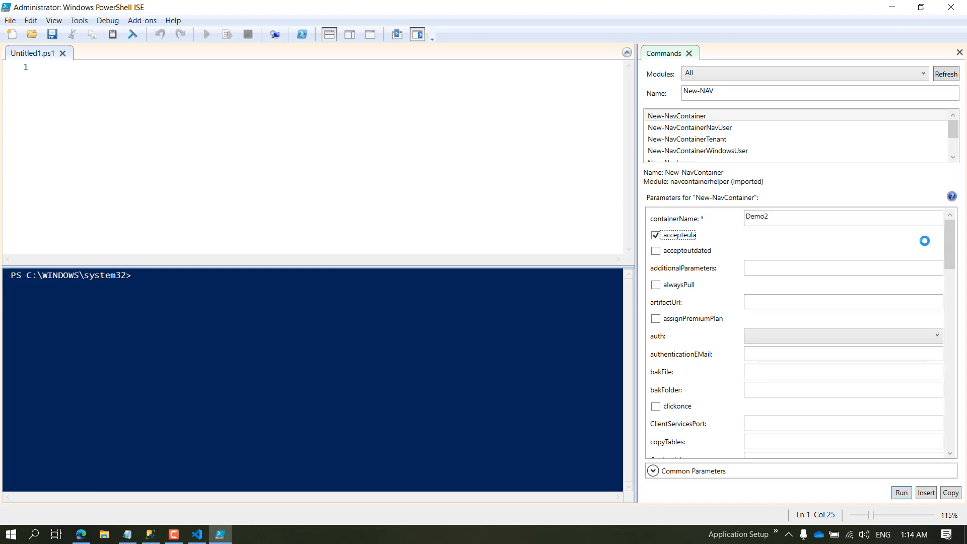
pyautogui.click(841, 268)
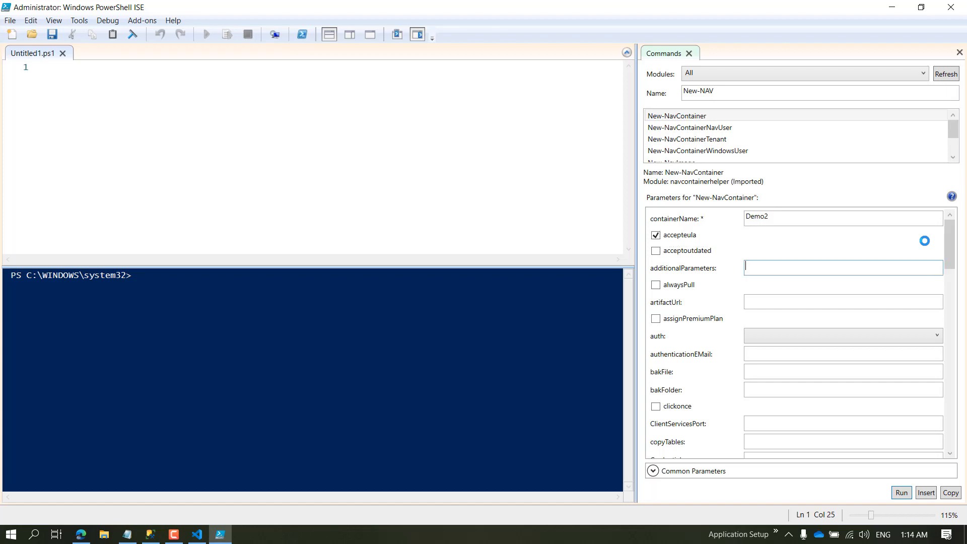
pyautogui.click(655, 318)
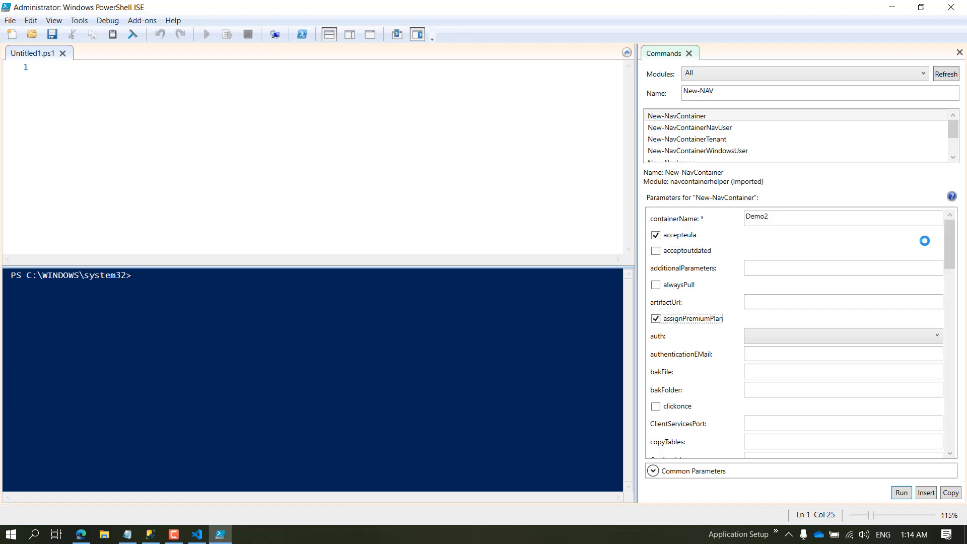
pyautogui.scroll(-3)
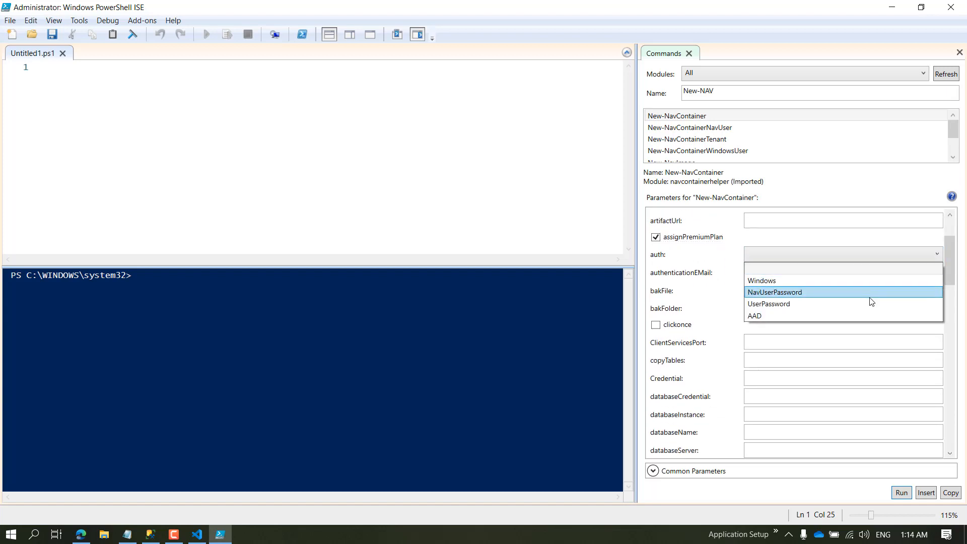
pyautogui.click(774, 292)
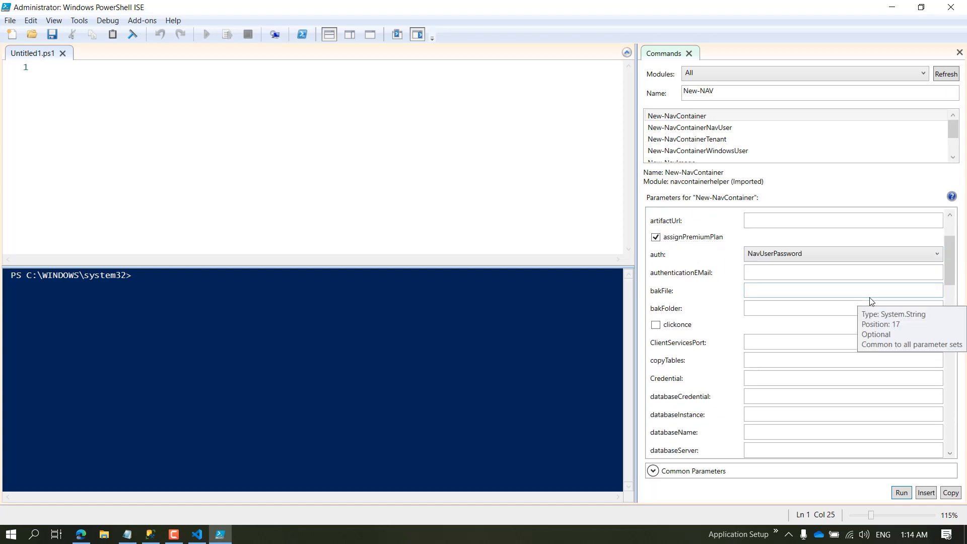
pyautogui.moveTo(790, 307)
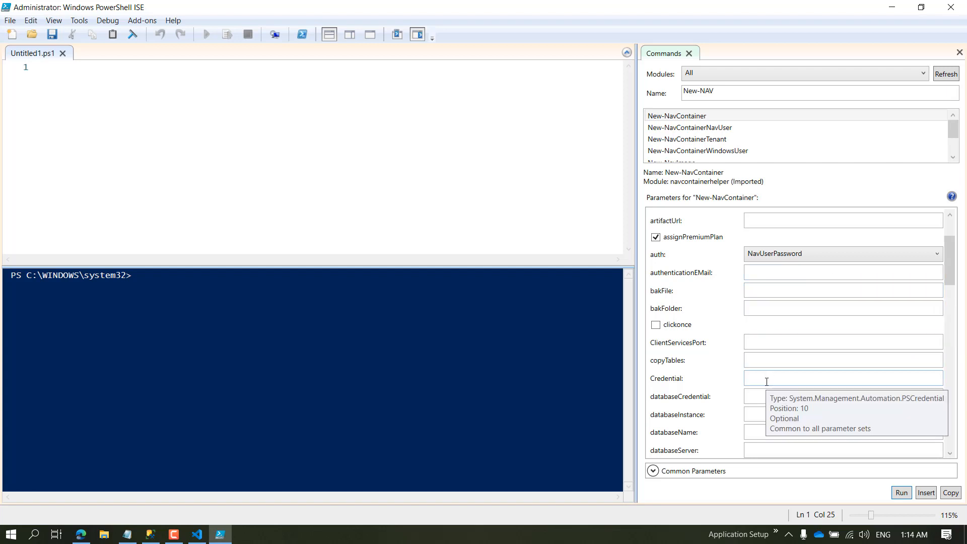
# Begin the Credential parameter with user sa
pyautogui.click(843, 378)
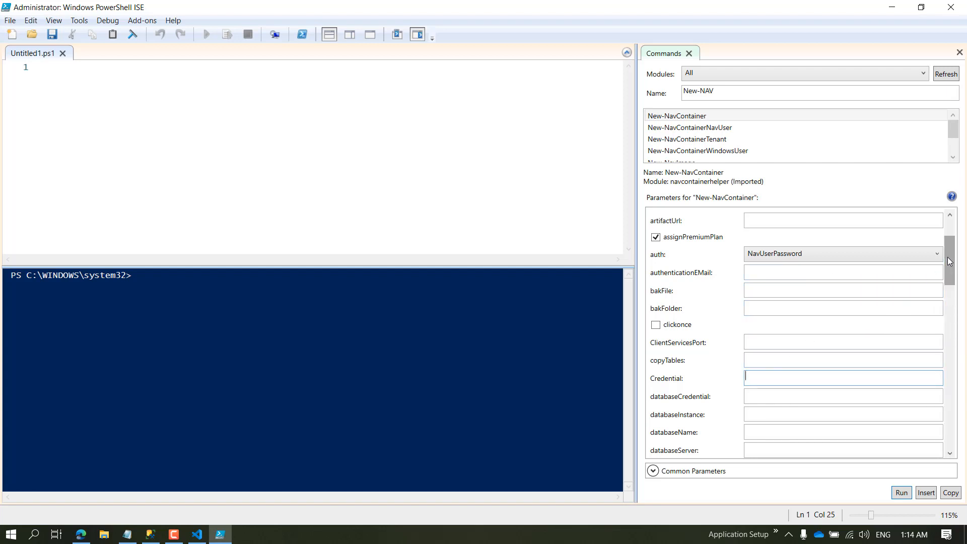
pyautogui.scroll(-3)
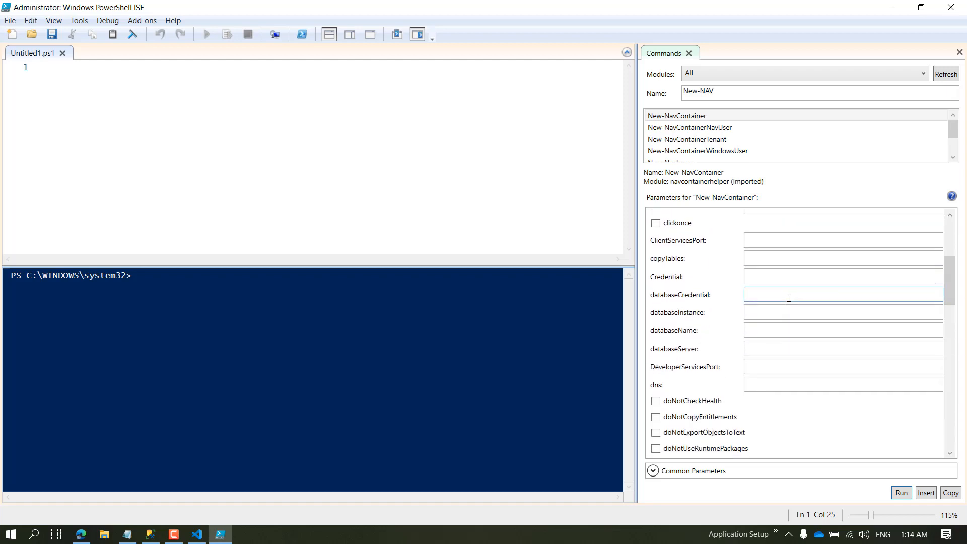
pyautogui.write('sa')
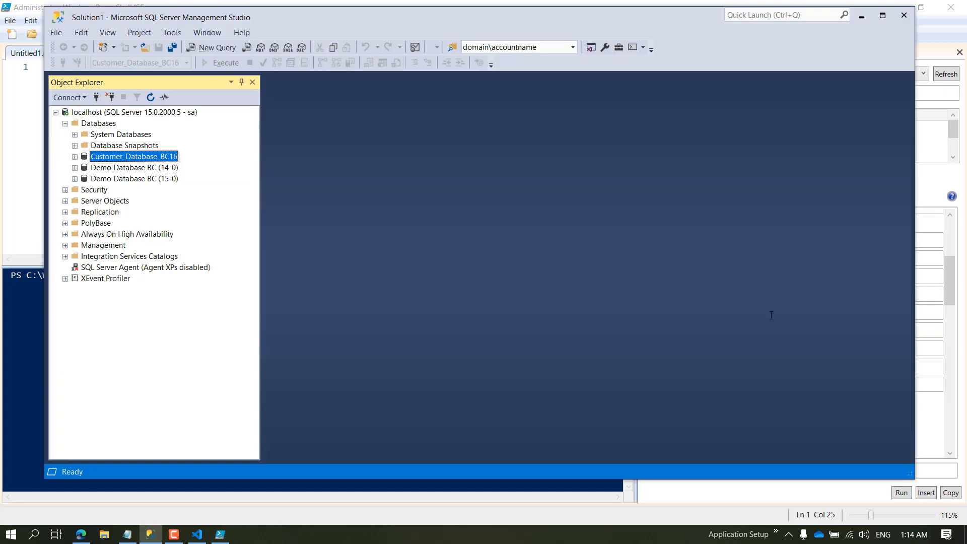
# Set the Database Engine server name to localhost\SQL2017 with SQL Server authentication as sa and select it
pyautogui.click(116, 112)
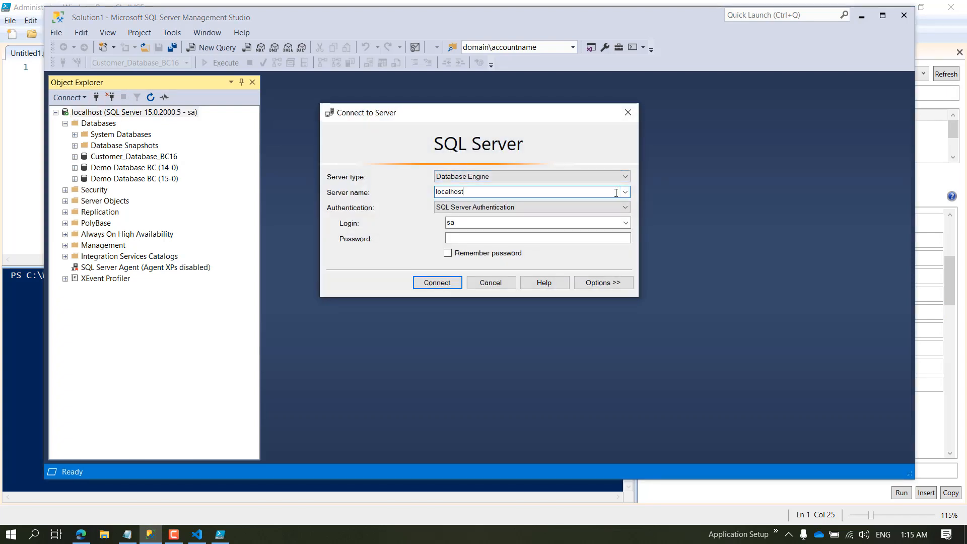
pyautogui.write('\\SQL201')
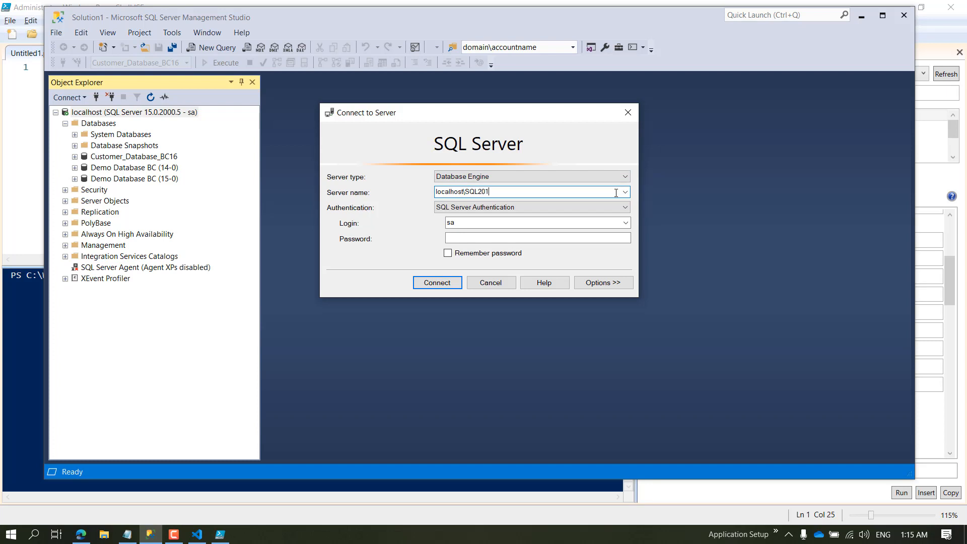
pyautogui.write('7')
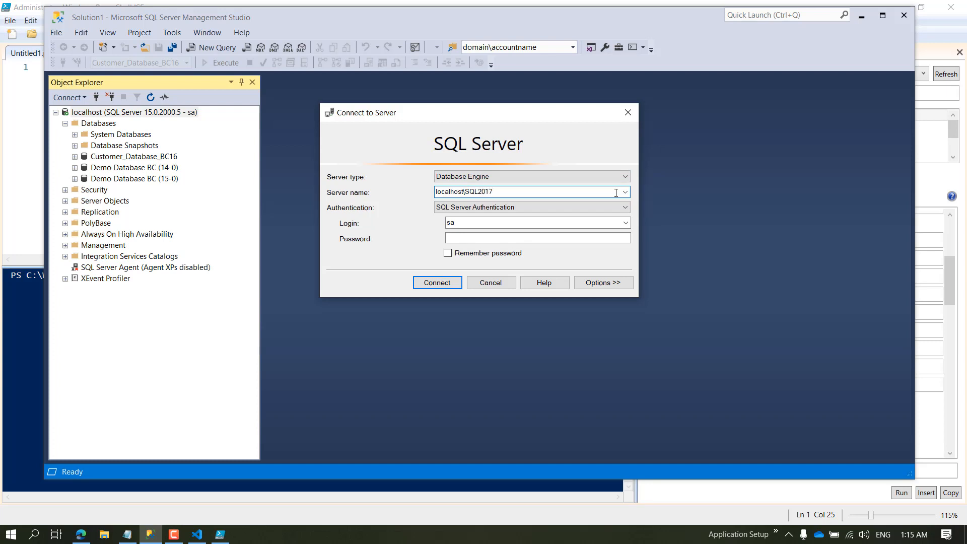
pyautogui.doubleClick(478, 191)
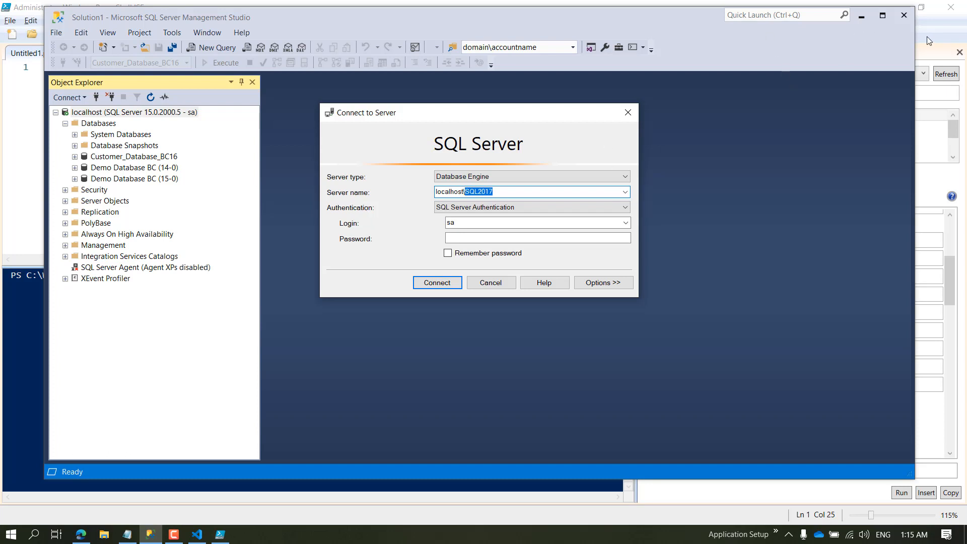
pyautogui.click(220, 534)
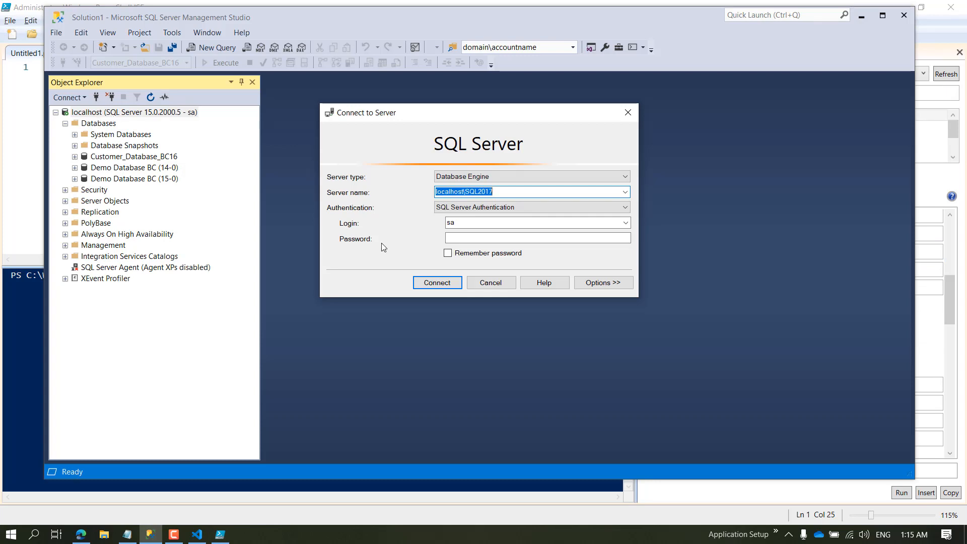
pyautogui.click(220, 534)
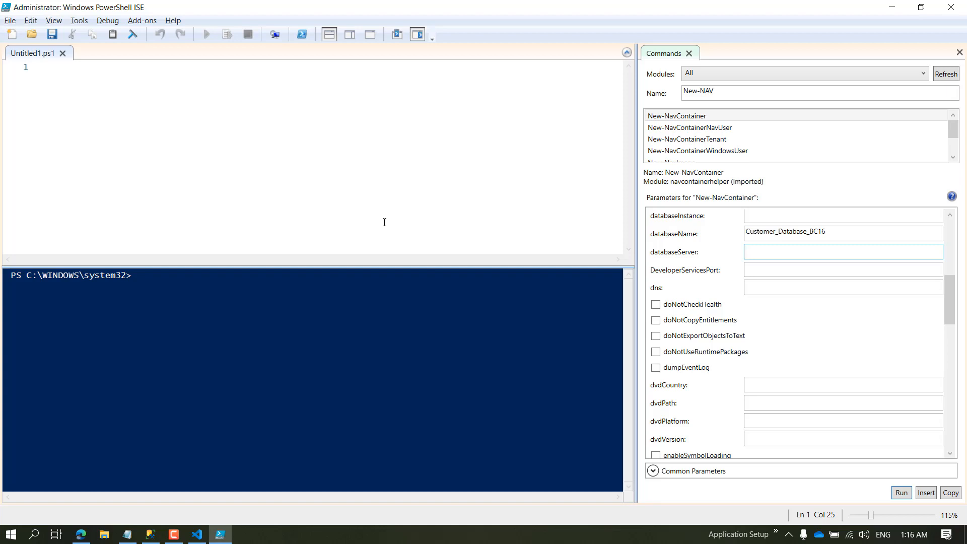
pyautogui.click(844, 252)
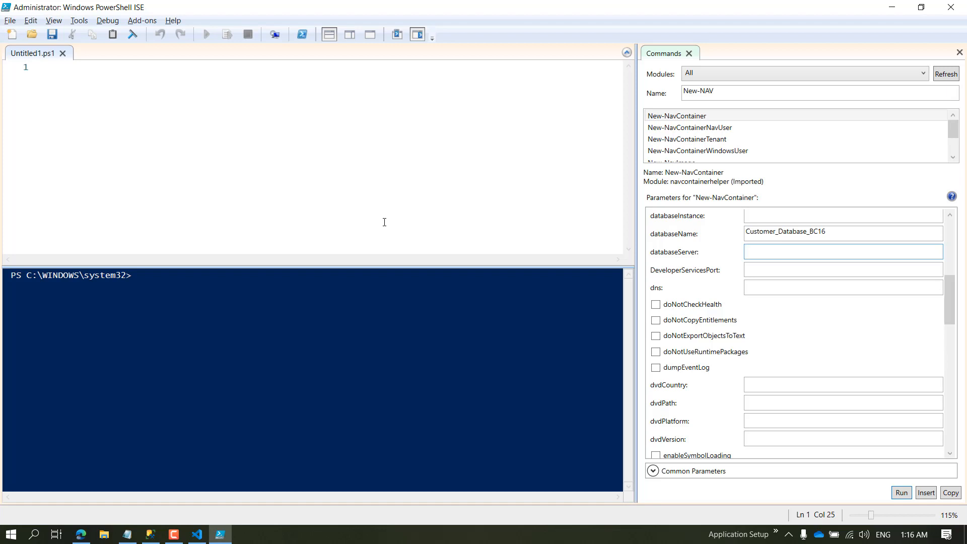
pyautogui.click(844, 252)
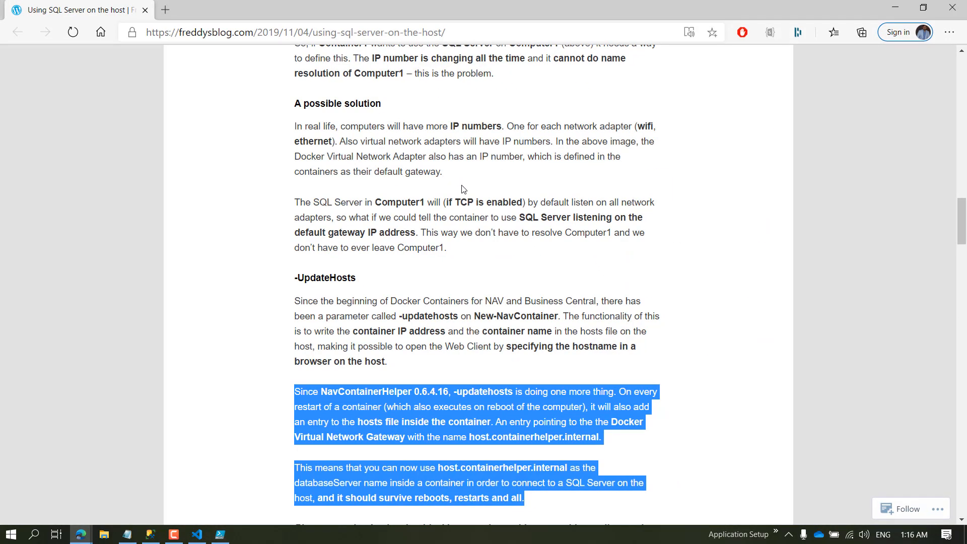
# Scroll the freddysblog post 'Using SQL Server on the host' back to its top
pyautogui.scroll(3)
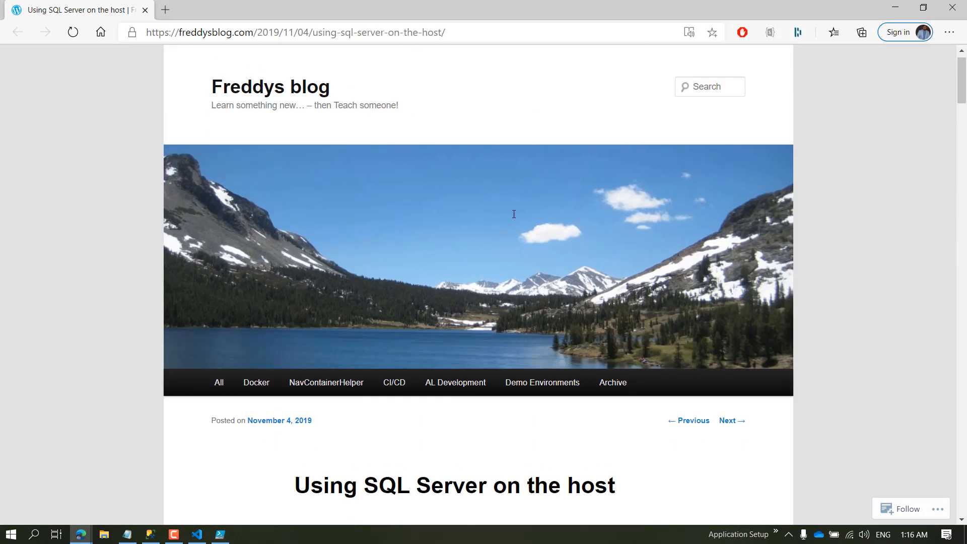
pyautogui.scroll(-3)
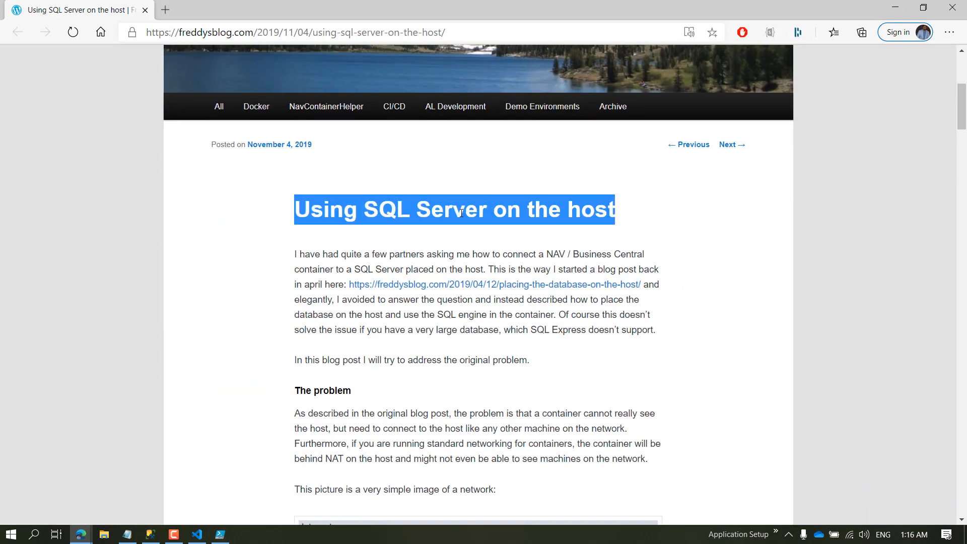
pyautogui.moveTo(893, 7)
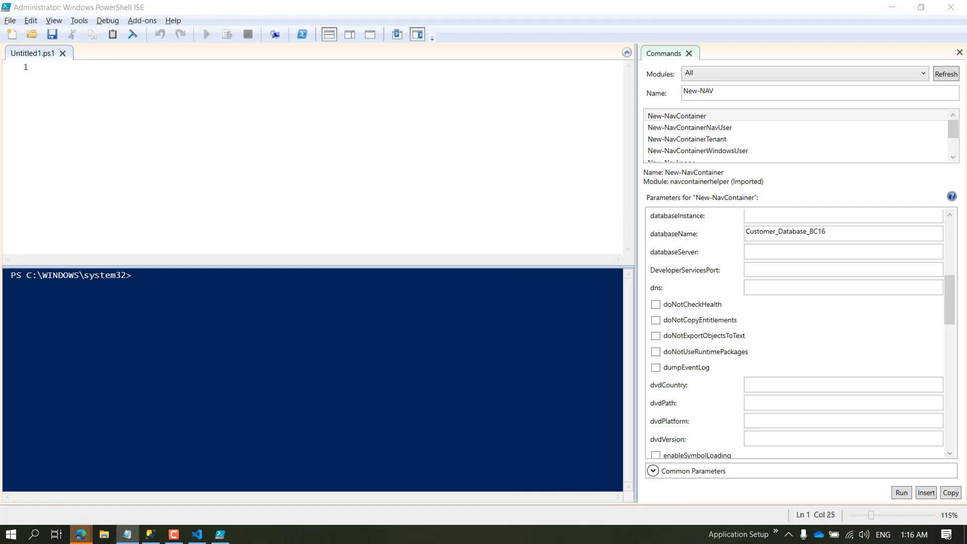
# Set databaseServer to host.containerhelper.internal for New-NavContainer
pyautogui.click(844, 251)
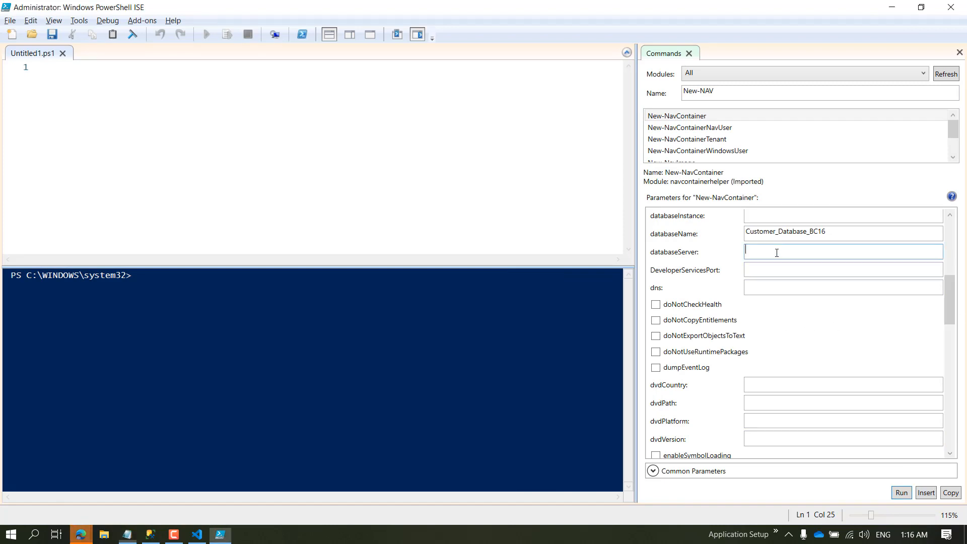
pyautogui.write('host.')
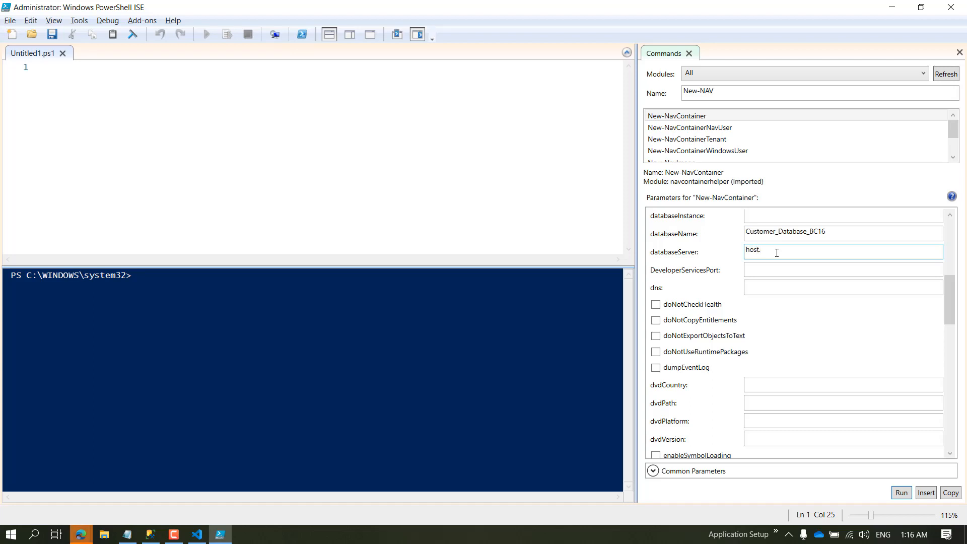
pyautogui.write('com')
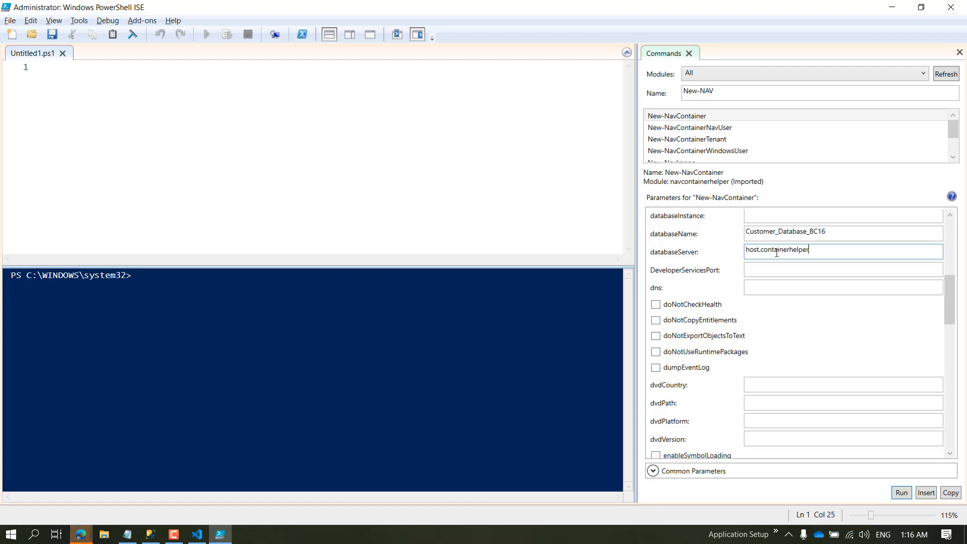
pyautogui.write('.internal')
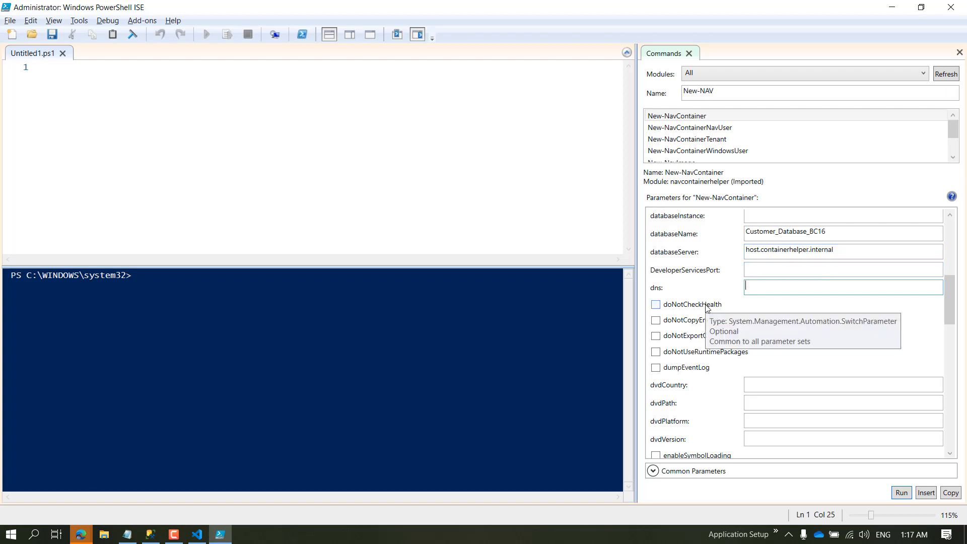
# Turn on doNotCheckHealth and doNotExportObjectsToText for the container
pyautogui.click(655, 305)
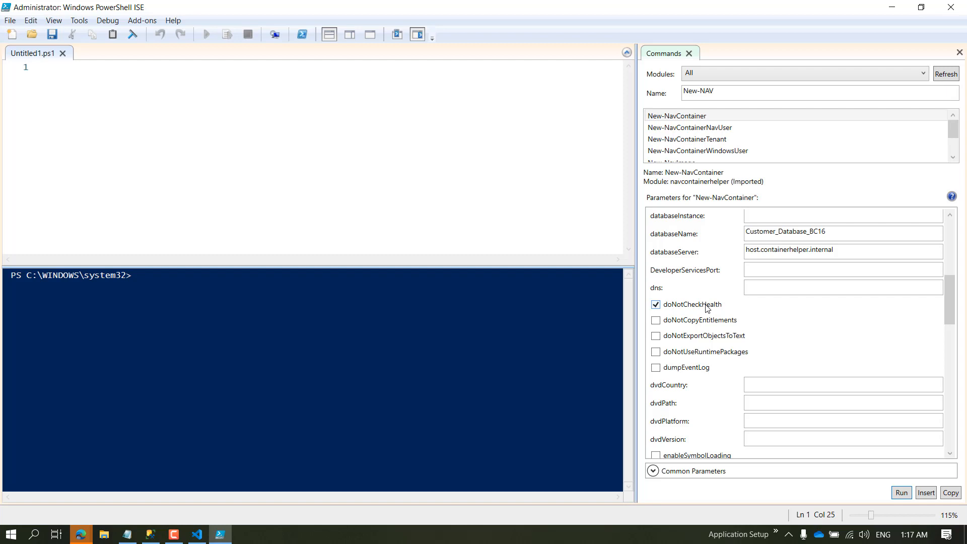
pyautogui.moveTo(698, 342)
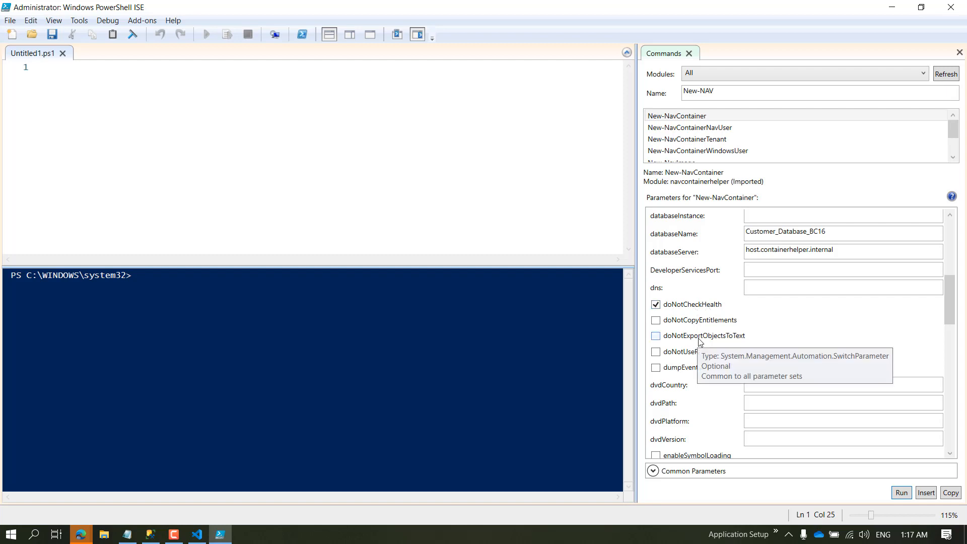
pyautogui.moveTo(727, 339)
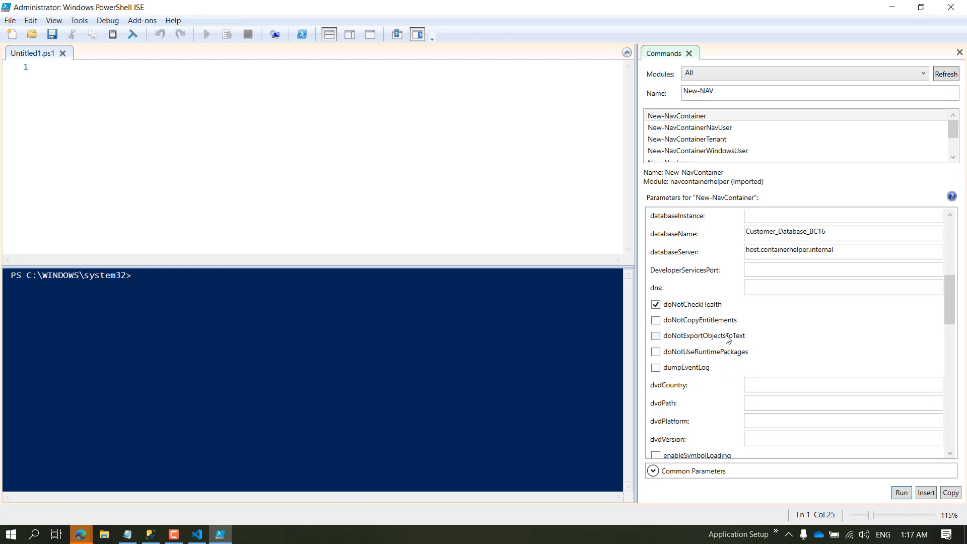
pyautogui.click(654, 336)
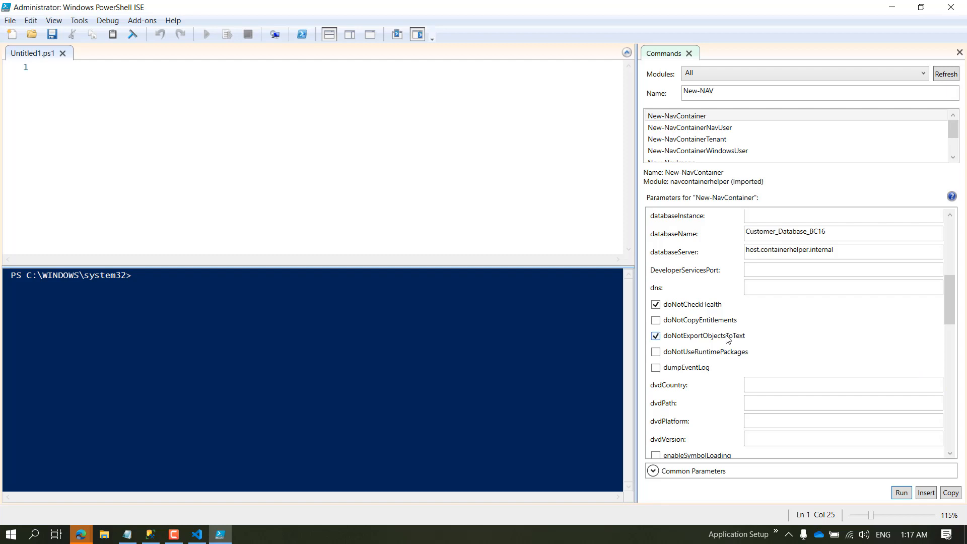
pyautogui.moveTo(801, 377)
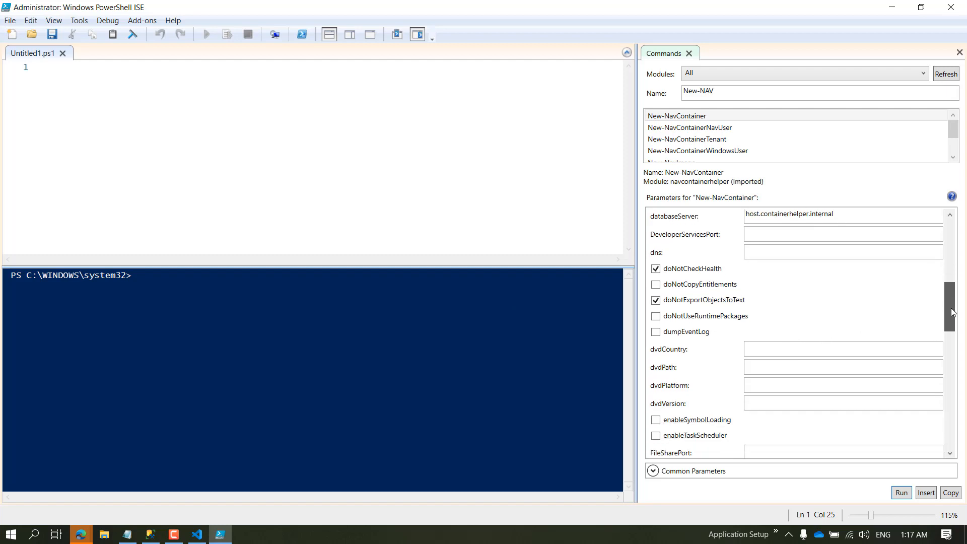
pyautogui.scroll(-3)
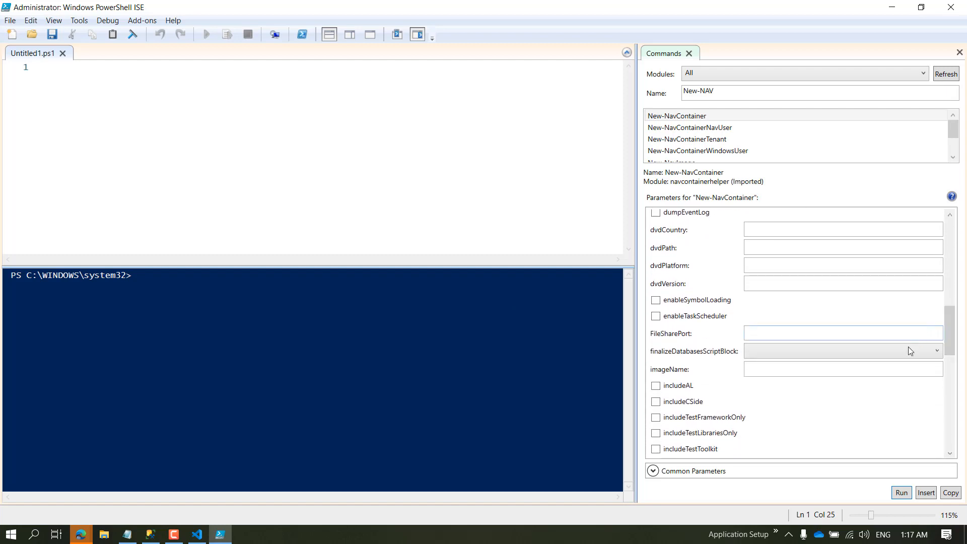
pyautogui.click(843, 369)
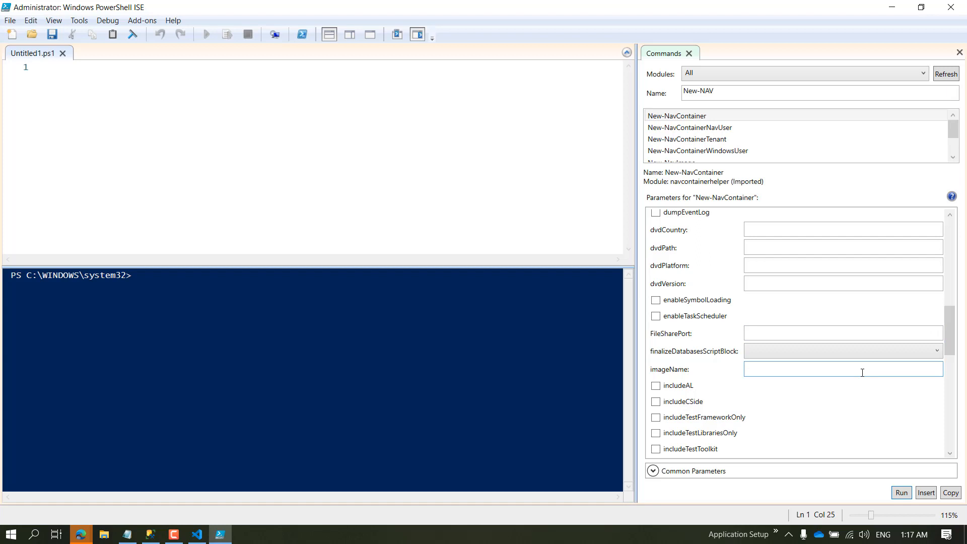
# List local Docker images and set imageName to the Business Central onprem 16.2.13509.13779-na-ltsc2019 image
pyautogui.write('i')
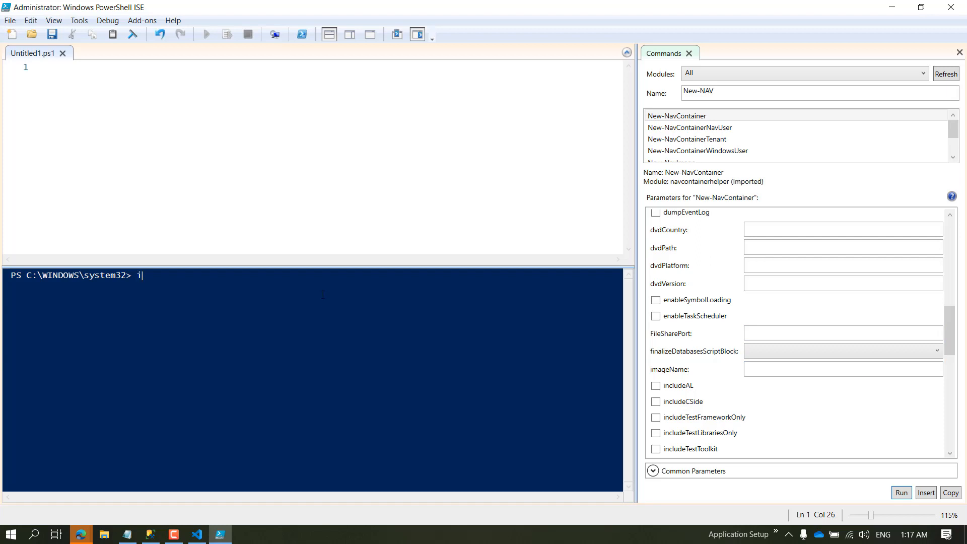
pyautogui.write('docker images')
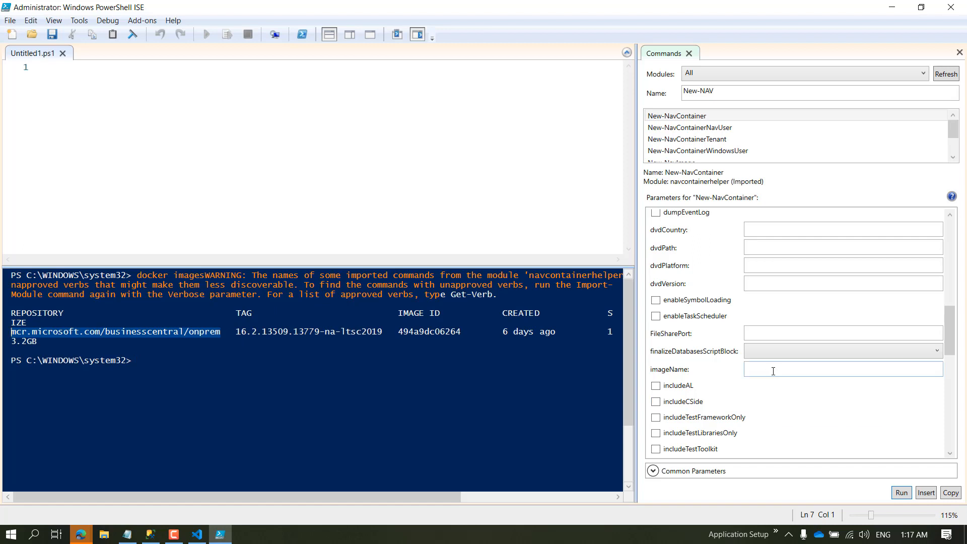
pyautogui.write('mcr.microsoft.com/businesscentral/onprem:16.2.13509.13779-na-ltsc2019')
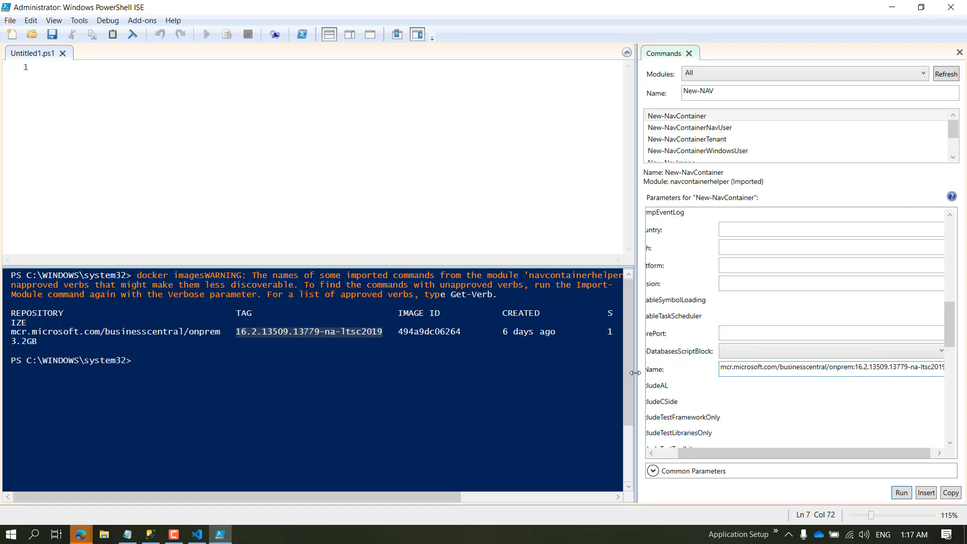
pyautogui.moveTo(635, 373); pyautogui.dragTo(522, 363)
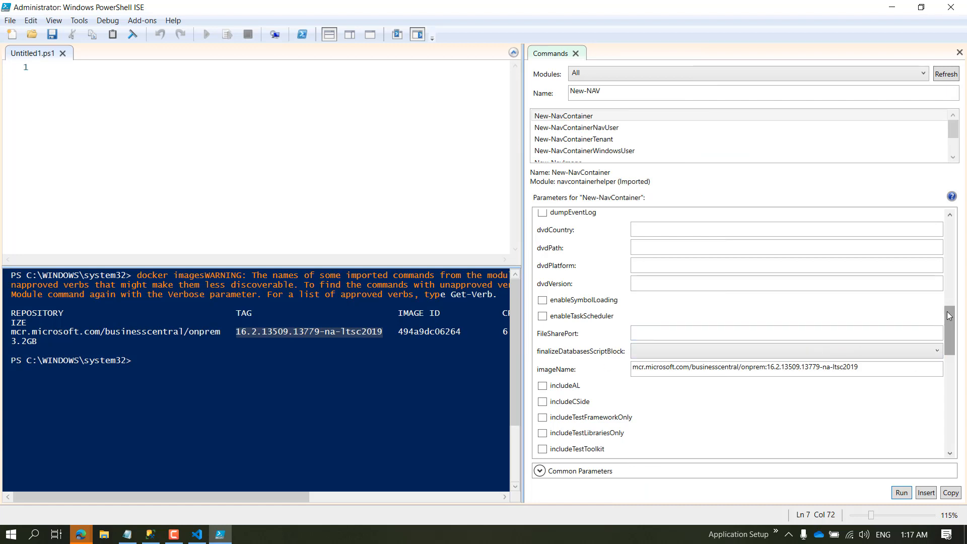
# Enable installCertificateOnHost, with licenseFile "D:\Temp\Dev.flf" and memoryLimit 3G
pyautogui.scroll(-3)
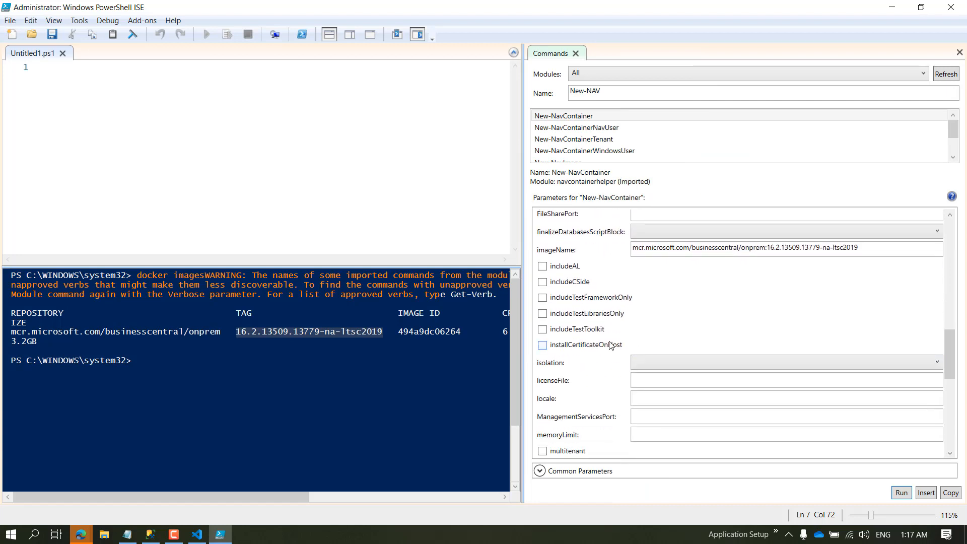
pyautogui.click(542, 344)
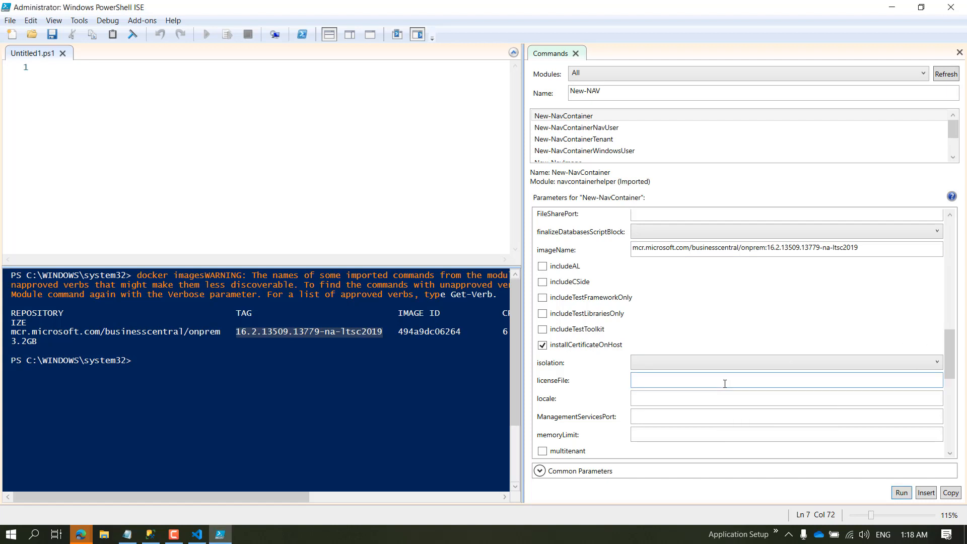
pyautogui.write('"D:\\Temp\\Dev.flf"')
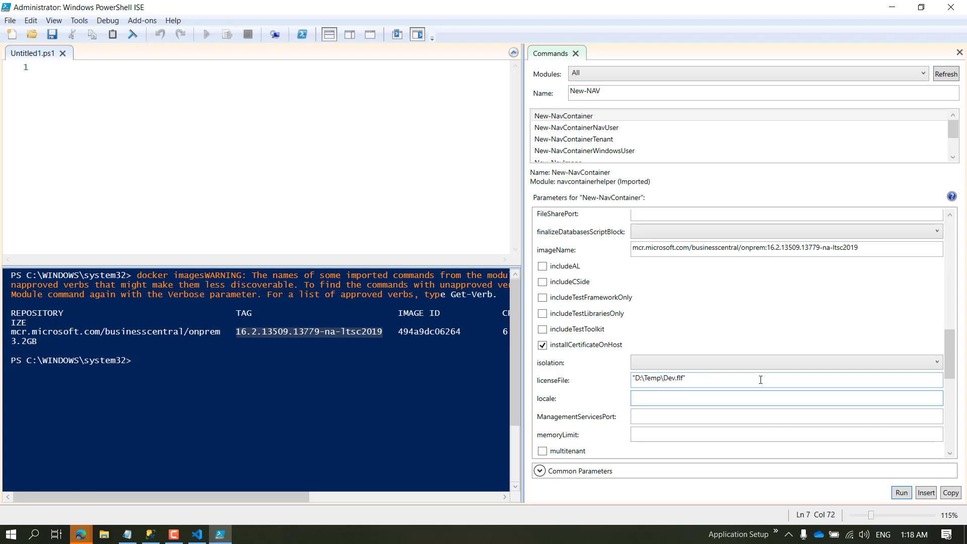
pyautogui.write('3')
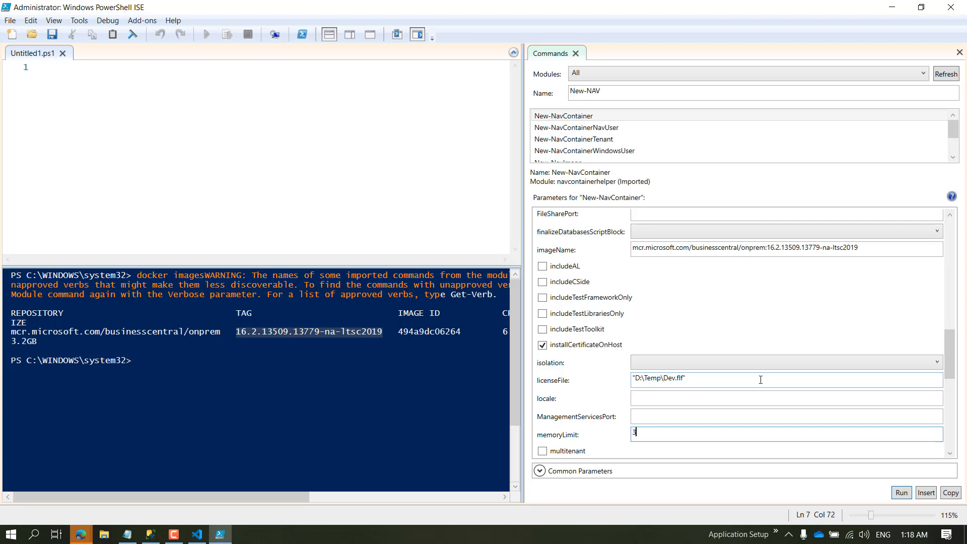
pyautogui.write('G')
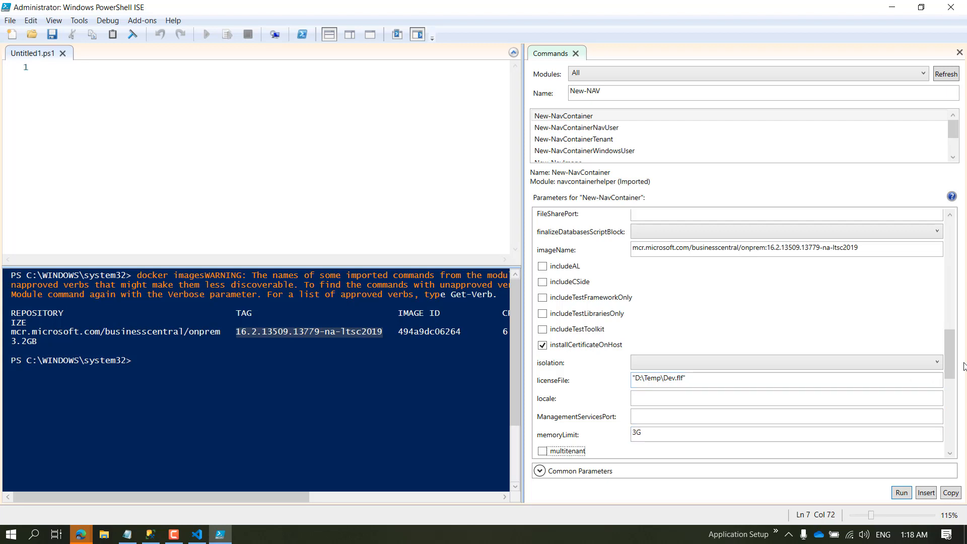
# Enable useSSL for the container further down the parameter list
pyautogui.scroll(-3)
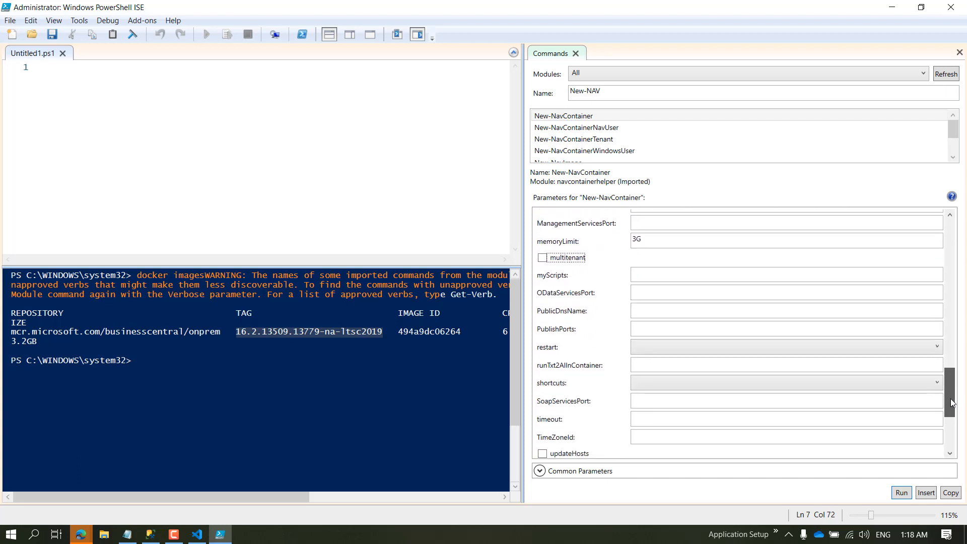
pyautogui.scroll(-3)
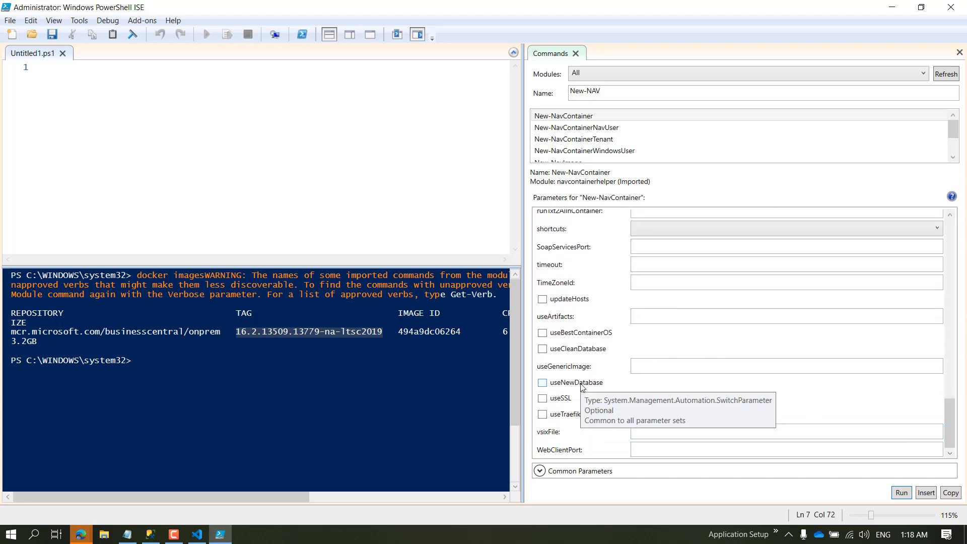
pyautogui.click(542, 398)
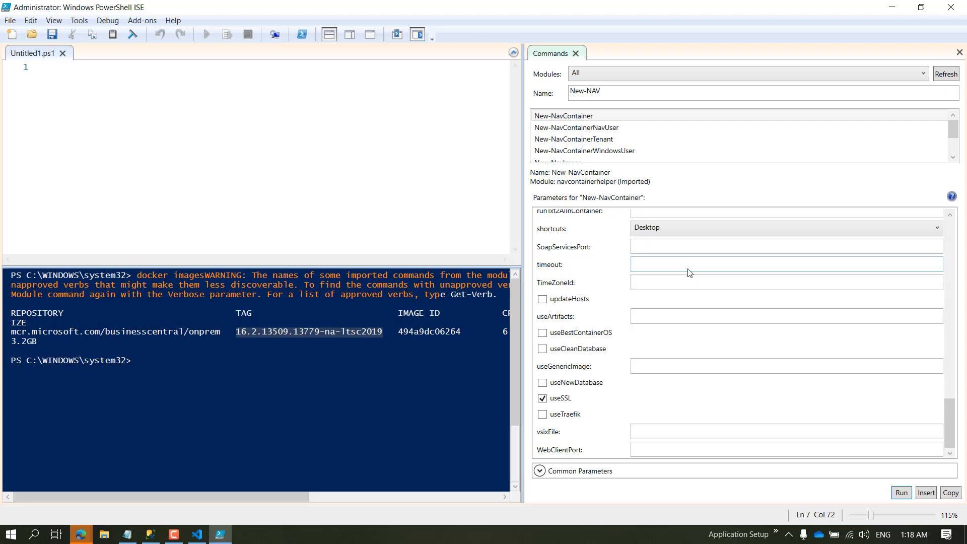
pyautogui.moveTo(689, 272)
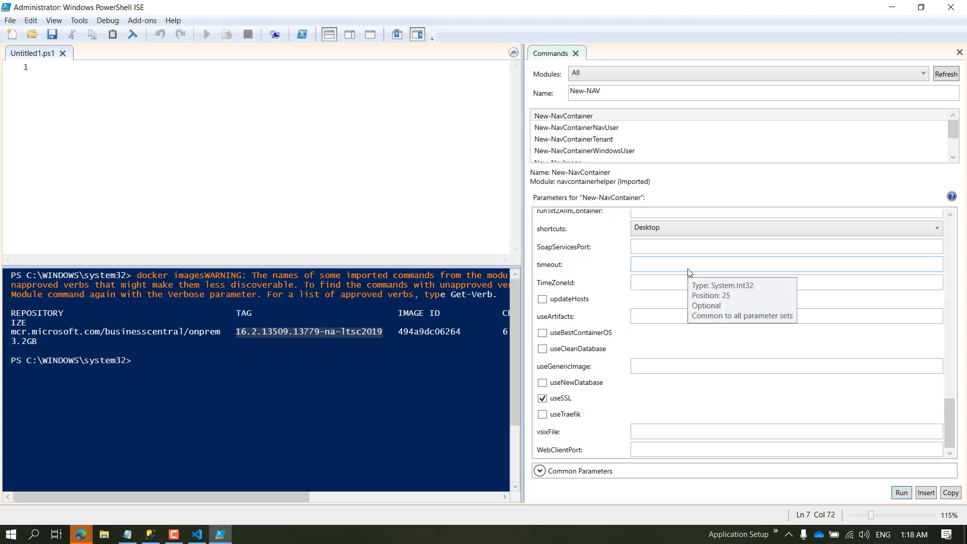
pyautogui.moveTo(579, 398)
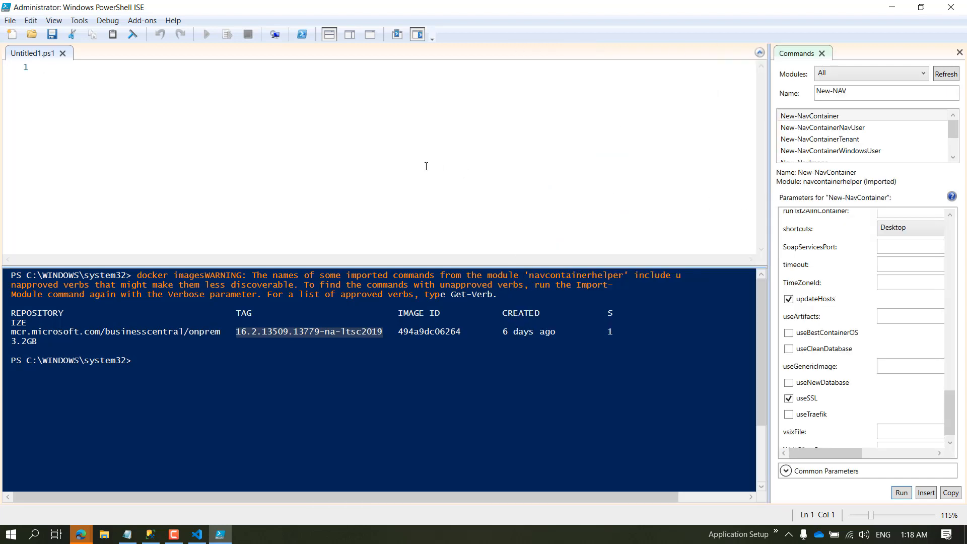
# Break the New-NavContainer Demo2 command so containerName through doNotExportObjectsToText each sit on their own line
pyautogui.write('New-NavContainer -containerName Demo2 -accept_eula -assignPremiumPlan -auth NavUserPassword -databaseCredential sa -databaseName Custome')
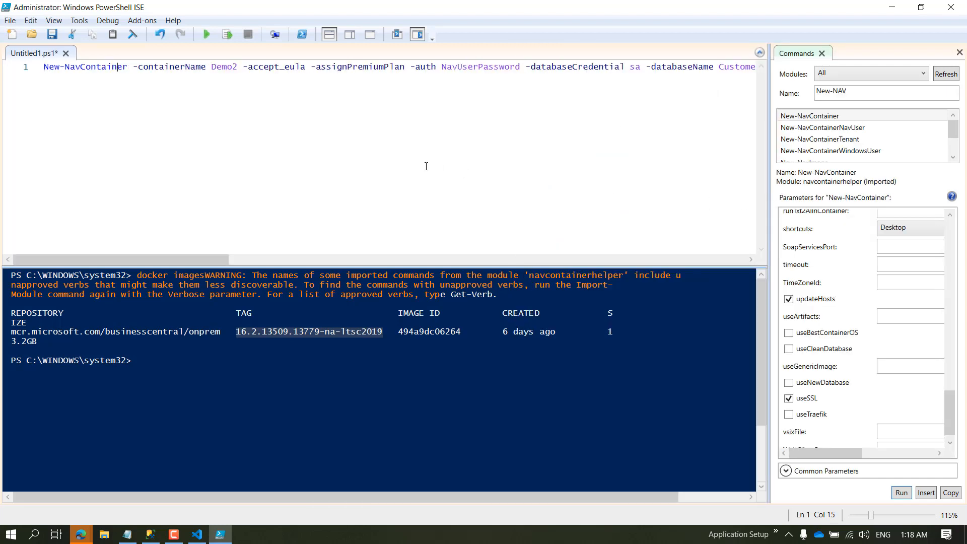
pyautogui.press('Enter')
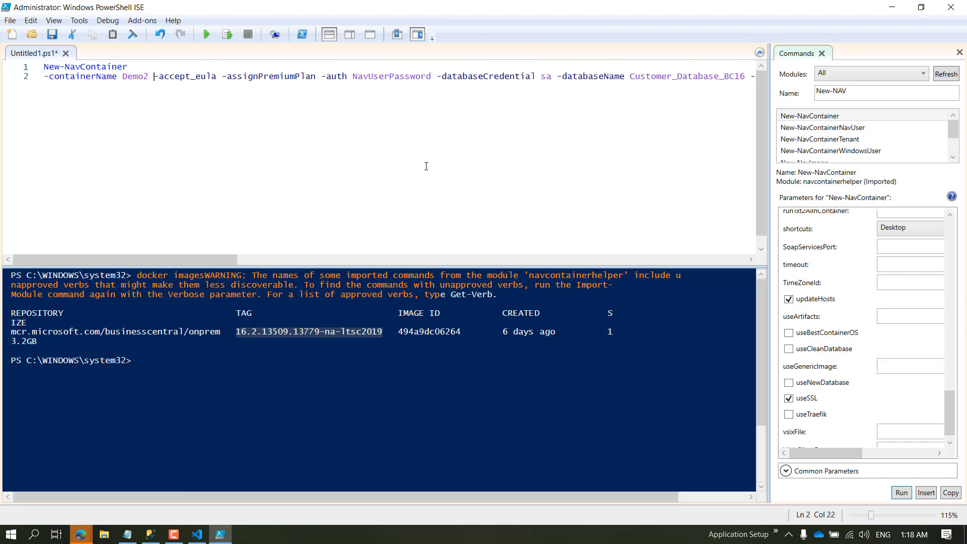
pyautogui.moveTo(145, 76)
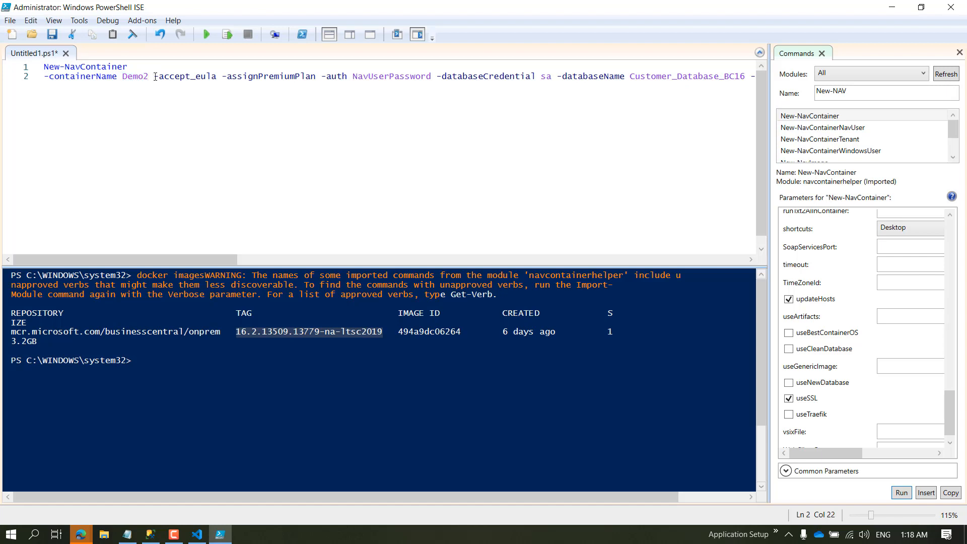
pyautogui.press('Enter')
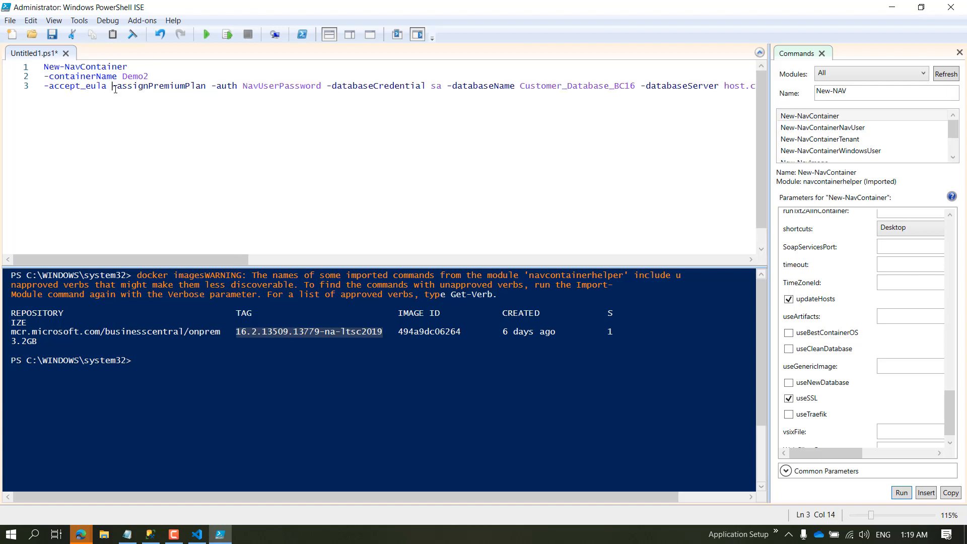
pyautogui.press('Enter')
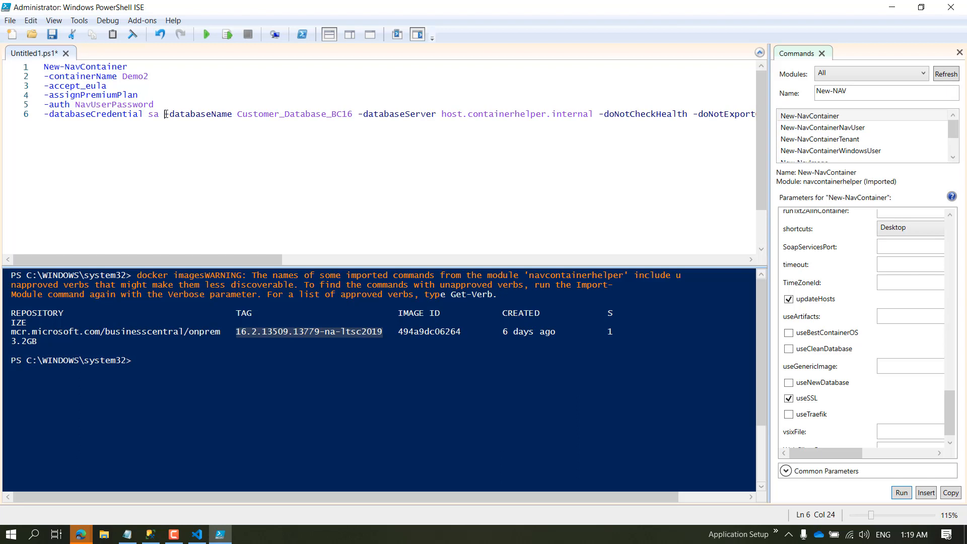
pyautogui.press('Enter')
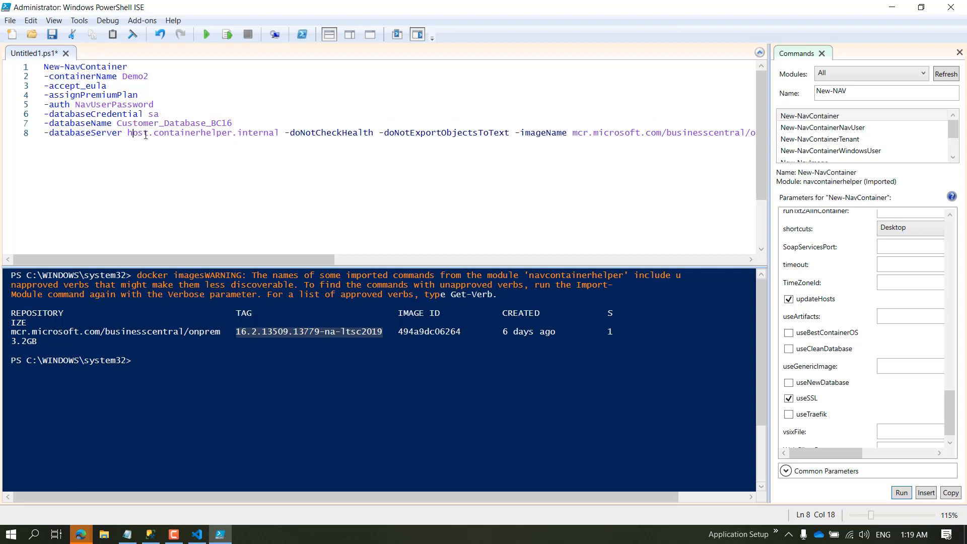
pyautogui.moveTo(128, 133); pyautogui.dragTo(278, 133)
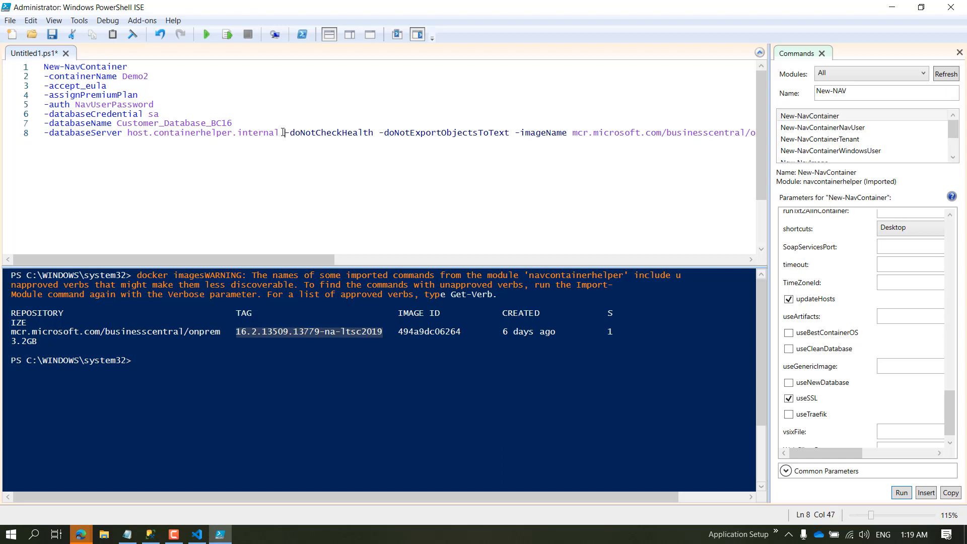
pyautogui.press('Enter')
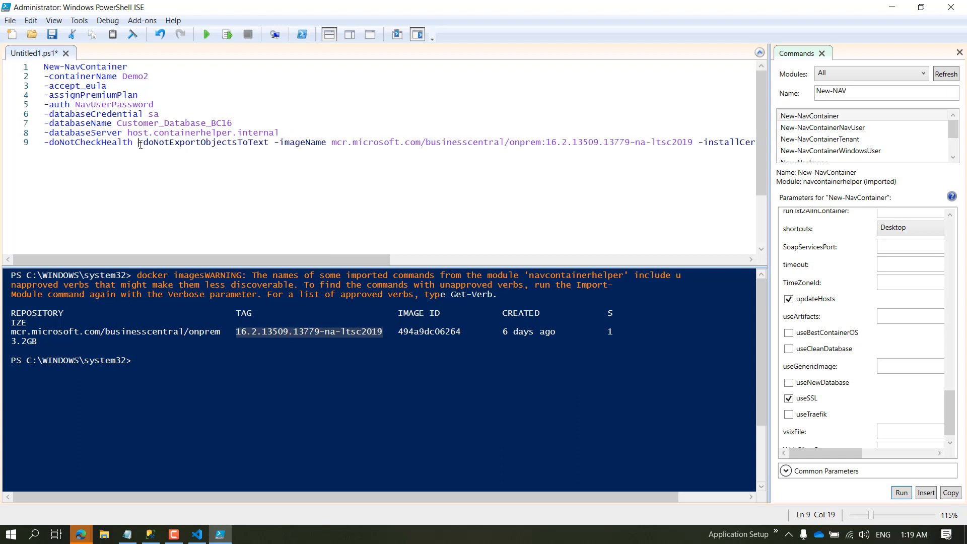
pyautogui.press('Enter')
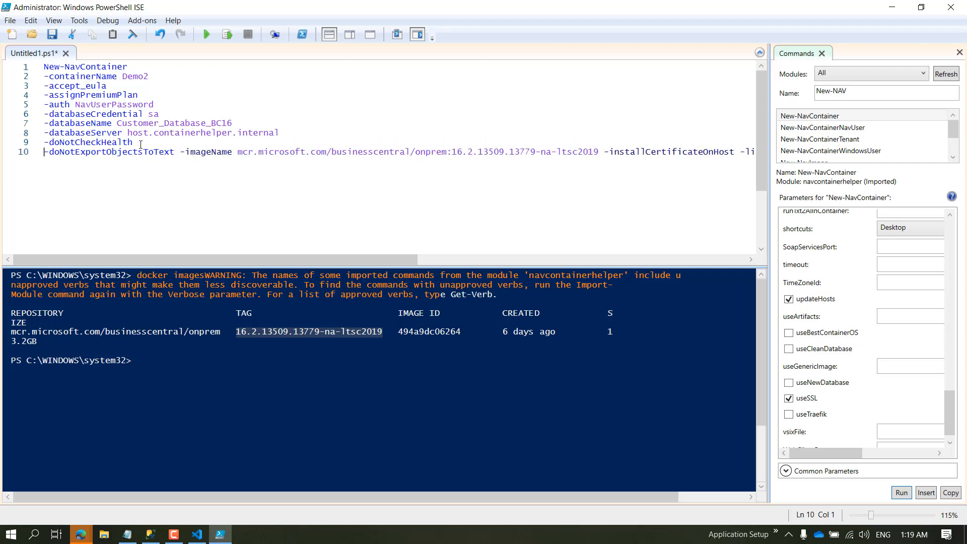
# Split imageName and the remaining parameters, ending with useSSL, onto separate lines
pyautogui.doubleClick(105, 151)
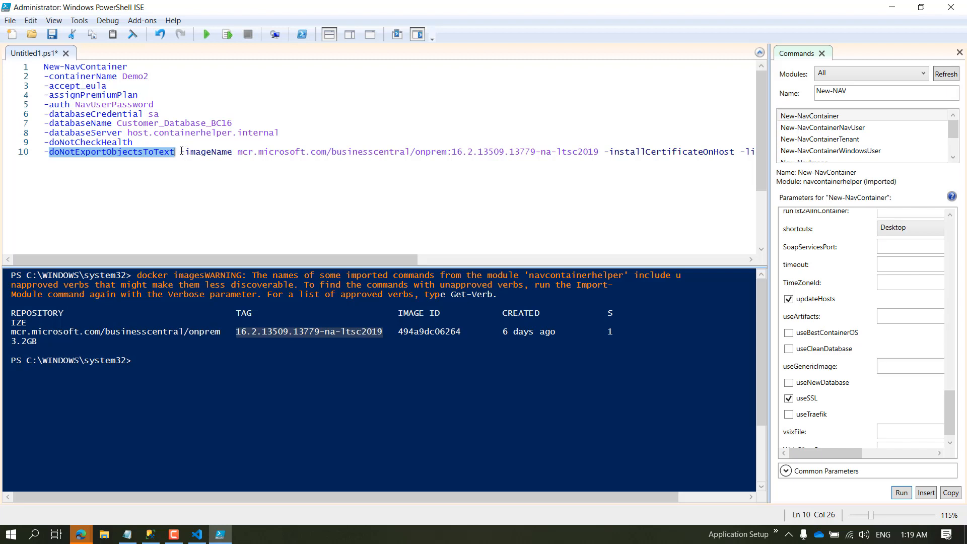
pyautogui.press('Enter')
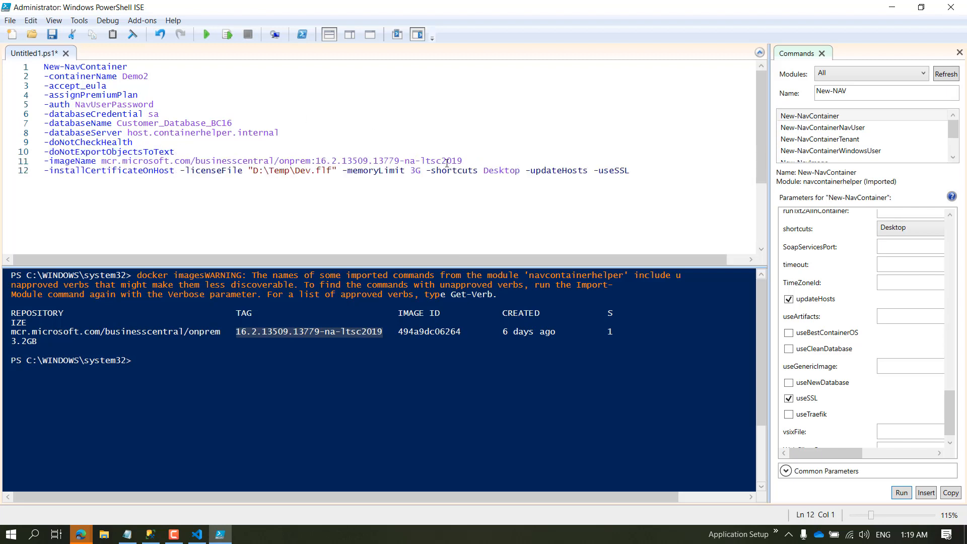
pyautogui.press('Enter')
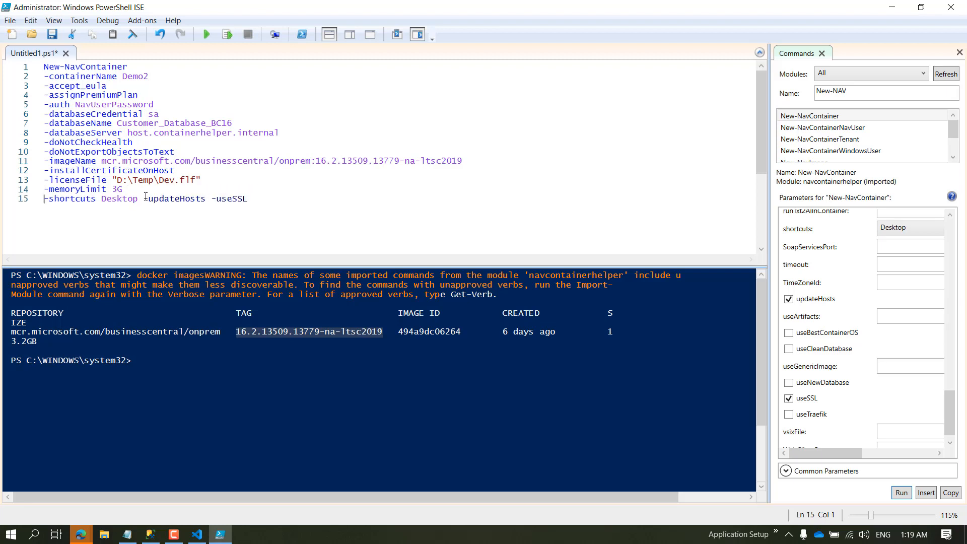
pyautogui.press('Enter')
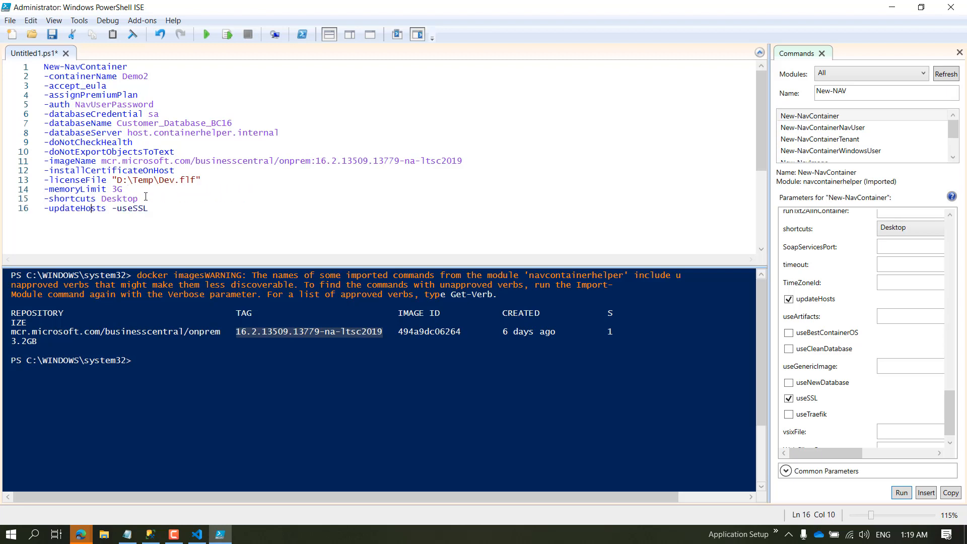
pyautogui.press('Enter')
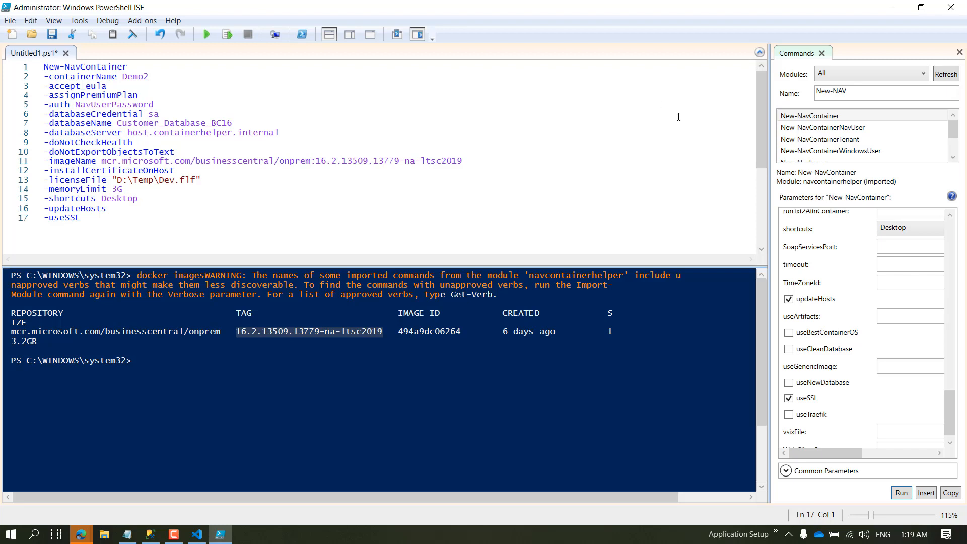
pyautogui.moveTo(760, 129)
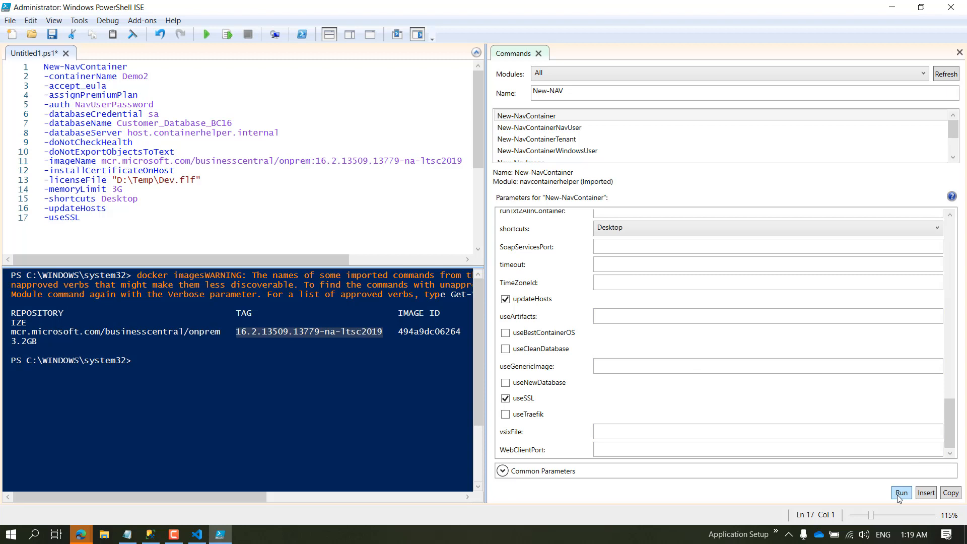
# Run New-NavContainer and supply admin credentials so container Demo2 starts being created
pyautogui.click(901, 492)
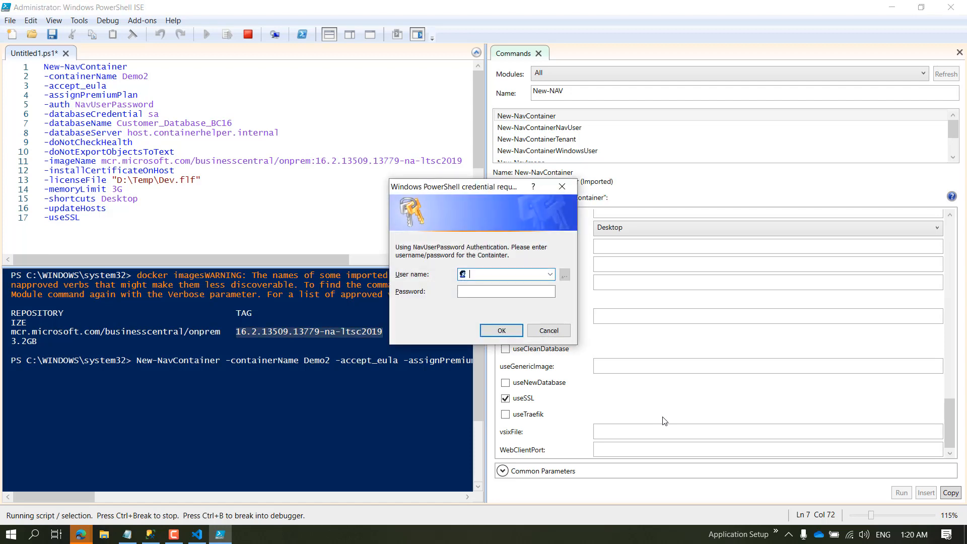
pyautogui.write('admin')
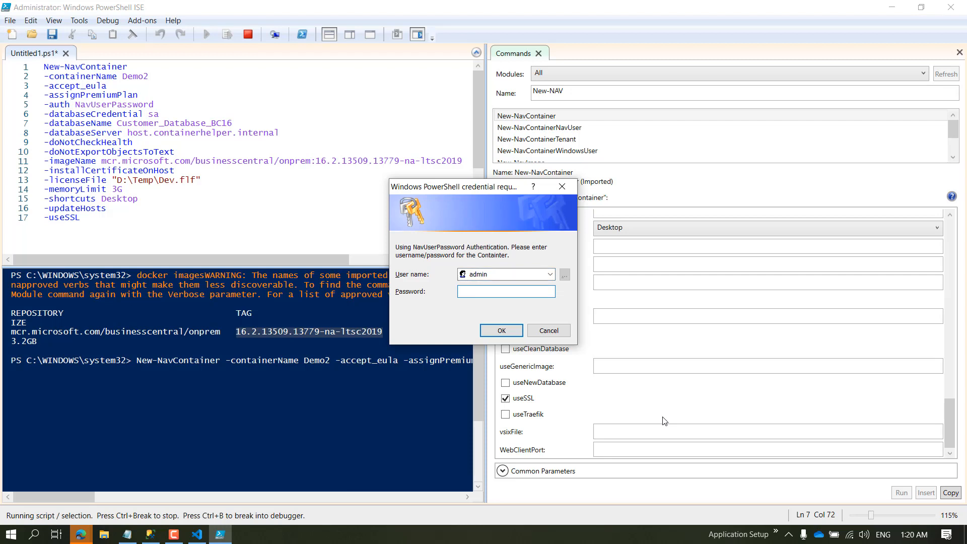
pyautogui.click(506, 292)
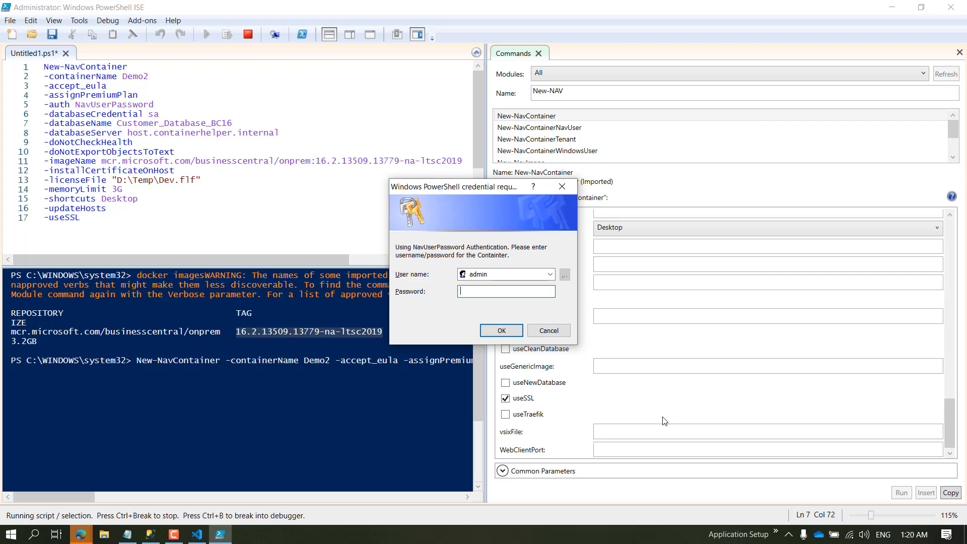
pyautogui.write('•')
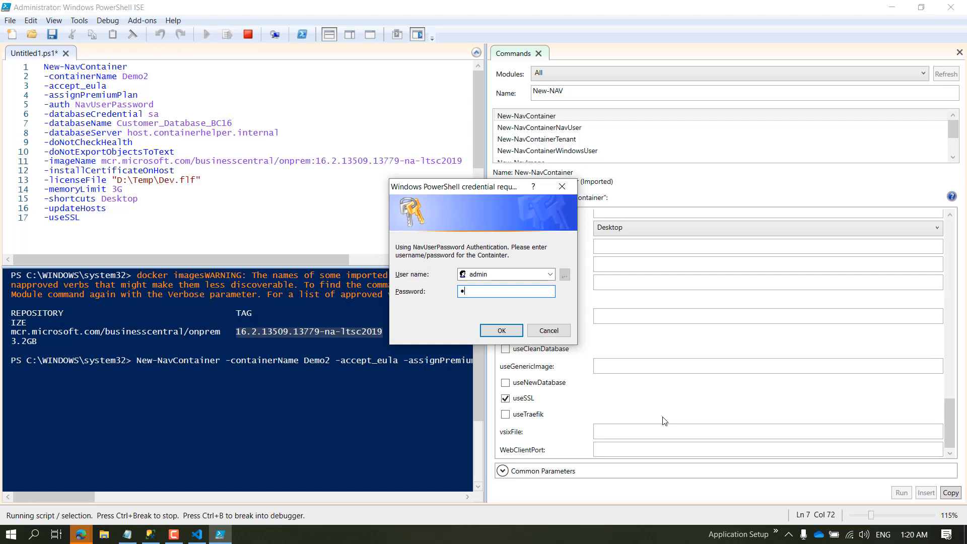
pyautogui.write('password')
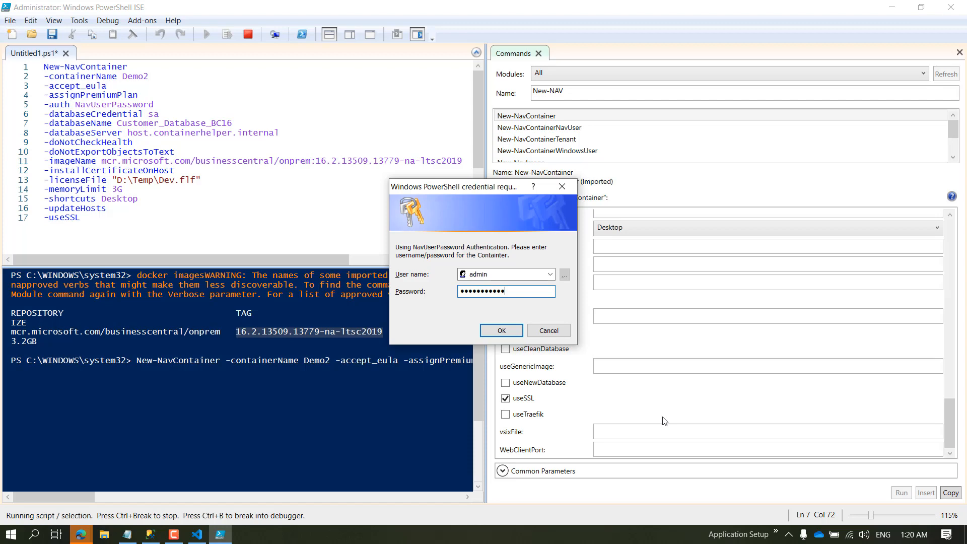
pyautogui.click(502, 331)
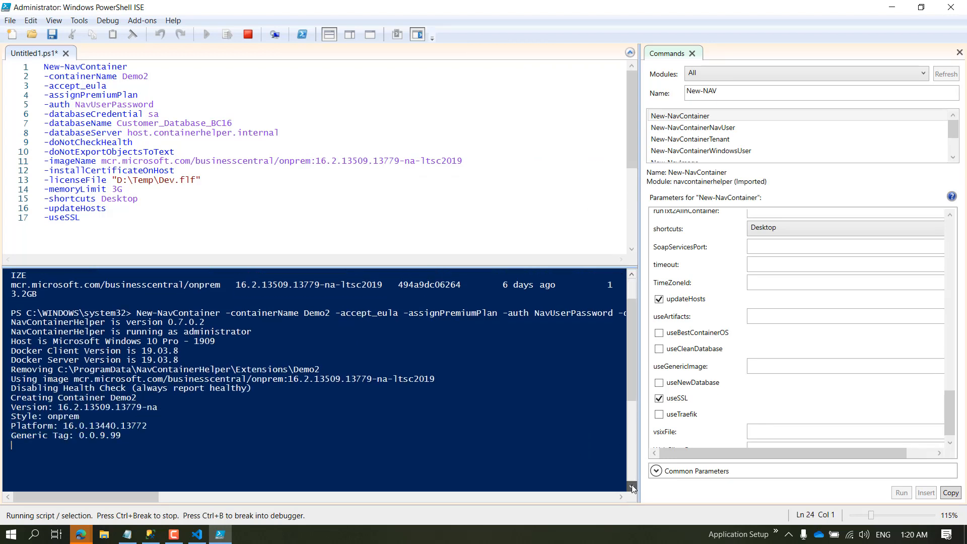
# After Demo2 is created, select its IP address, web client and file URLs in the console output
pyautogui.scroll(-3)
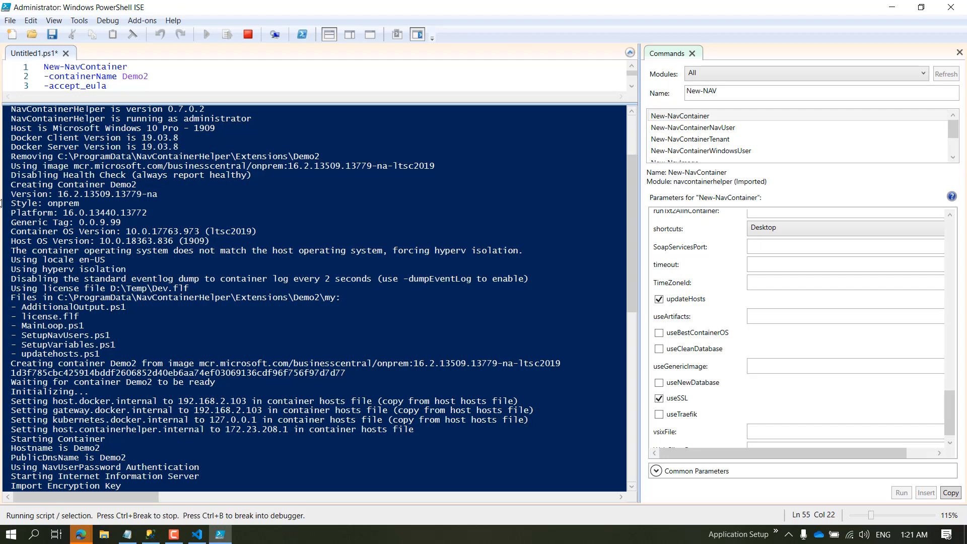
pyautogui.moveTo(639, 224)
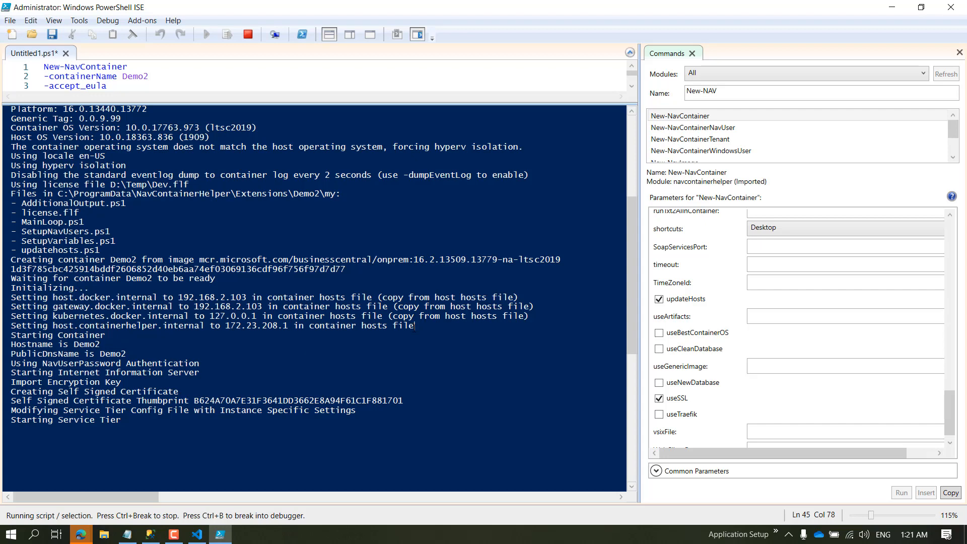
pyautogui.moveTo(291, 326); pyautogui.dragTo(414, 326)
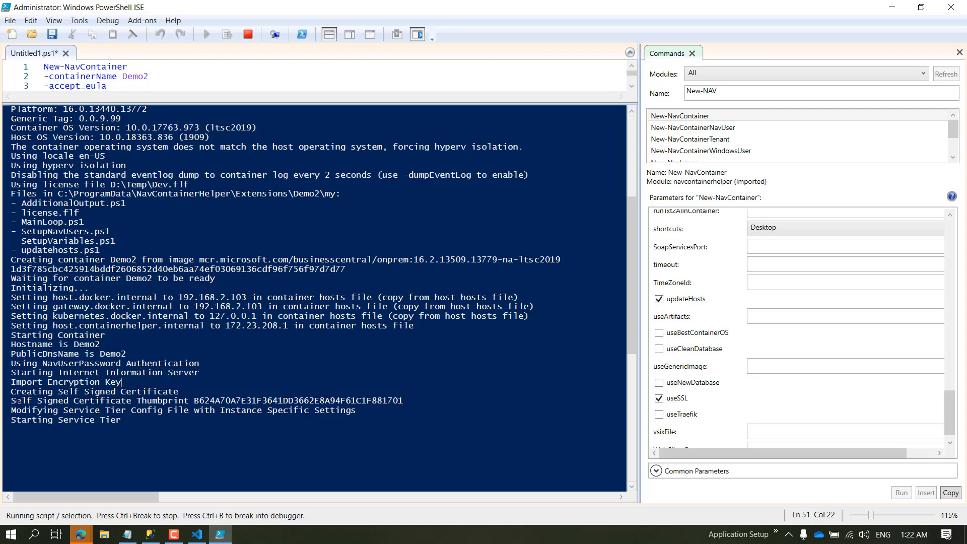
pyautogui.moveTo(11, 391); pyautogui.dragTo(176, 410)
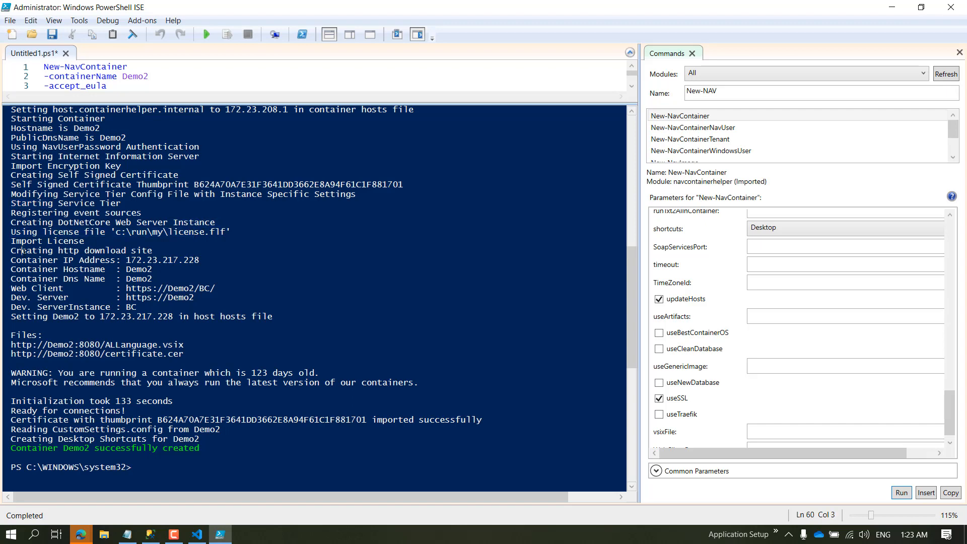
pyautogui.moveTo(10, 251); pyautogui.dragTo(137, 306)
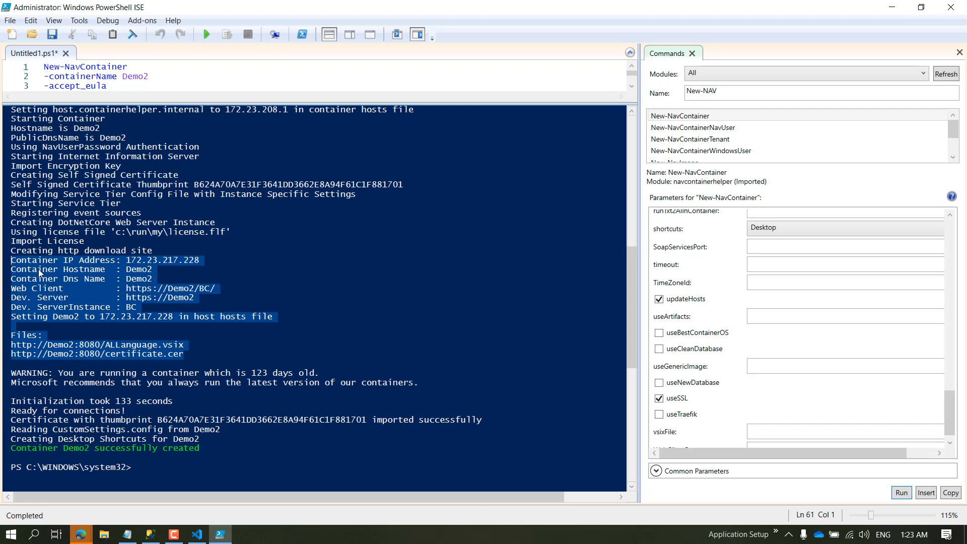
# Copy the Demo2 container details into Notepad and save them as a Desktop text file
pyautogui.rightClick(40, 274)
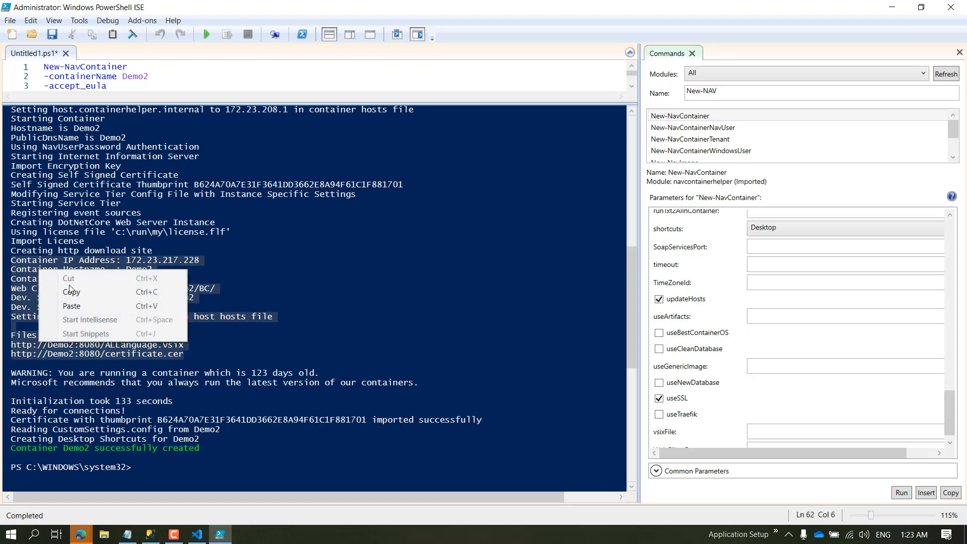
pyautogui.click(70, 292)
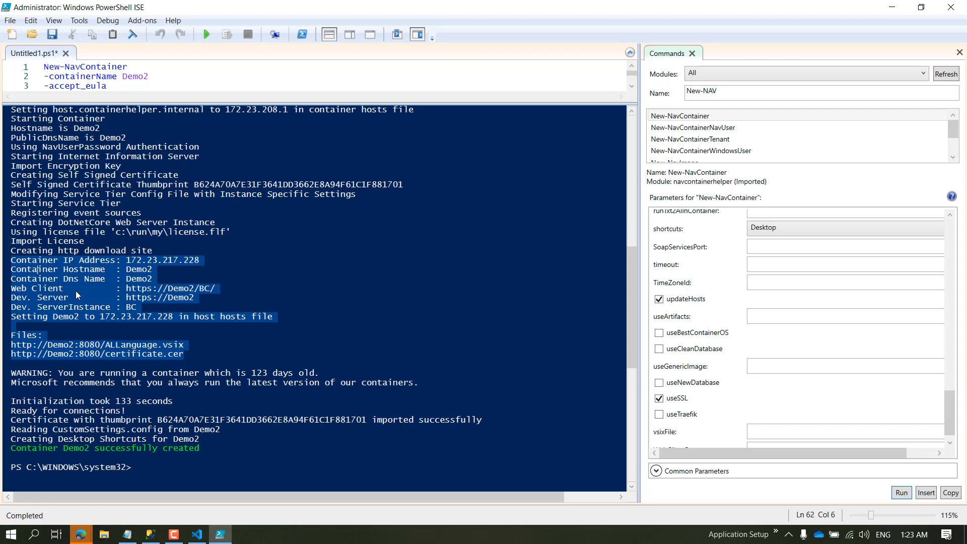
pyautogui.write('note')
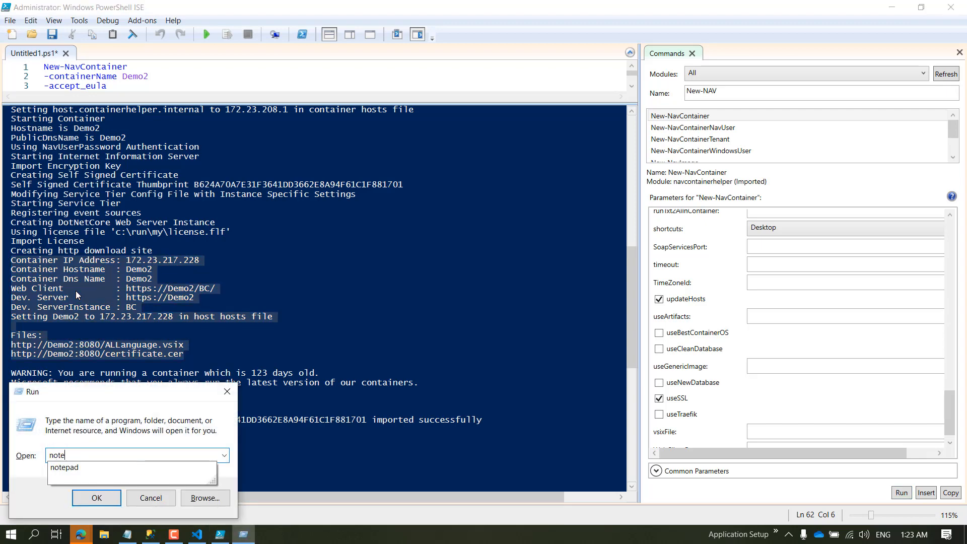
pyautogui.click(97, 498)
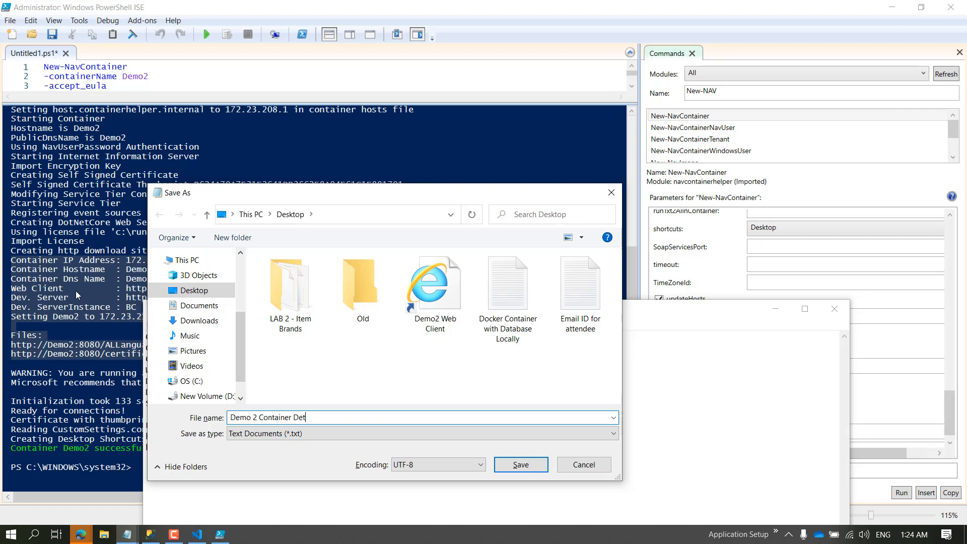
pyautogui.click(521, 464)
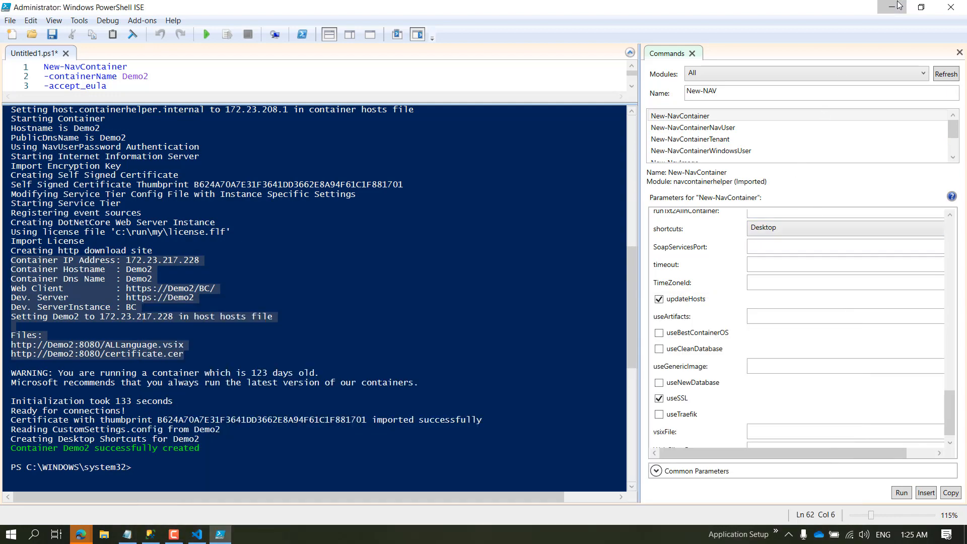
# Enter admin and the password on the Demo2 Business Central sign-in page
pyautogui.click(893, 6)
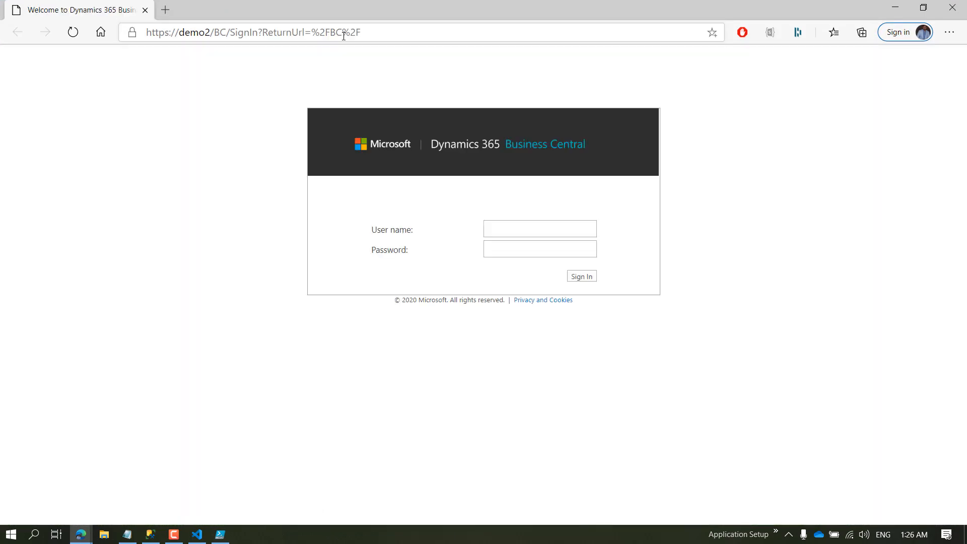
pyautogui.write('adm')
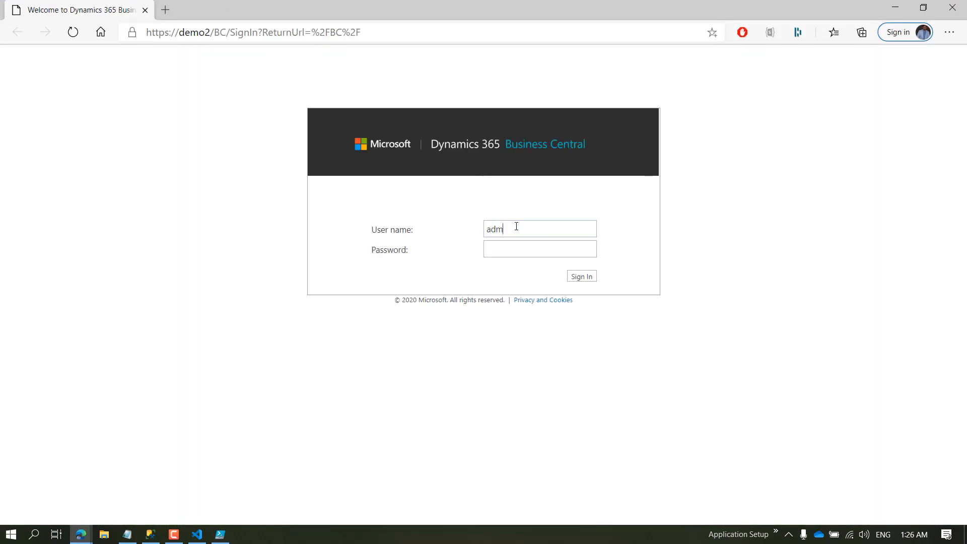
pyautogui.write('password')
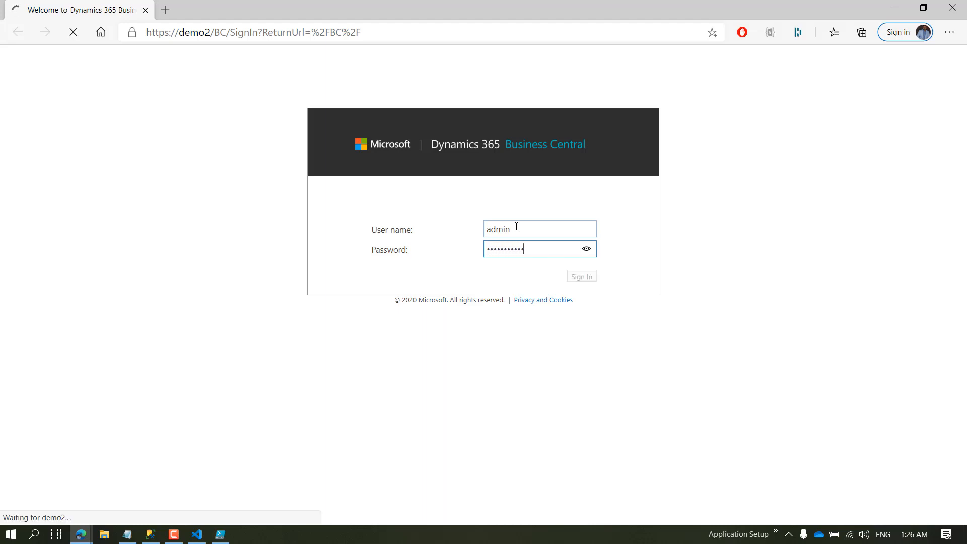
# Sign in to the Customer Company 2 Role Center and bring up the settings menu
pyautogui.click(582, 277)
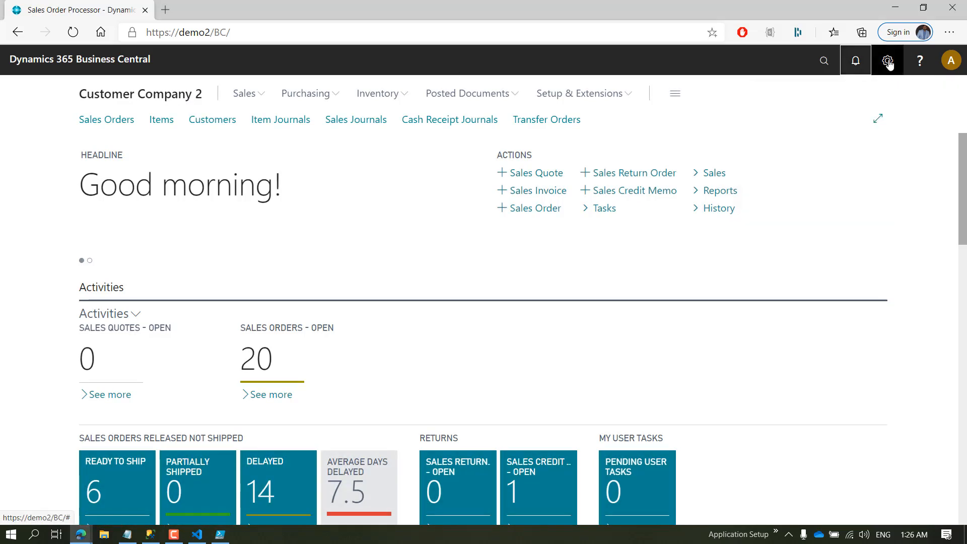
pyautogui.click(888, 61)
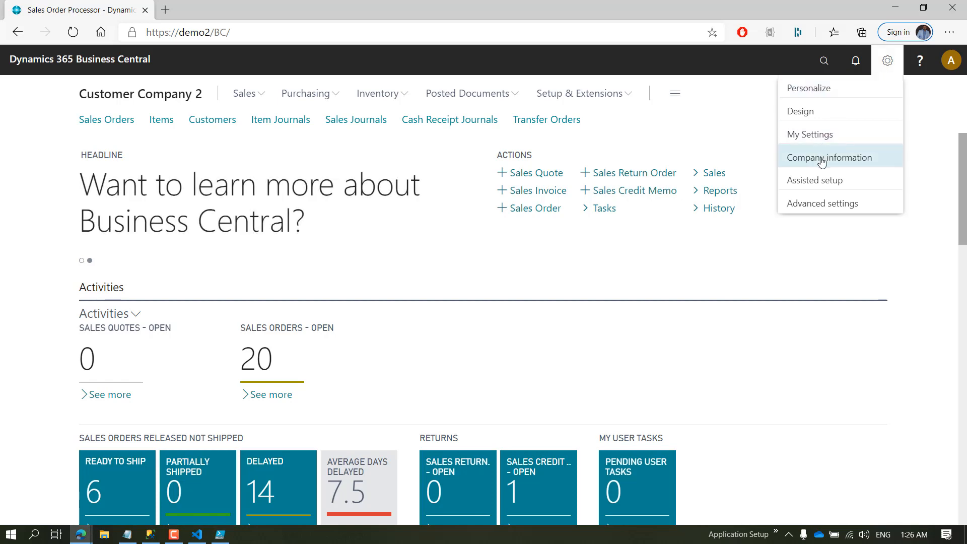
pyautogui.moveTo(823, 145)
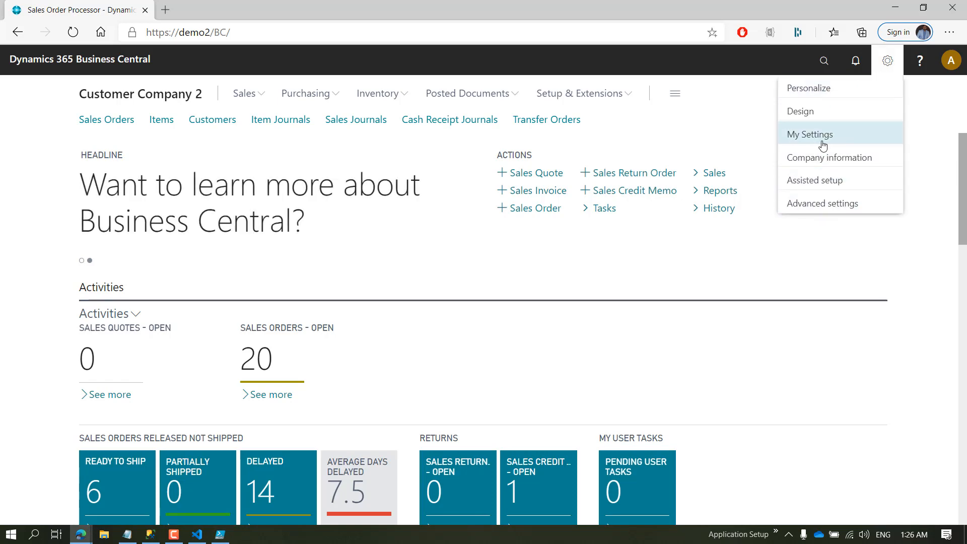
pyautogui.click(810, 134)
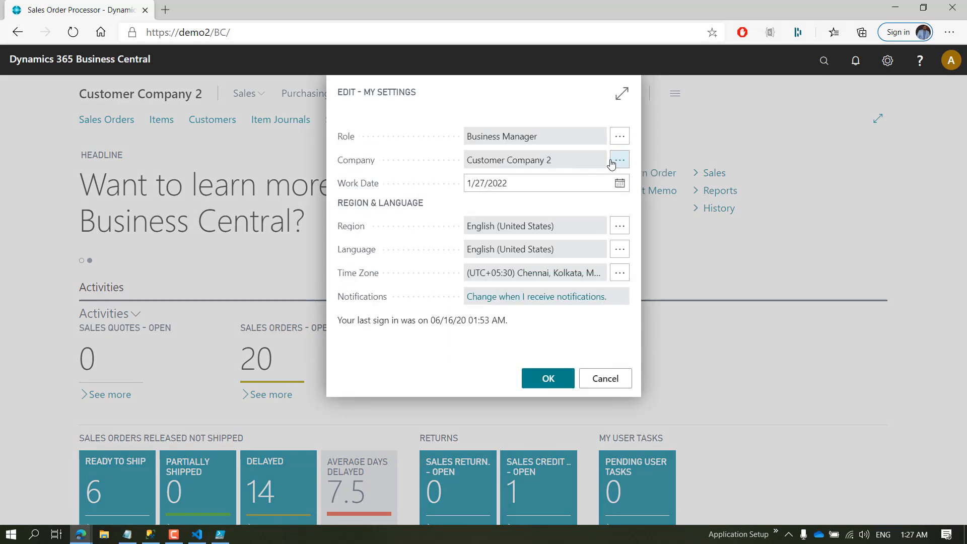
pyautogui.click(620, 159)
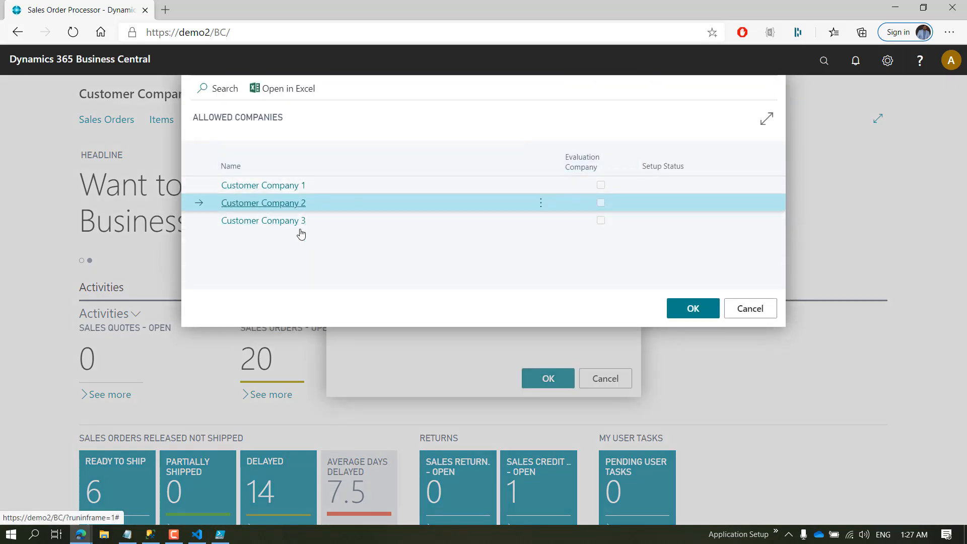
pyautogui.moveTo(766, 306)
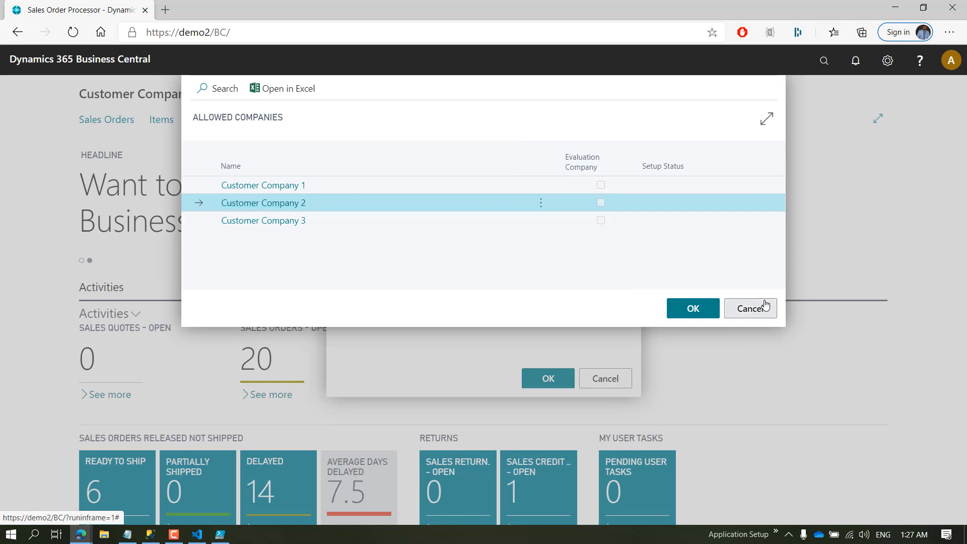
pyautogui.click(694, 309)
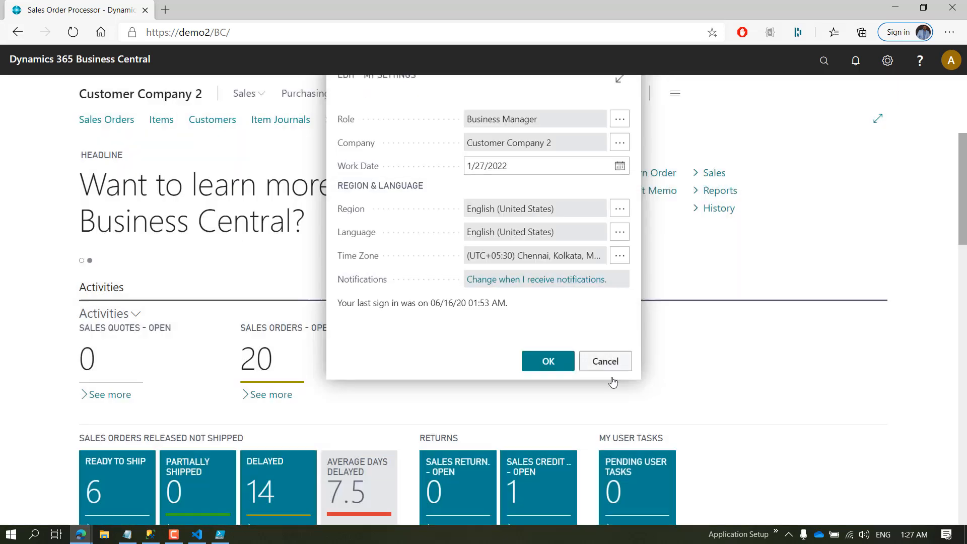
pyautogui.click(605, 361)
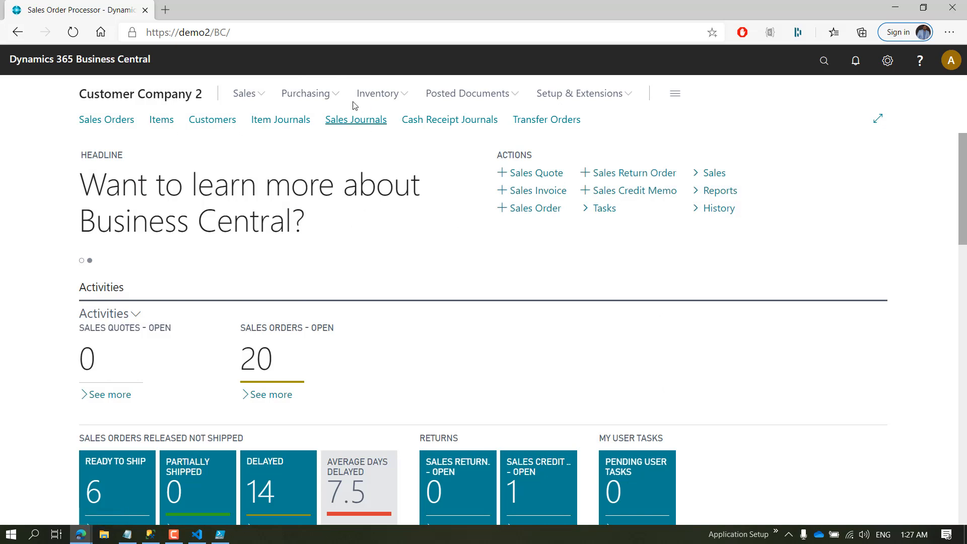
# Open Vendors under Purchasing and start a new vendor to show the template picker
pyautogui.click(306, 93)
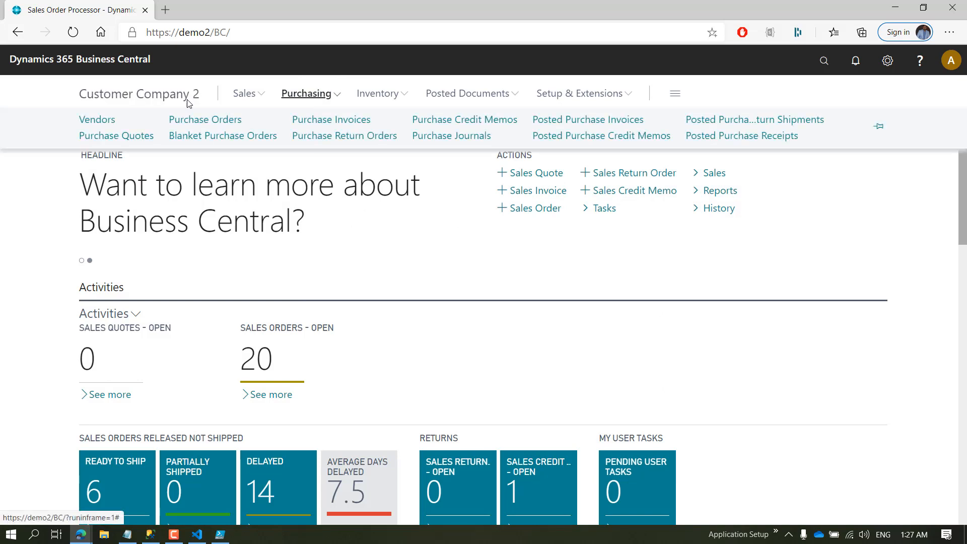
pyautogui.moveTo(101, 122)
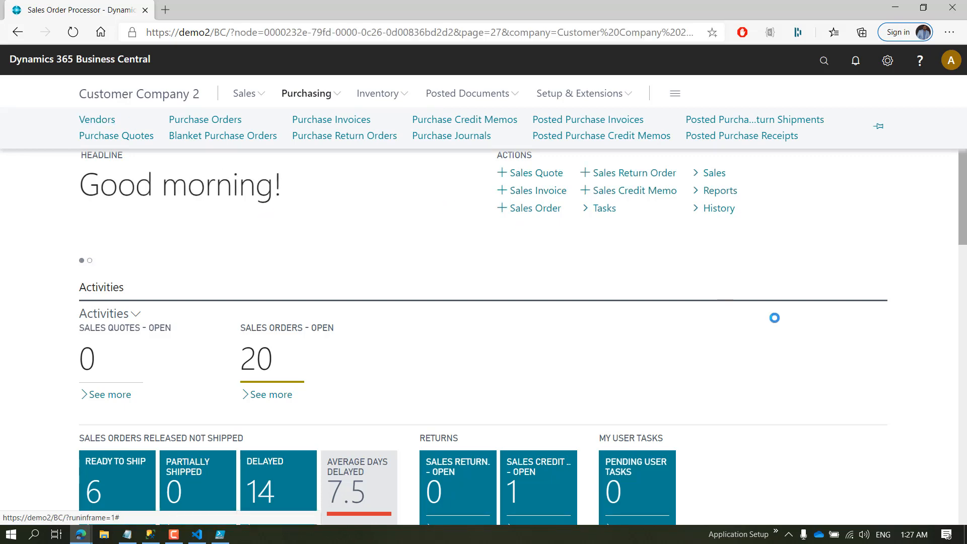
pyautogui.click(96, 119)
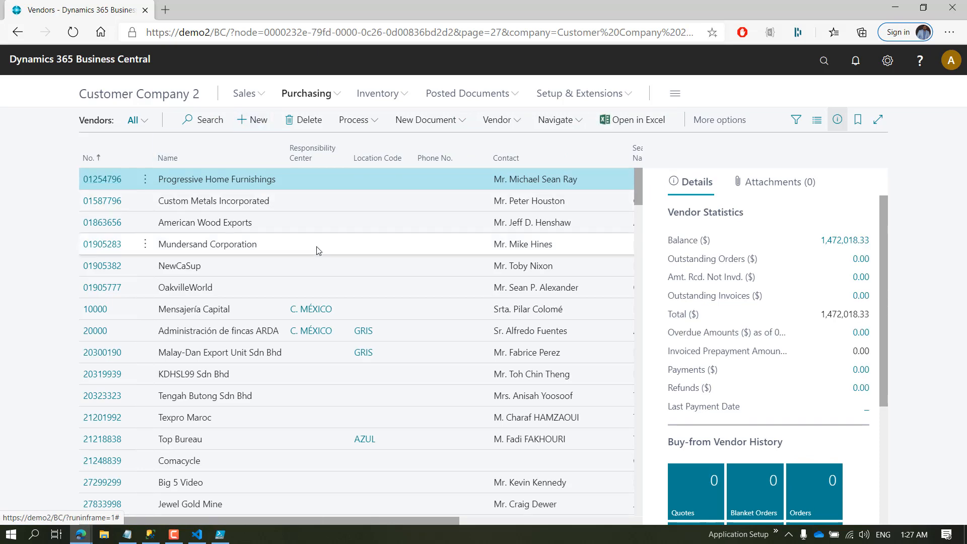
pyautogui.click(252, 119)
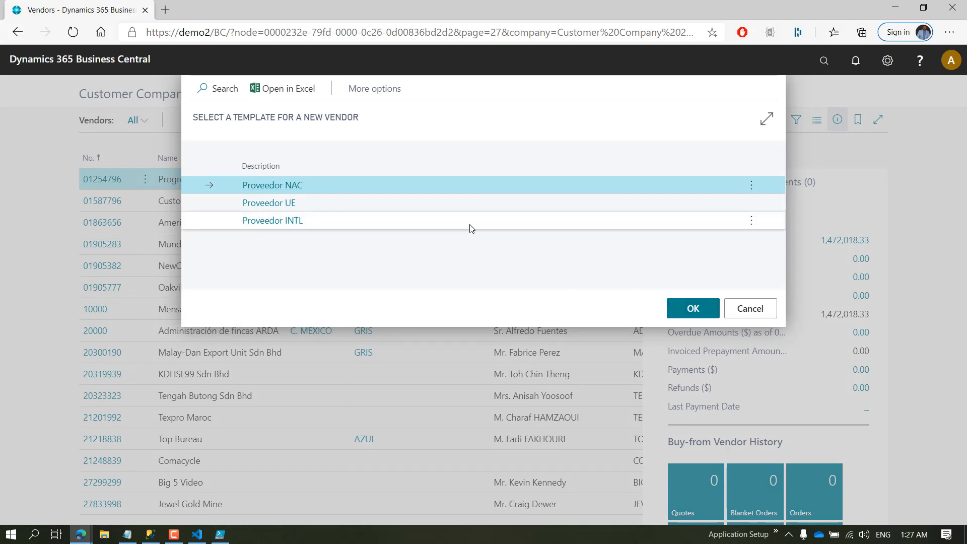
# Accept the Proveedor NAC template, name the vendor 'Test Vendor From Container', and go back to the Vendors list
pyautogui.click(693, 309)
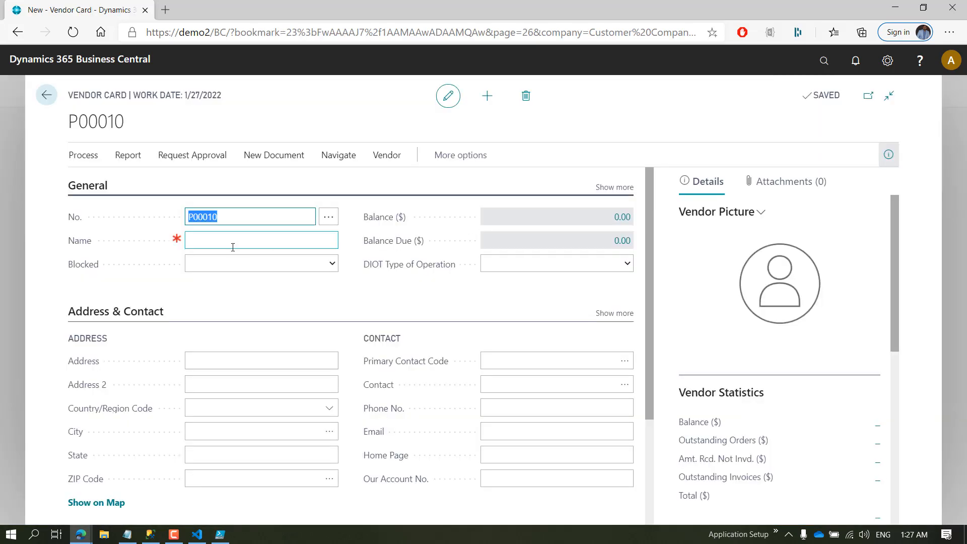
pyautogui.write('T')
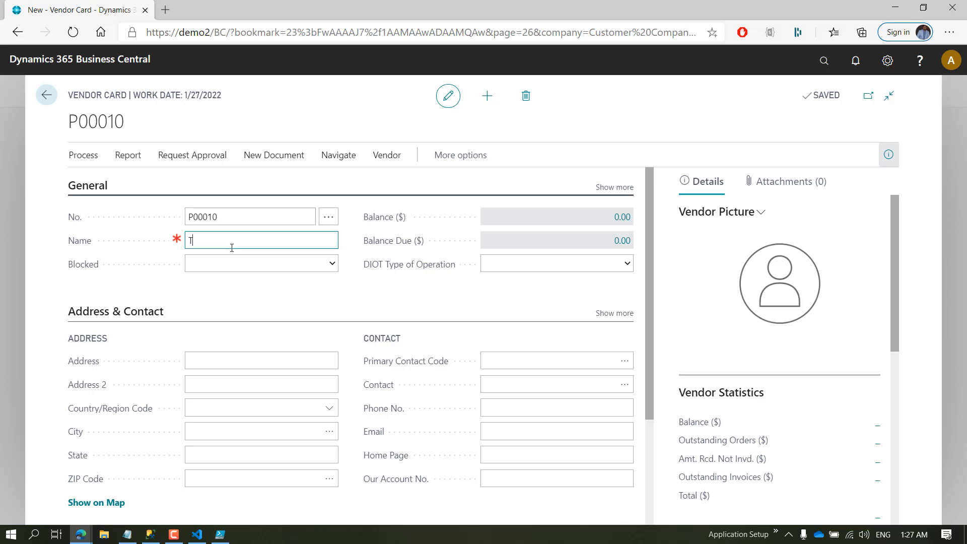
pyautogui.write('Test Vendor From Container')
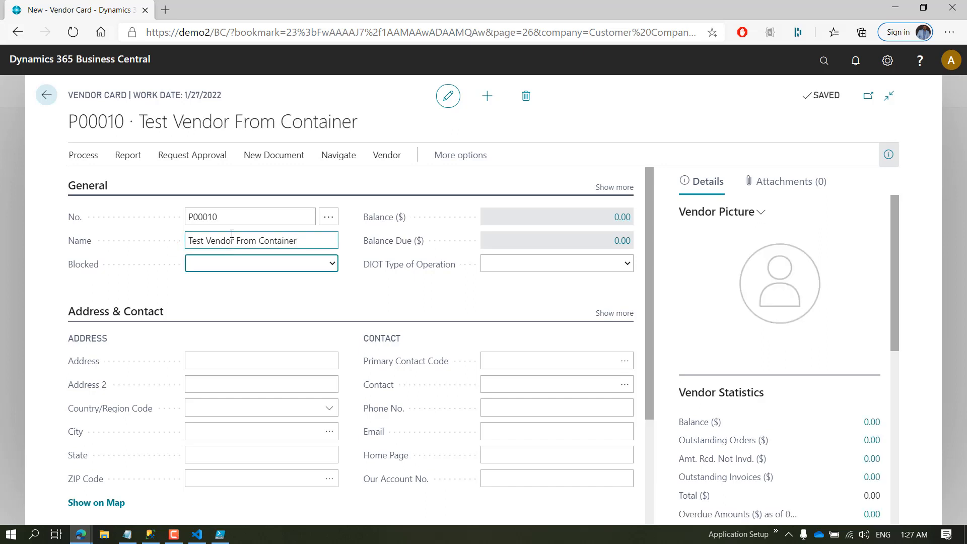
pyautogui.click(238, 217)
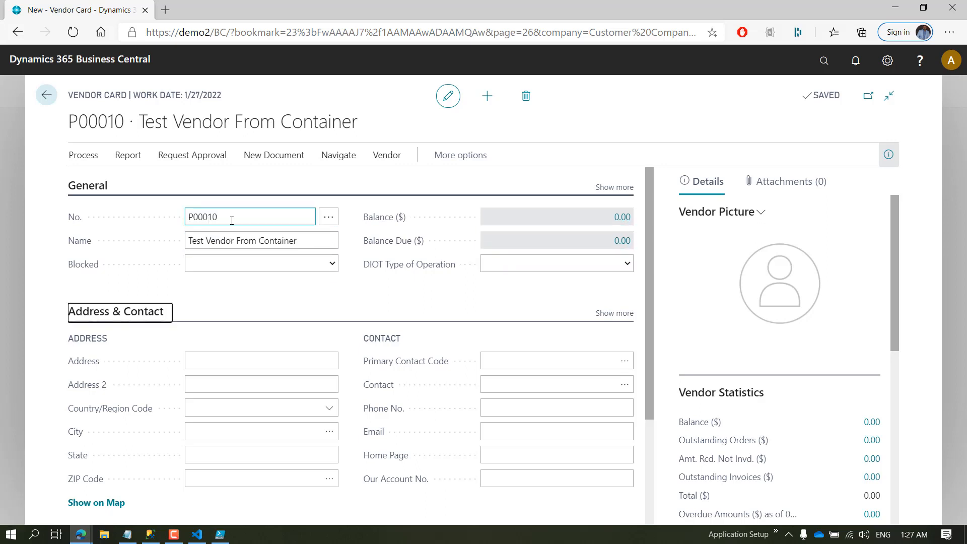
pyautogui.click(261, 360)
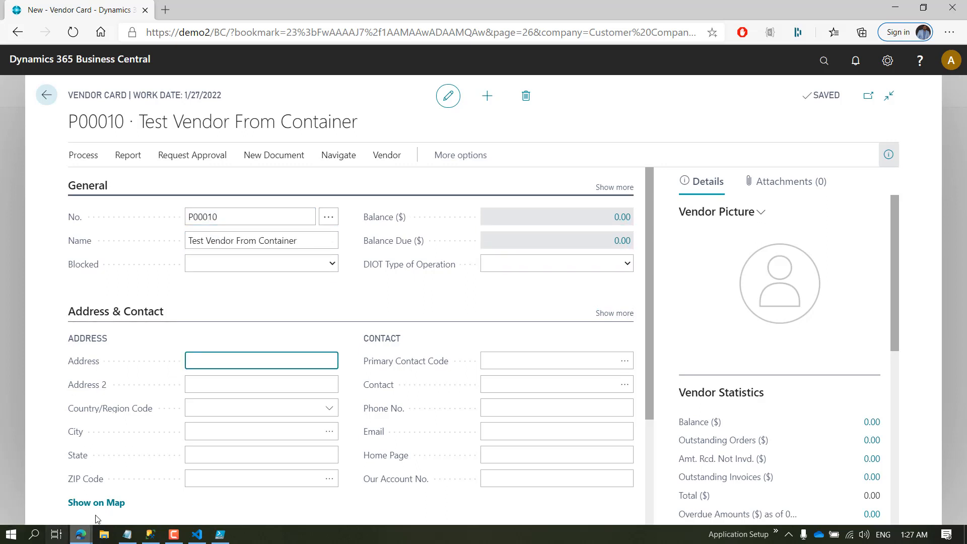
pyautogui.moveTo(408, 179)
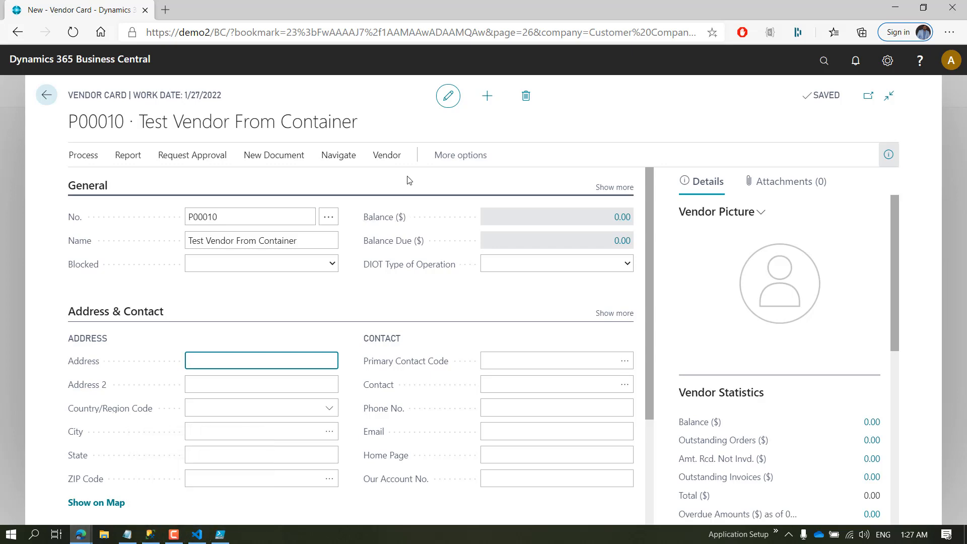
pyautogui.click(46, 95)
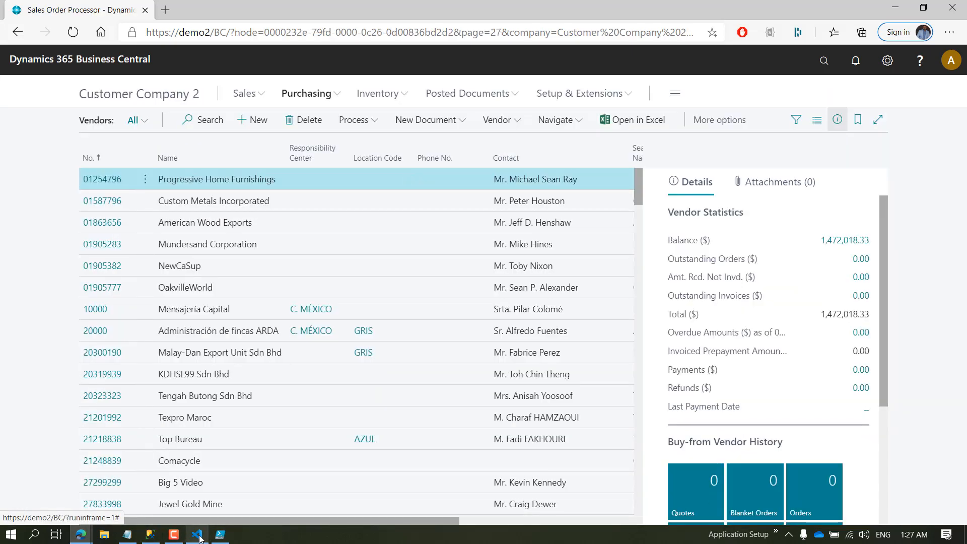
# Change the query to select from the Customer Company 2$Vendor table
pyautogui.click(197, 534)
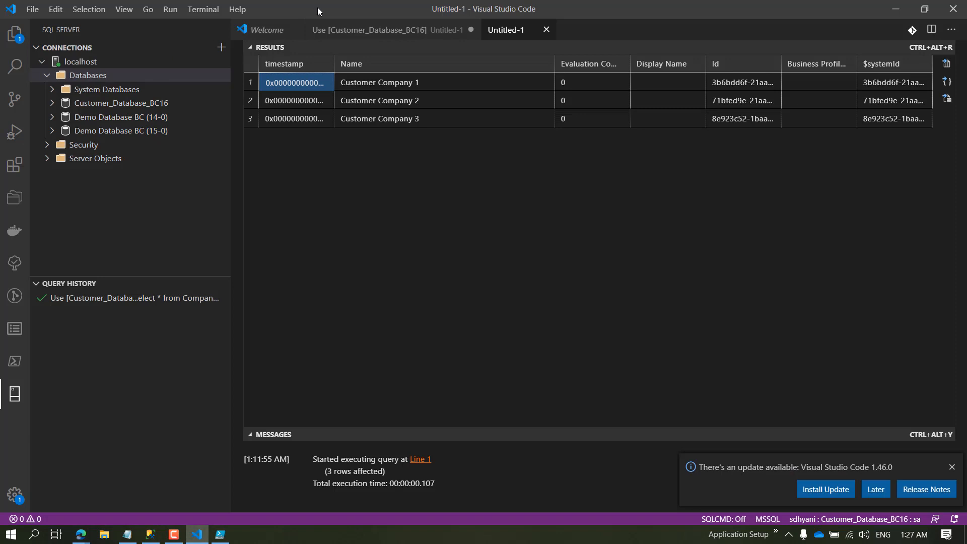
pyautogui.click(388, 30)
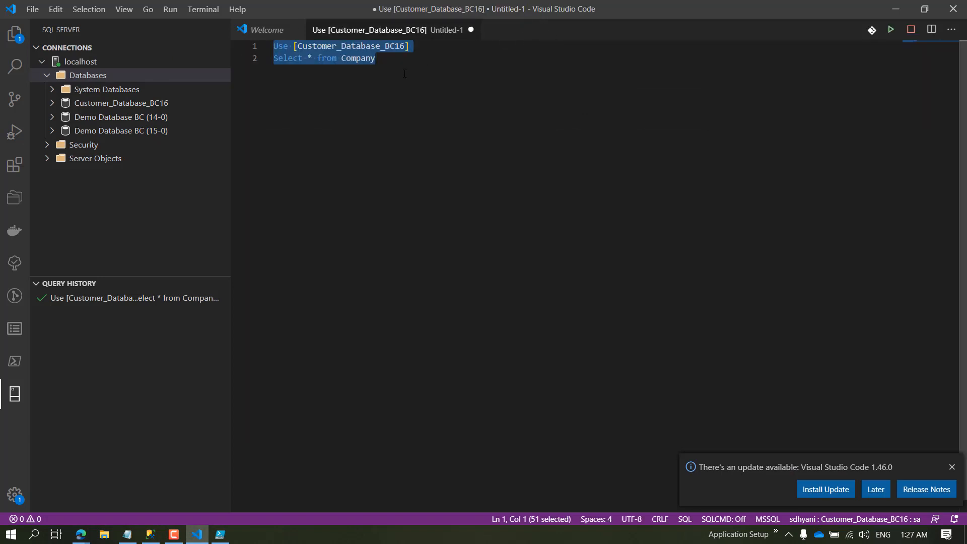
pyautogui.click(376, 58)
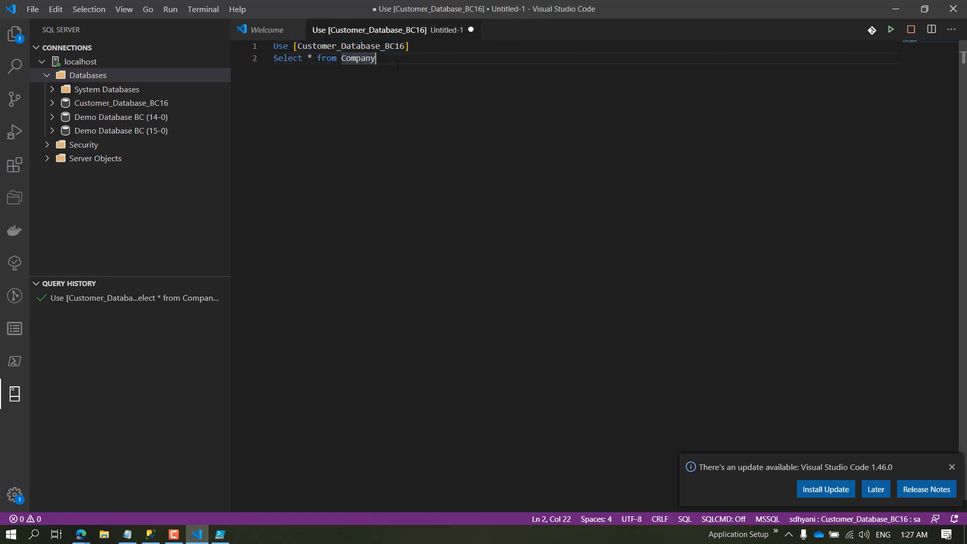
pyautogui.press('BackSpace')
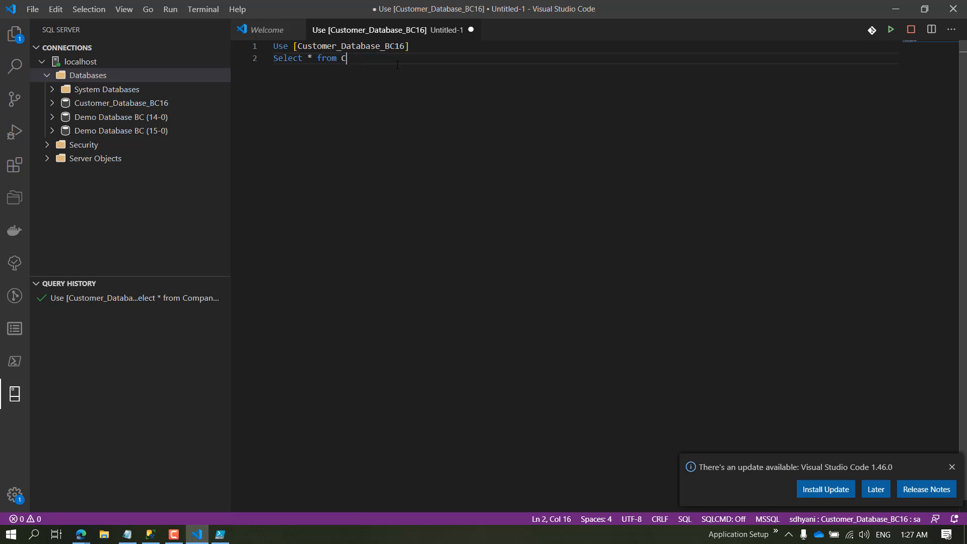
pyautogui.write('ompany')
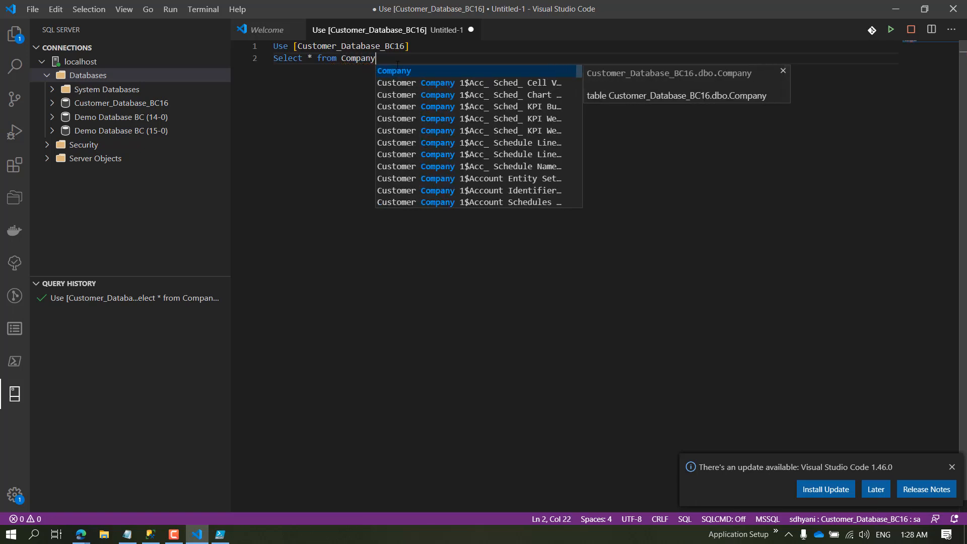
pyautogui.write('Customer COm')
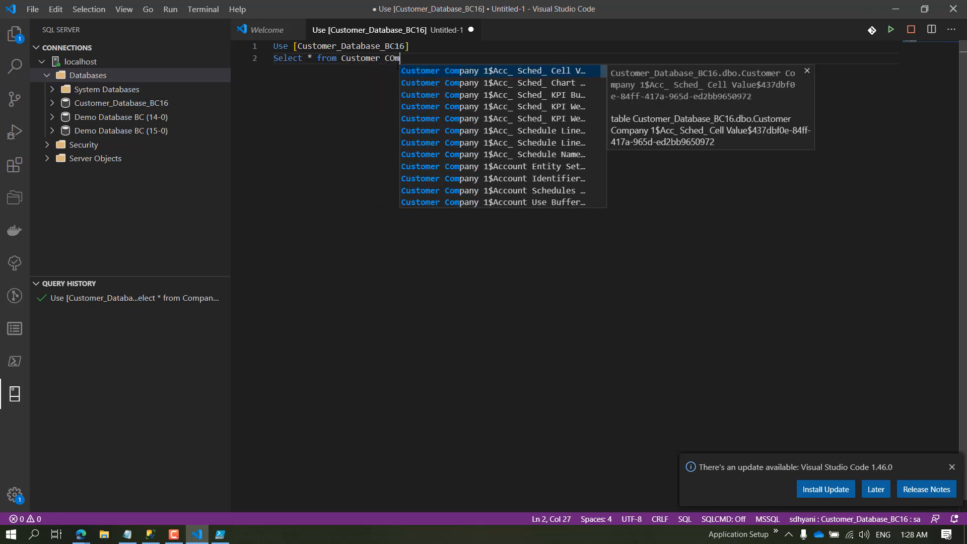
pyautogui.write('pany 2')
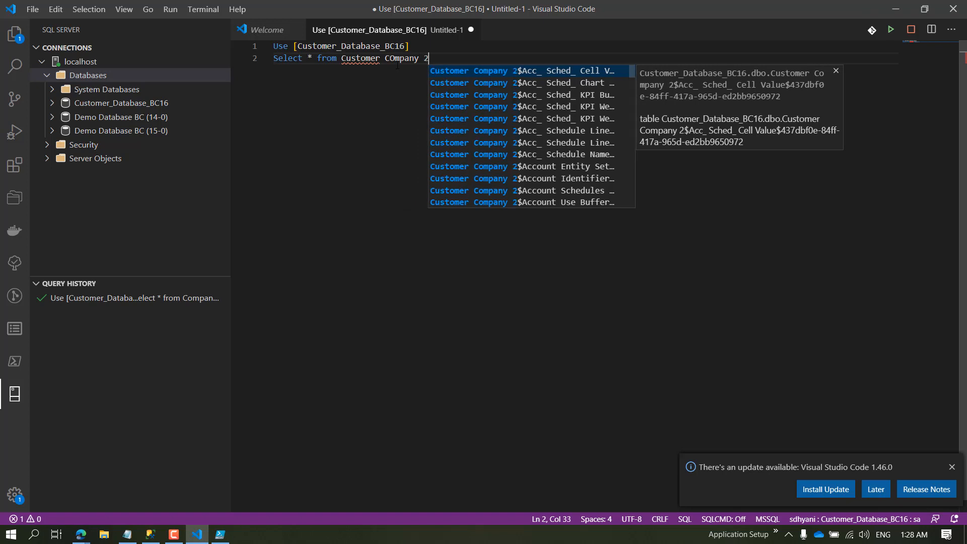
pyautogui.write('$ven')
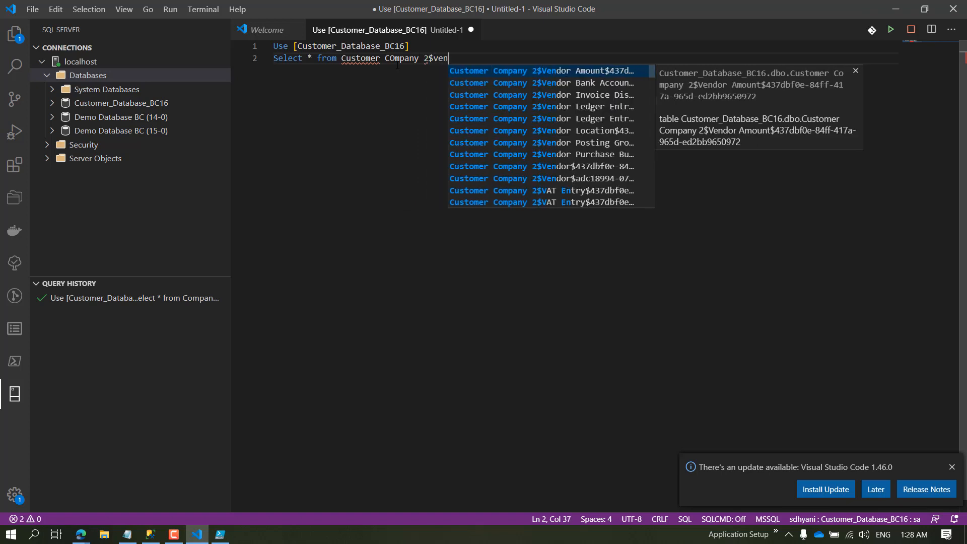
pyautogui.write('do')
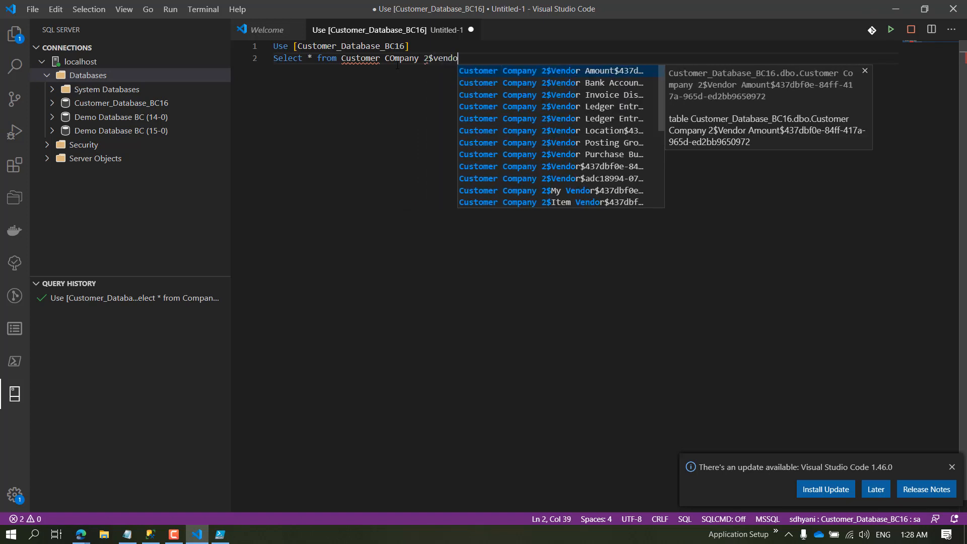
pyautogui.write('r')
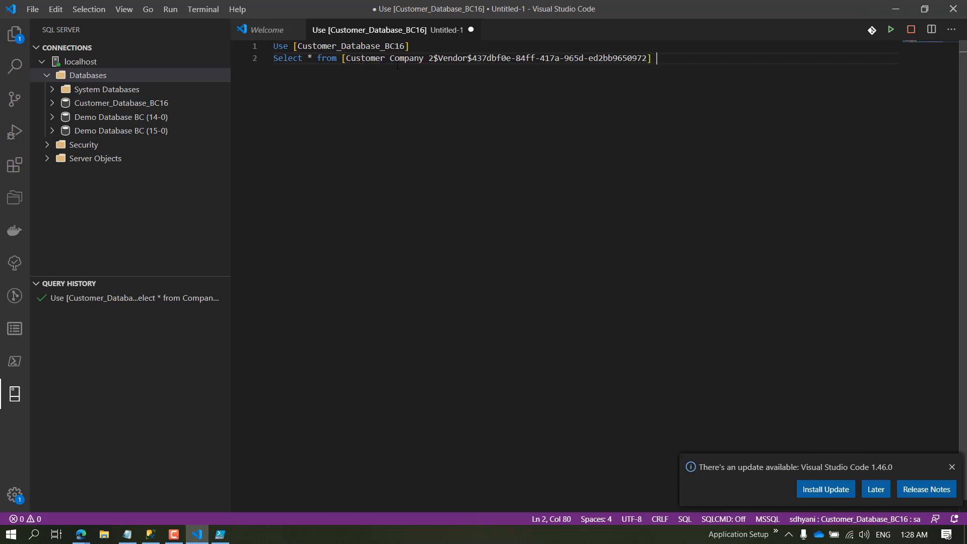
# Filter the query with Where [No_] = 'P00010' and run it, returning one row
pyautogui.write('Where')
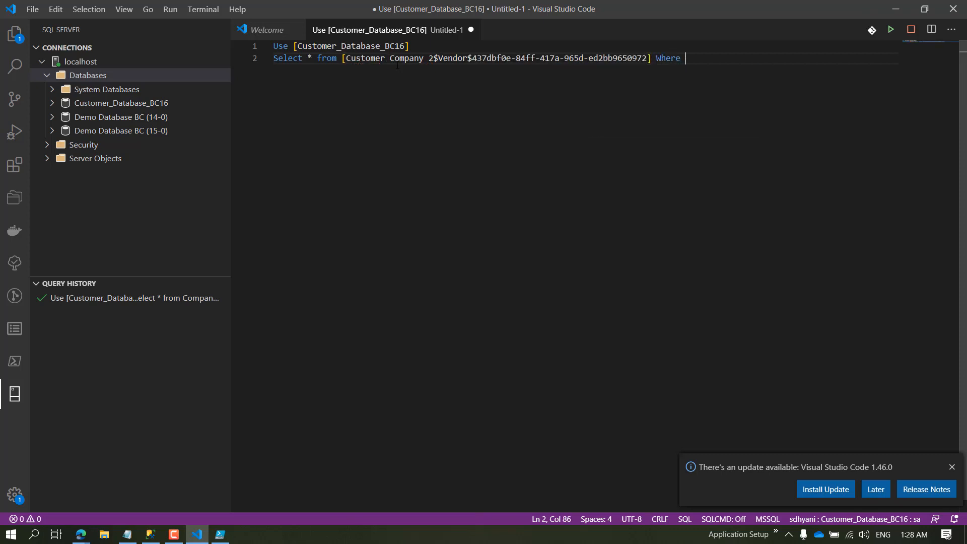
pyautogui.write('[No')
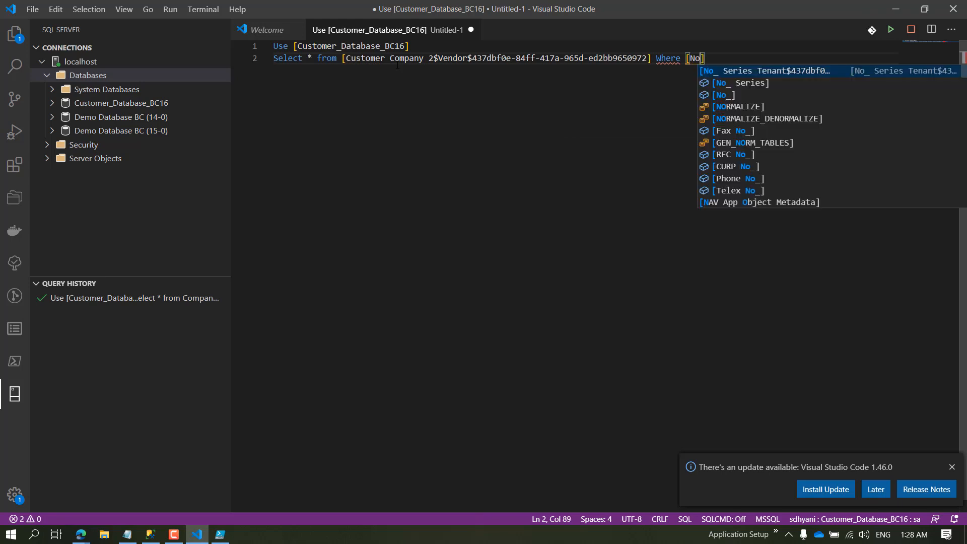
pyautogui.click(748, 70)
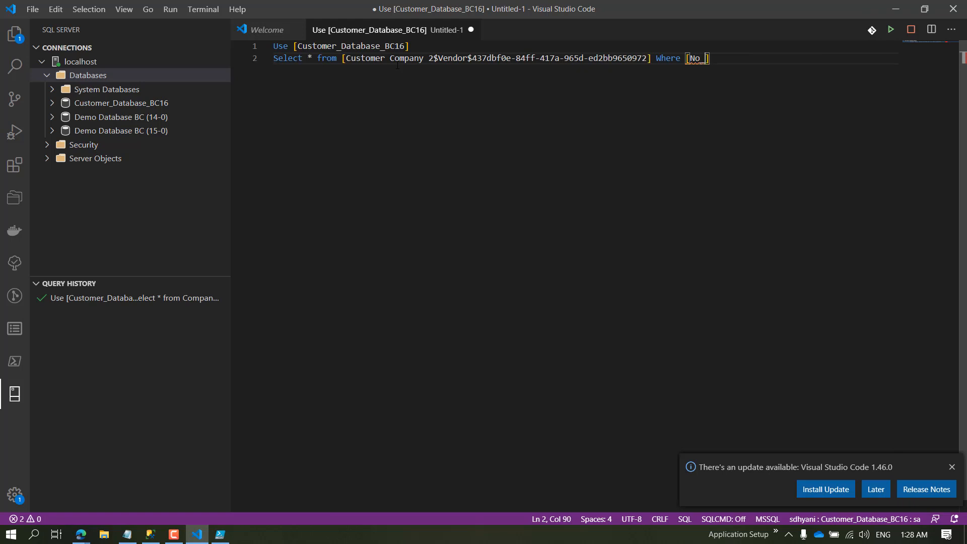
pyautogui.write('=')
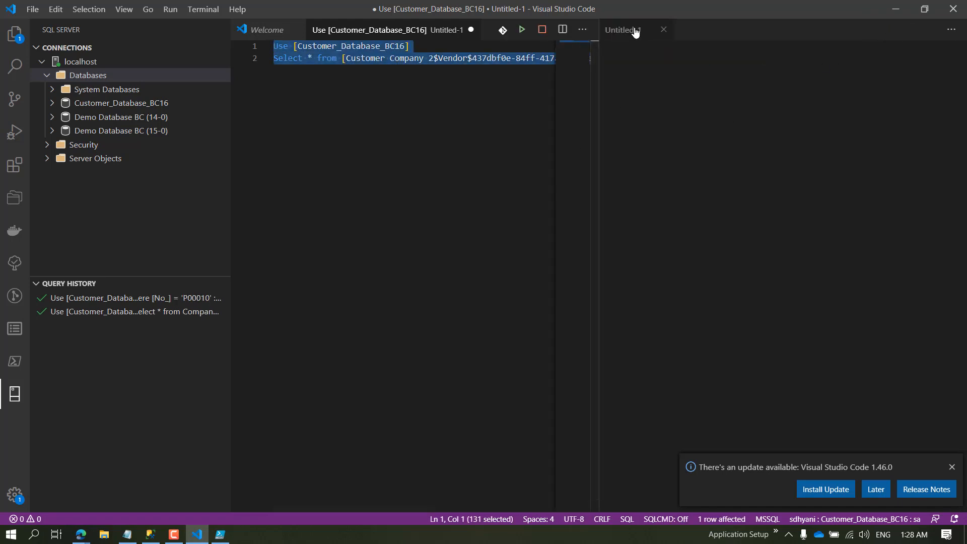
# Show the result row for P00010 with the Name column widened to read Test Vendor From Container
pyautogui.click(522, 29)
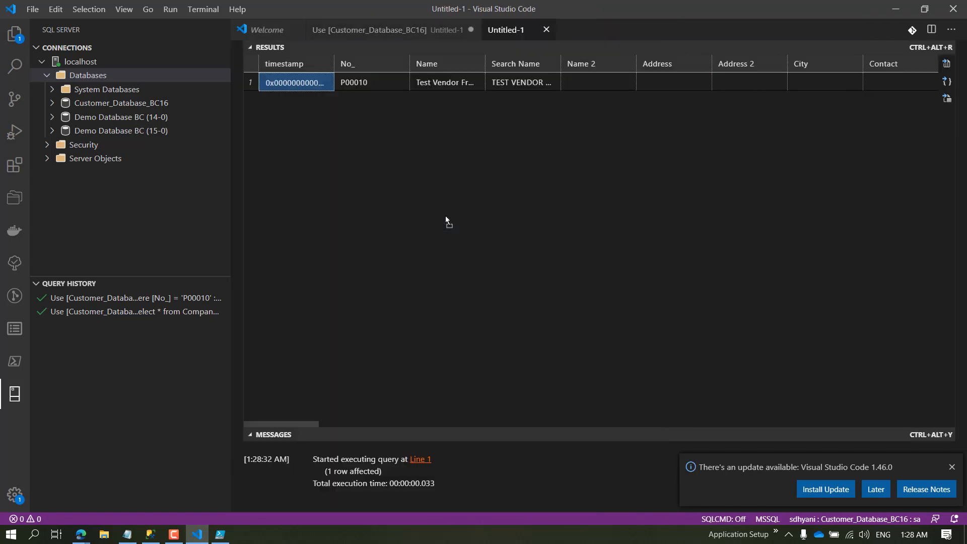
pyautogui.moveTo(488, 63)
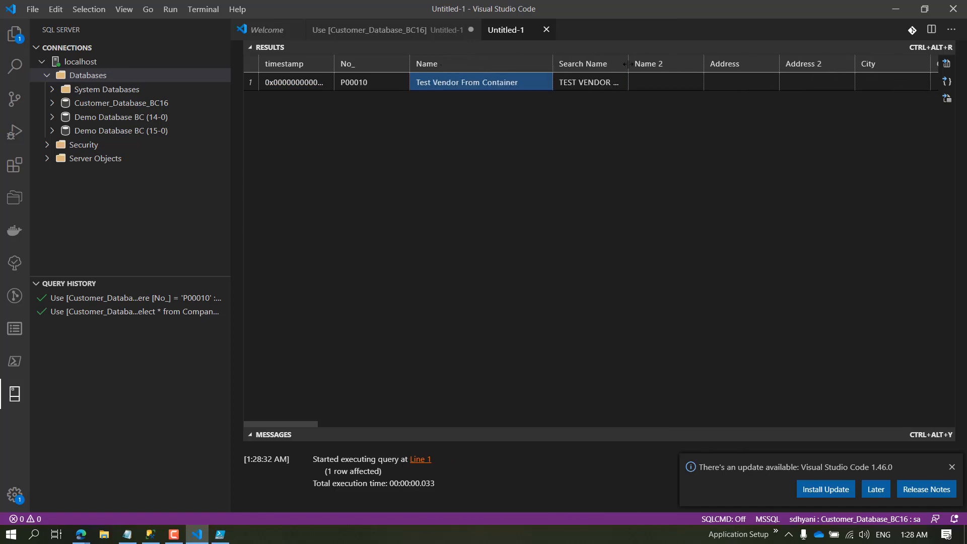
pyautogui.moveTo(625, 63); pyautogui.dragTo(662, 63)
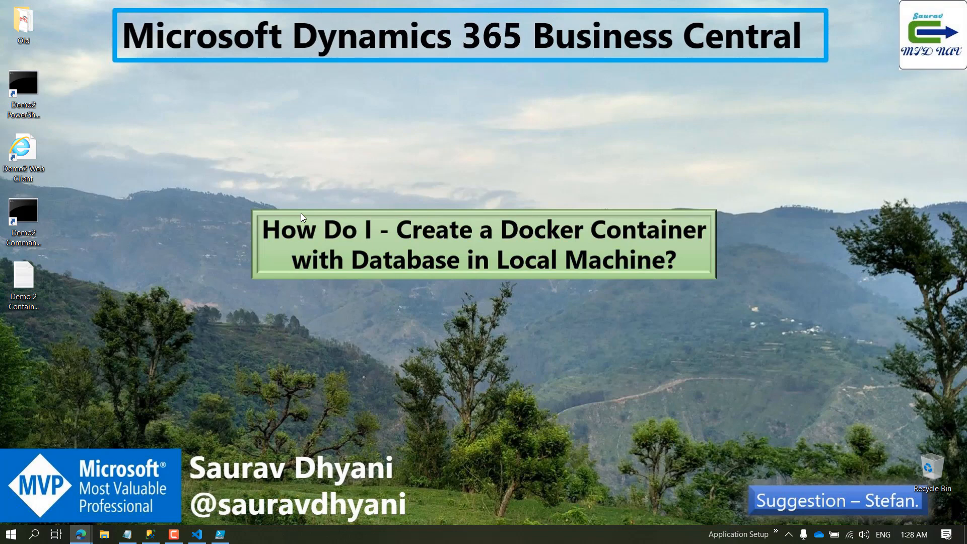
pyautogui.moveTo(556, 278)
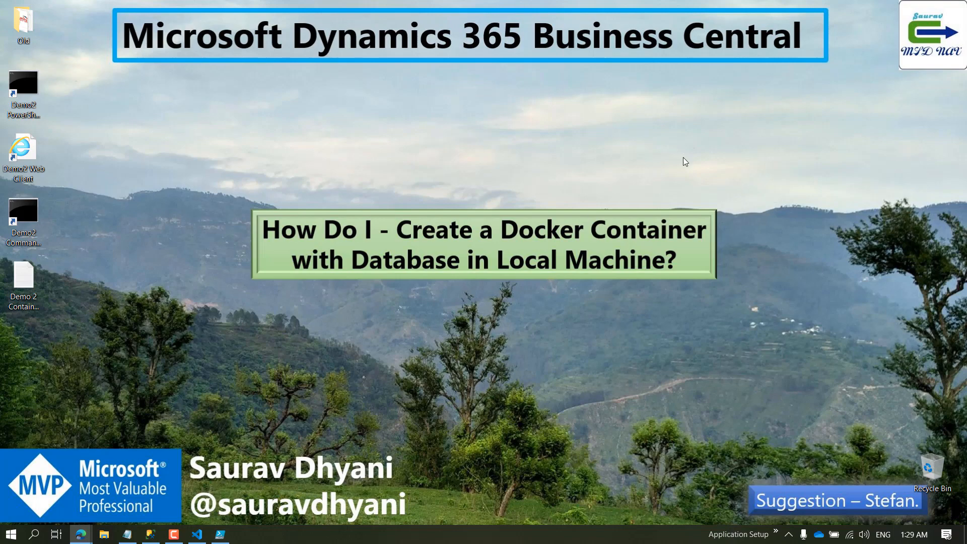
pyautogui.moveTo(839, 506)
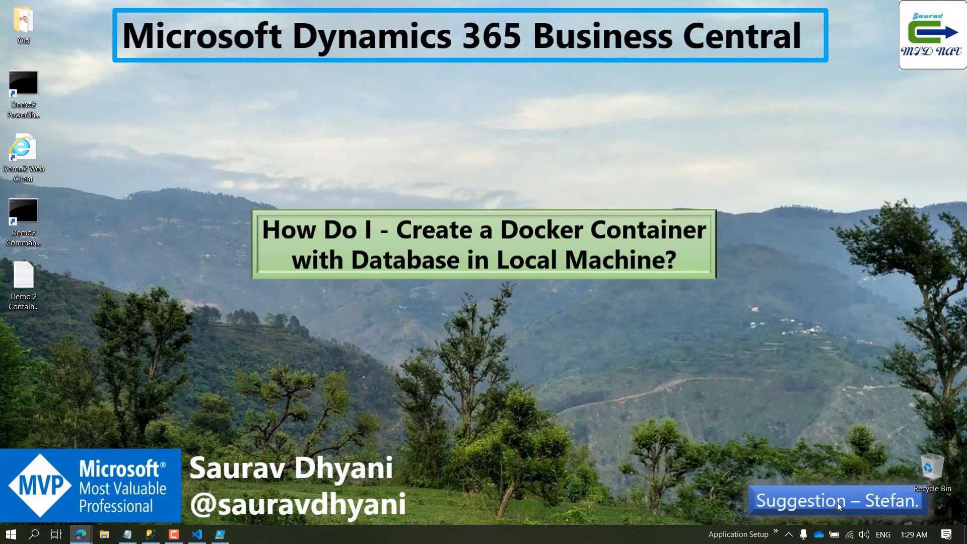